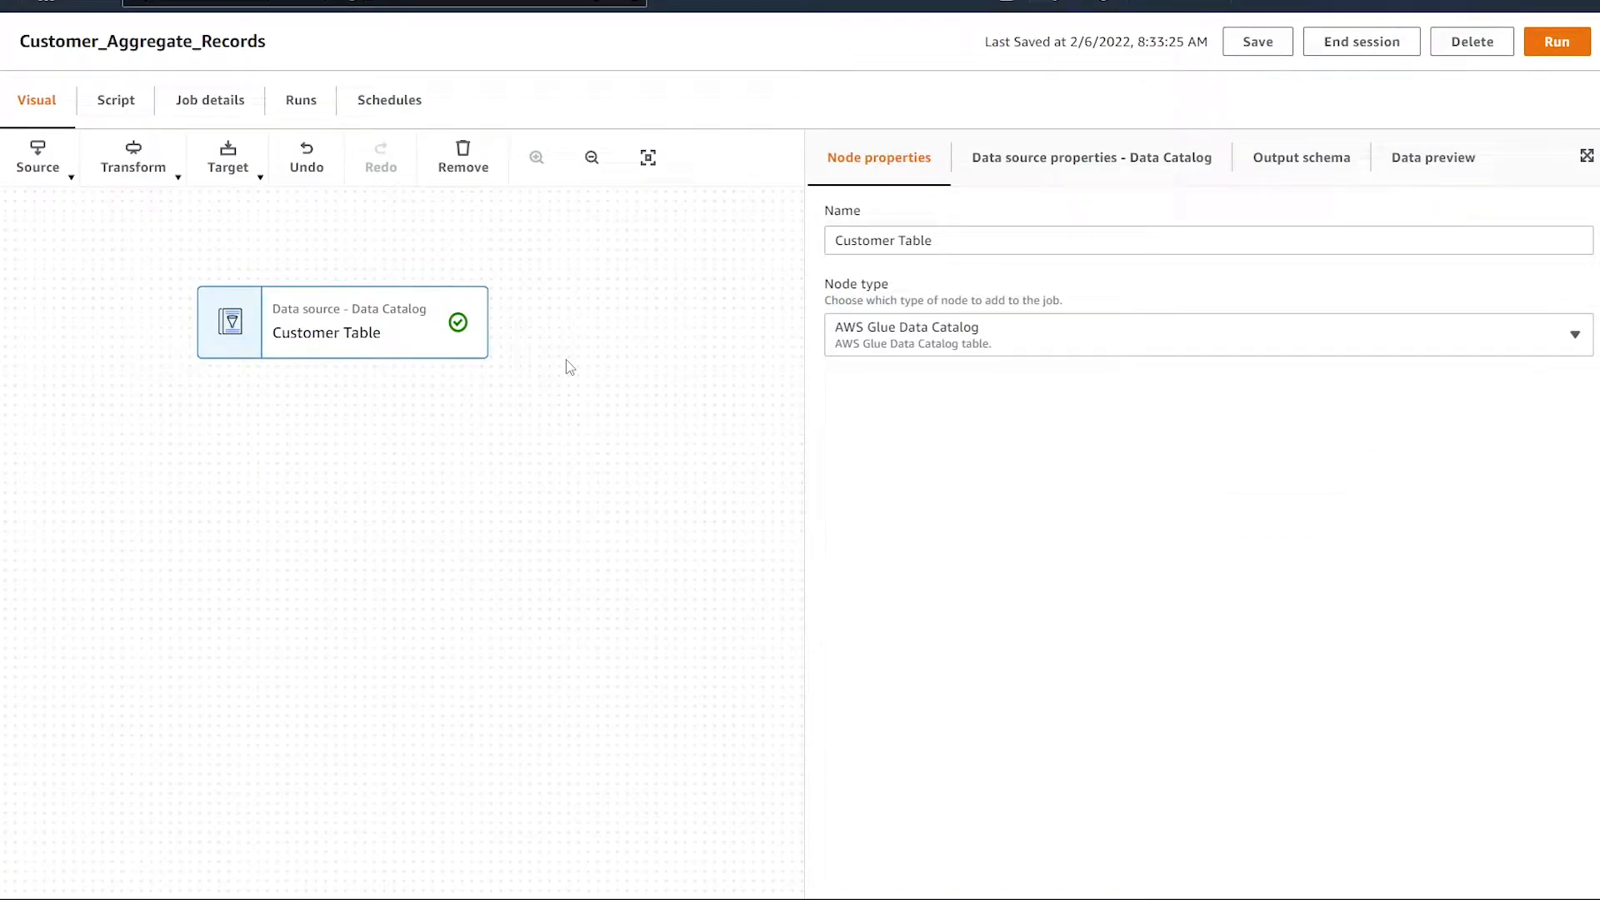
mouse_move(415, 335)
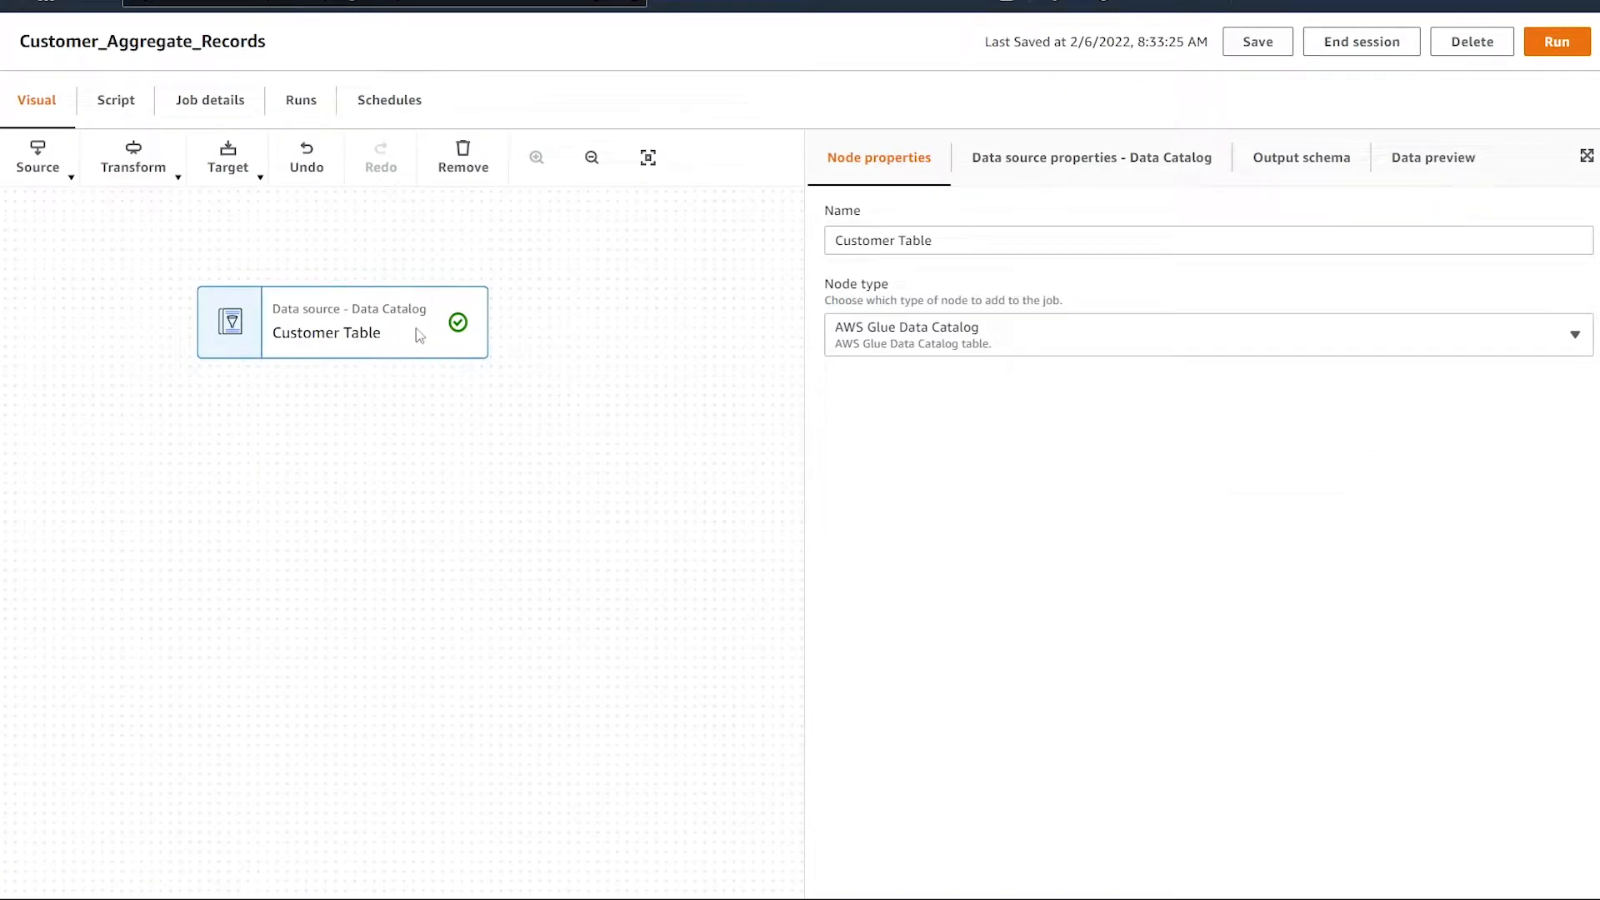
- Preview the Customer Table's 15 sample rows of order_id, total_amount and customer_id
click(1433, 157)
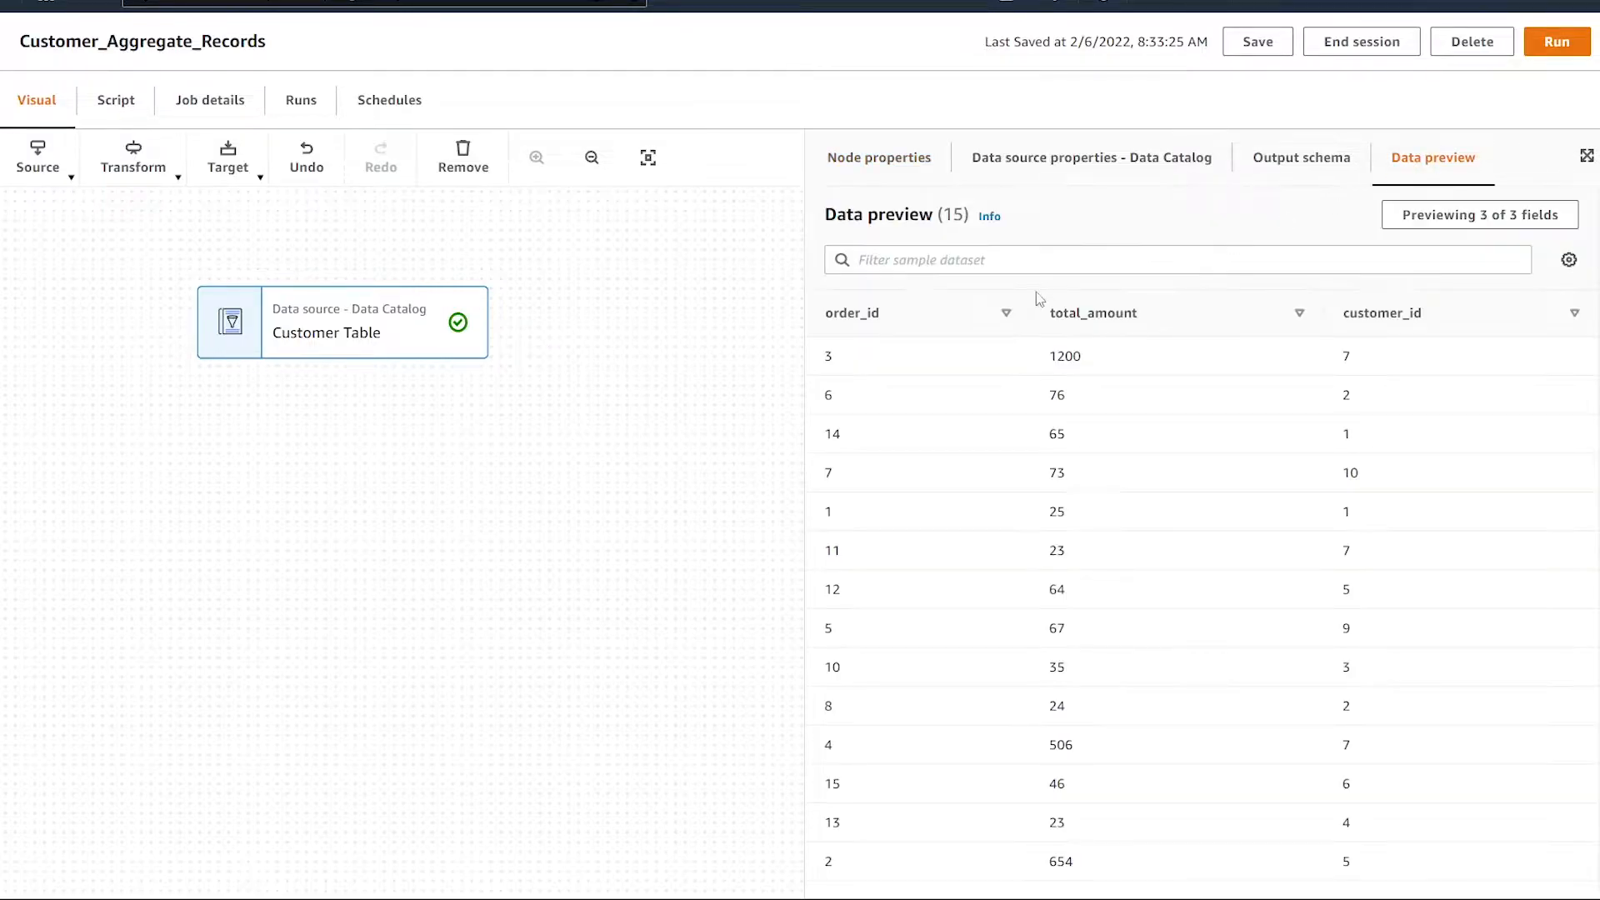
mouse_move(932, 329)
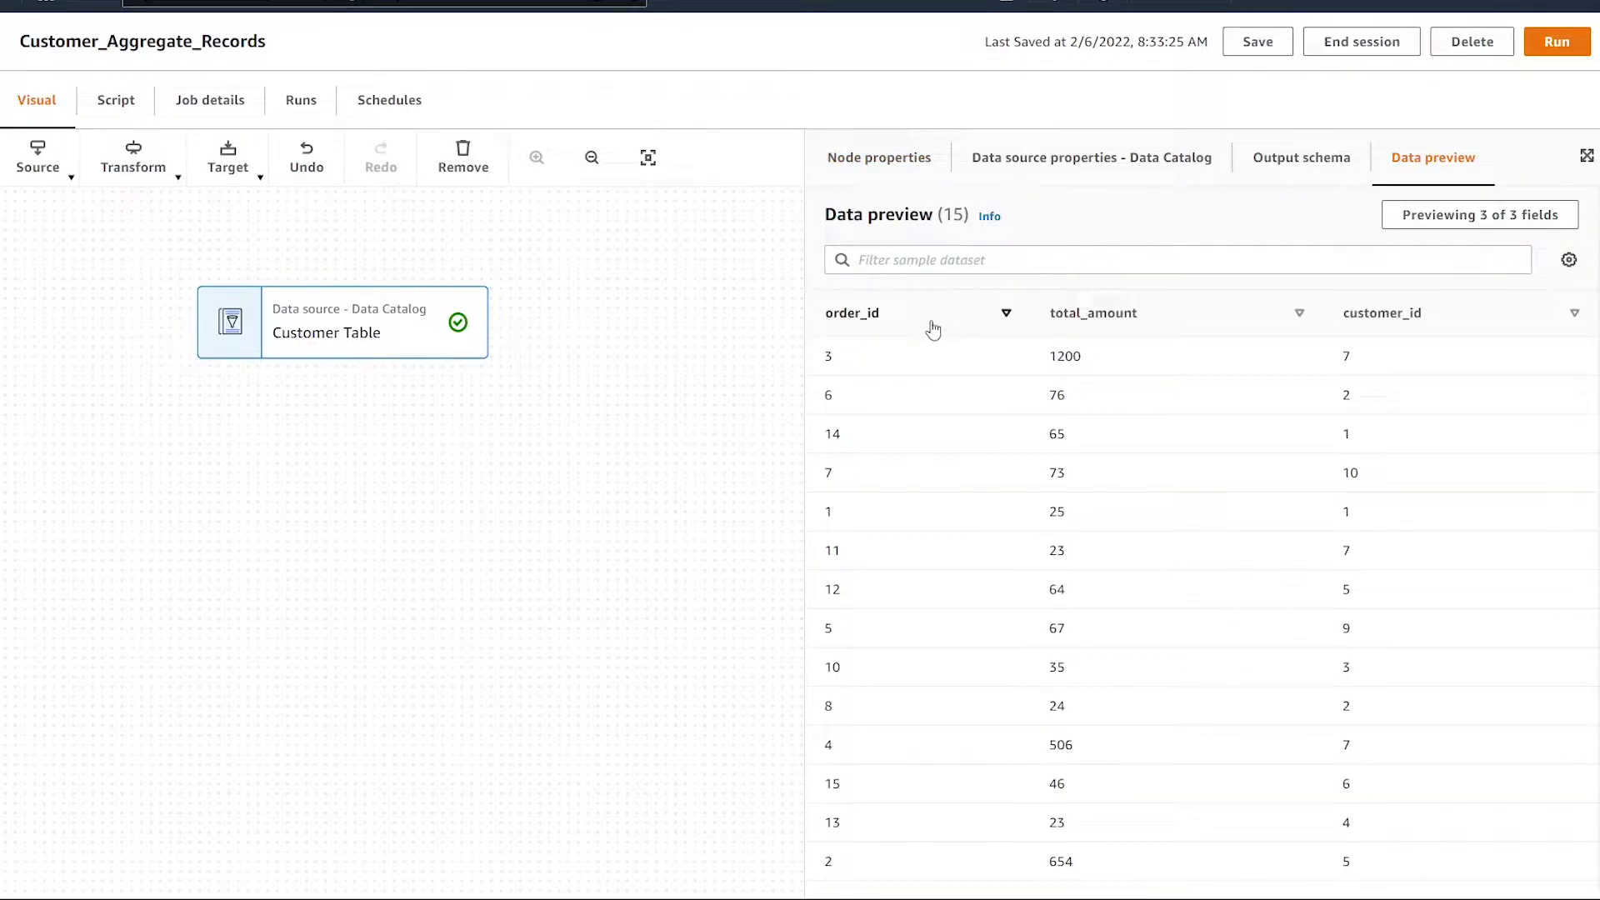
mouse_move(1087, 480)
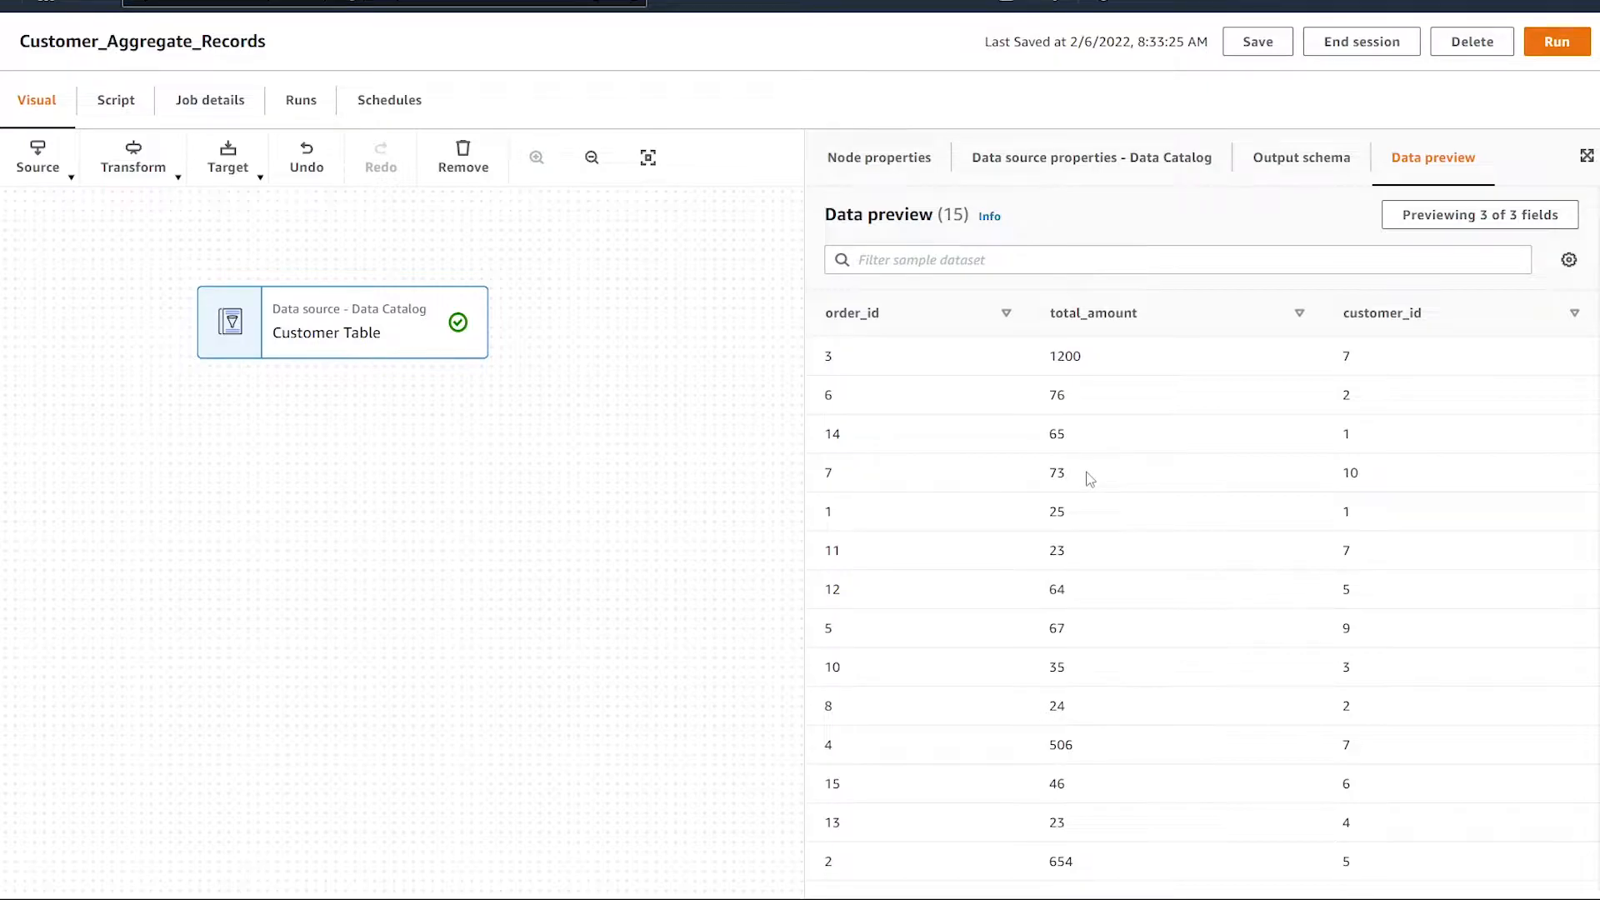
mouse_move(1295, 404)
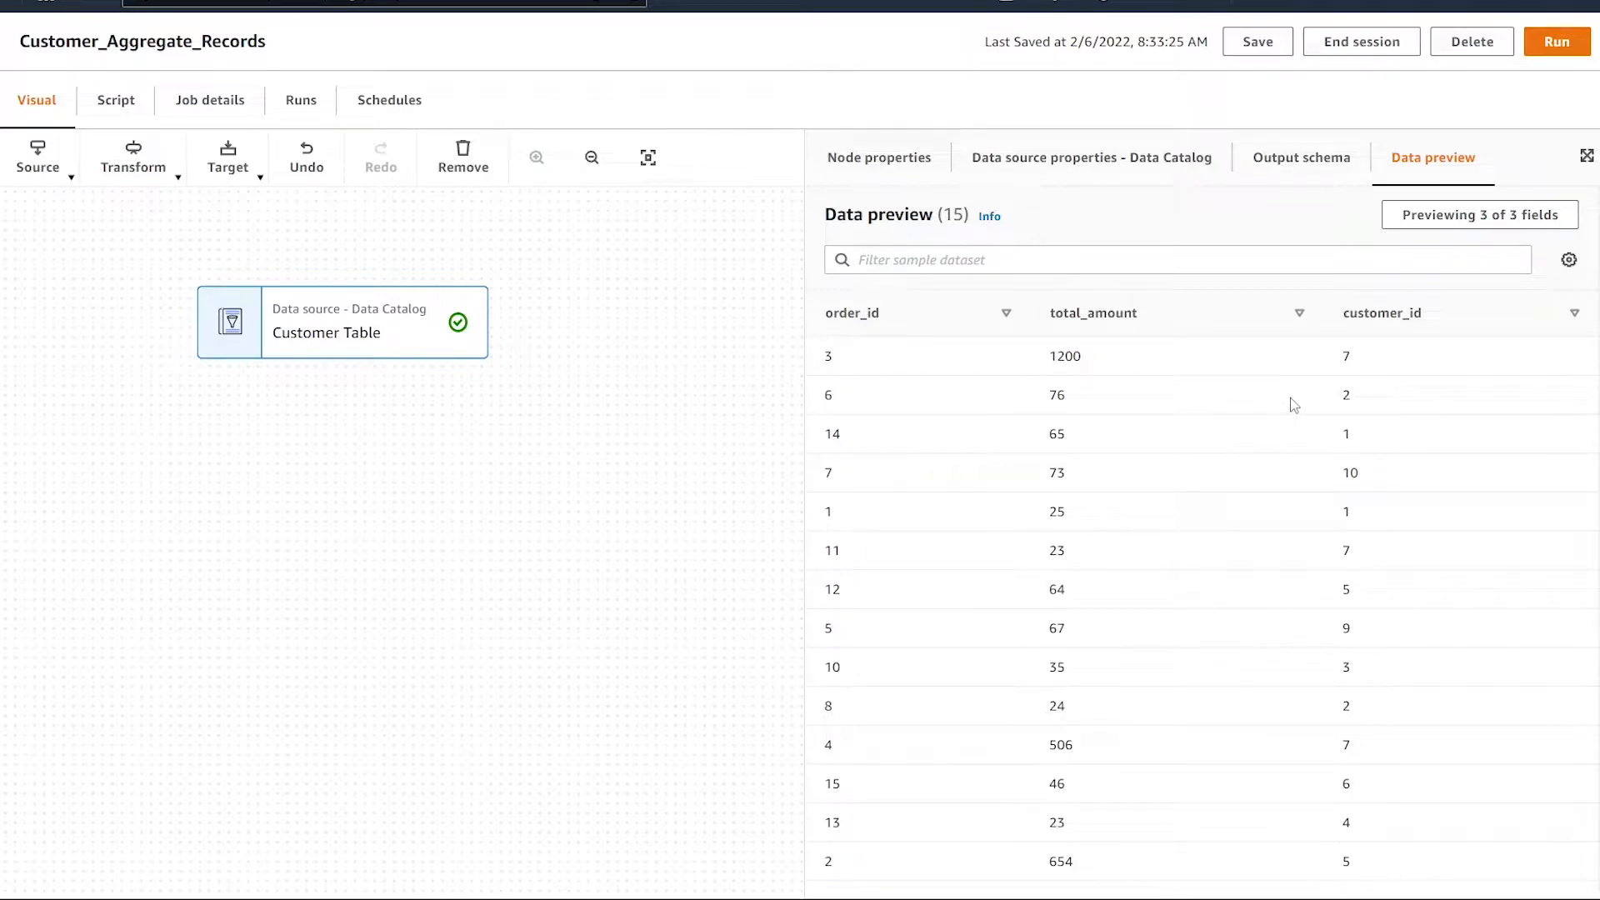
mouse_move(358, 332)
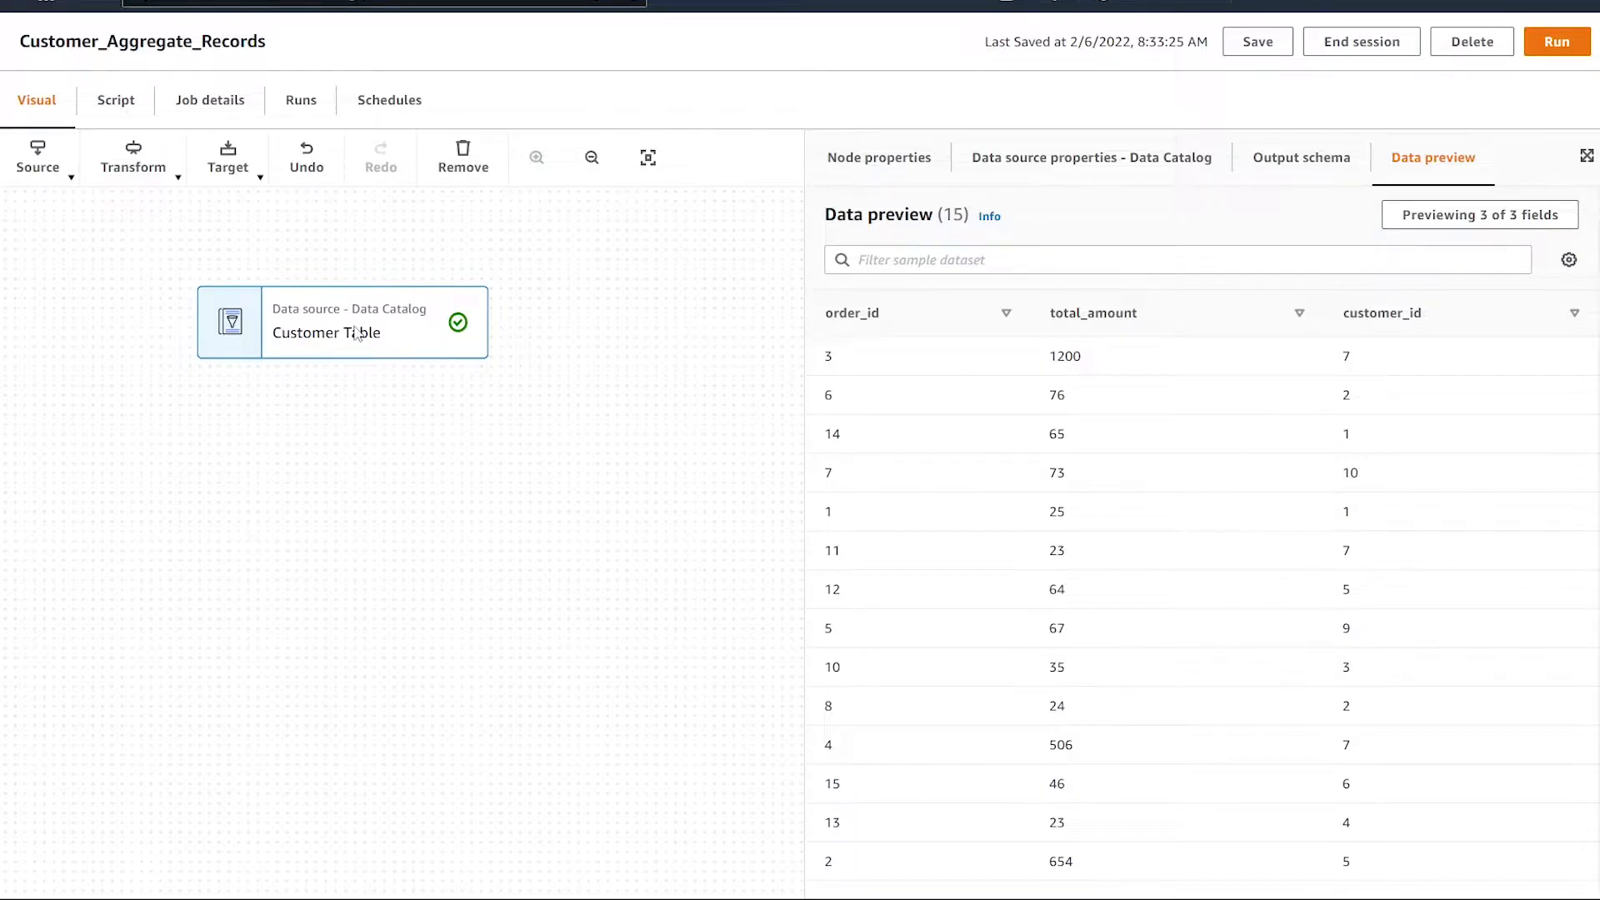
- Add an Aggregate transform below the Customer Table source
click(133, 158)
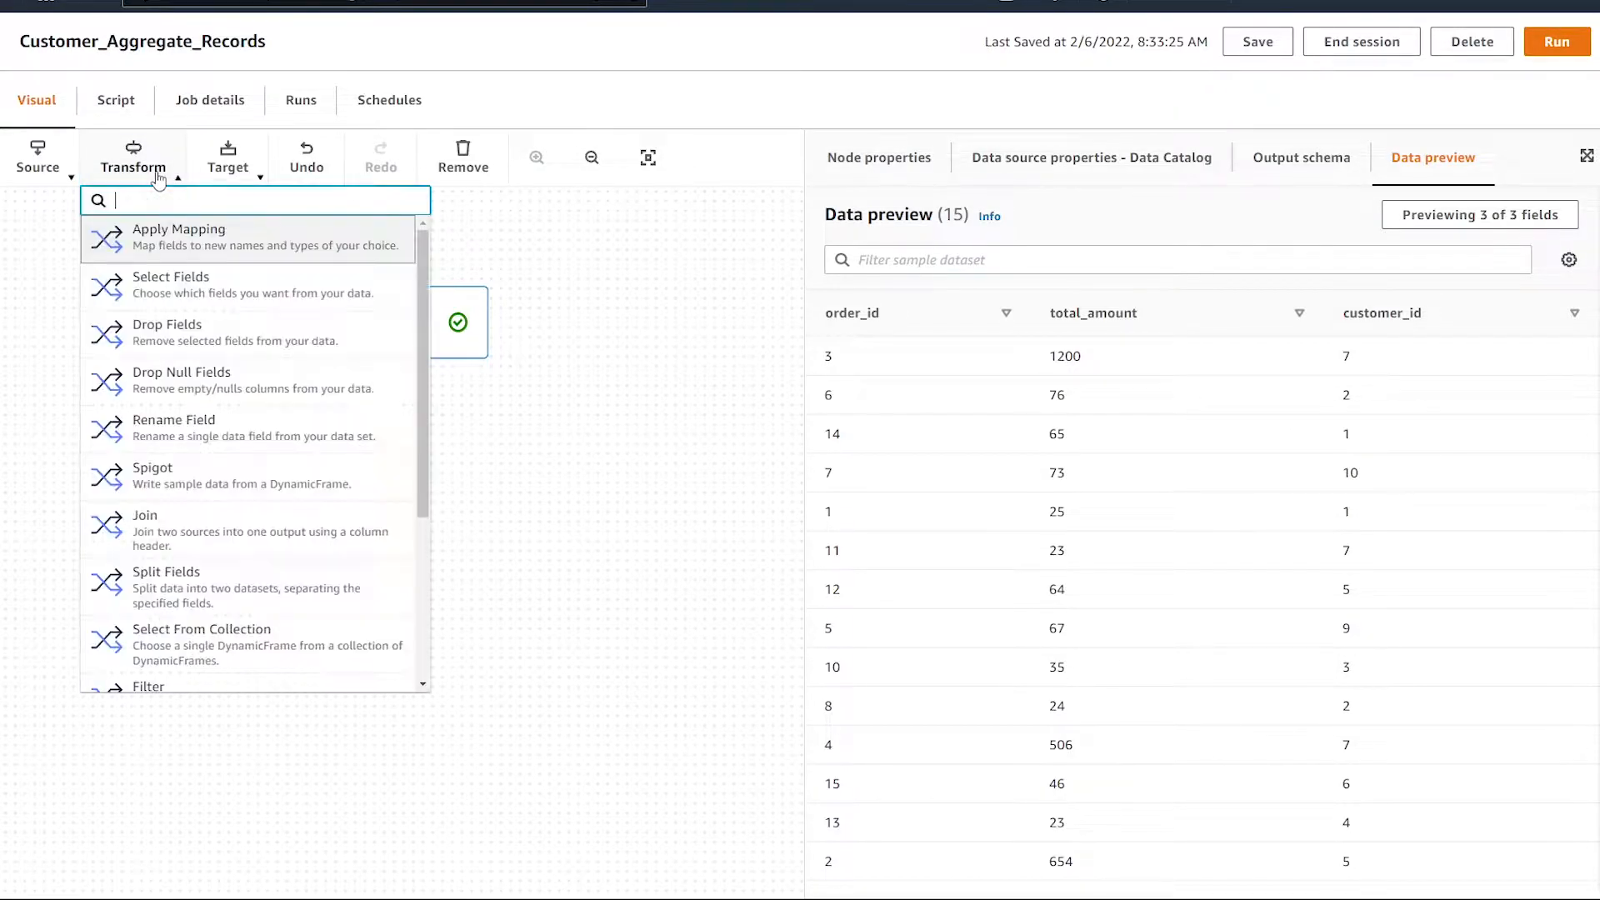
mouse_move(204, 332)
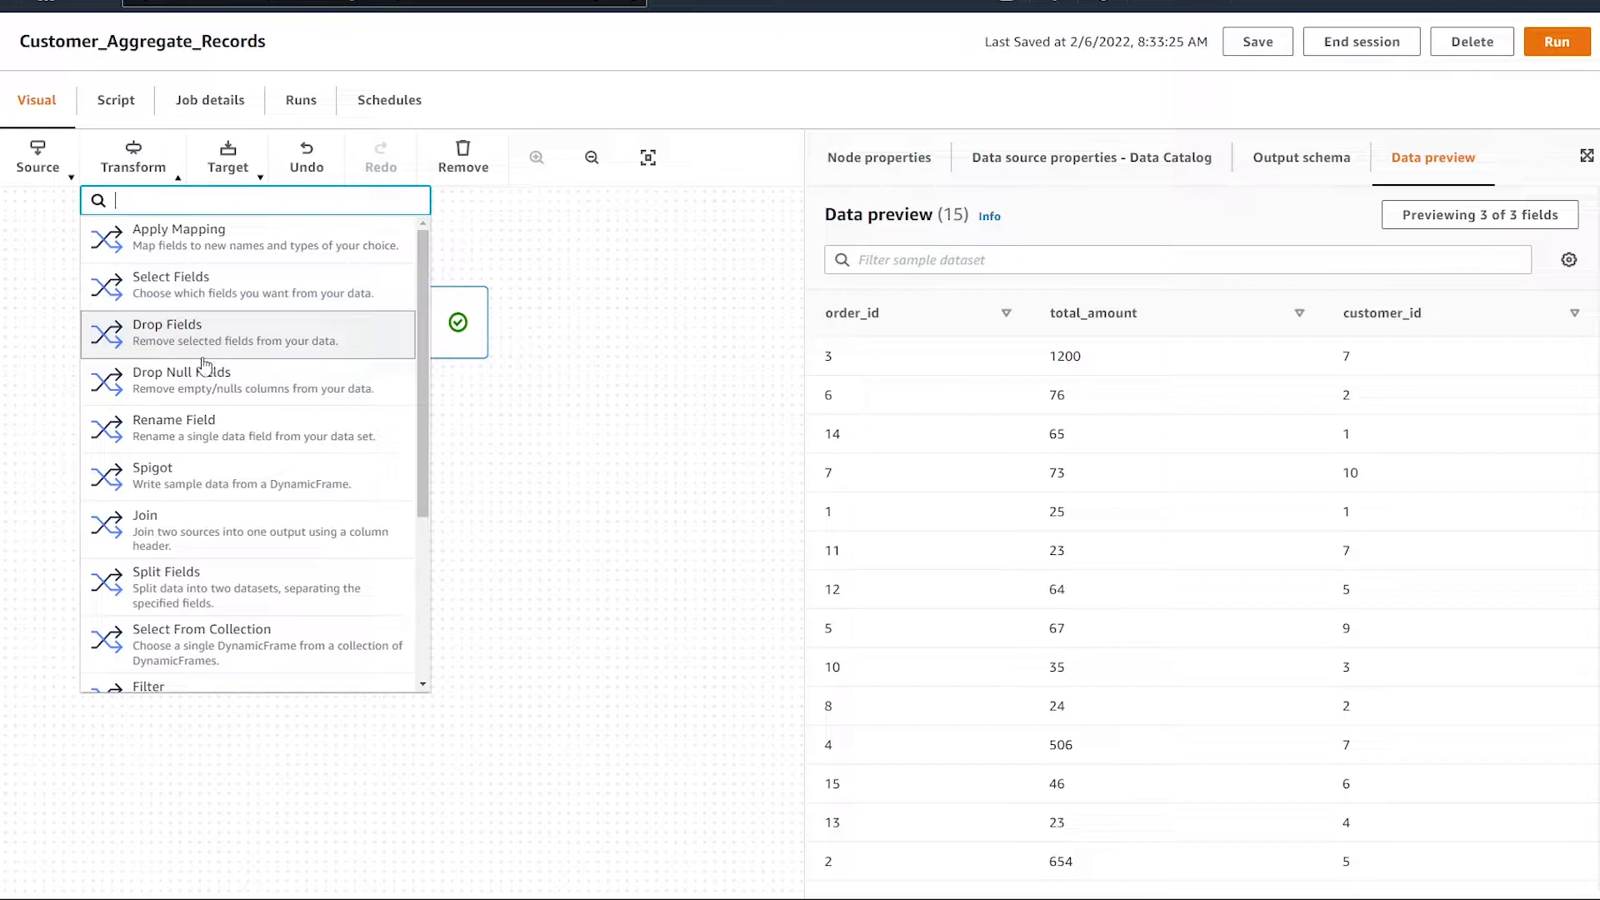
scroll(down, 3)
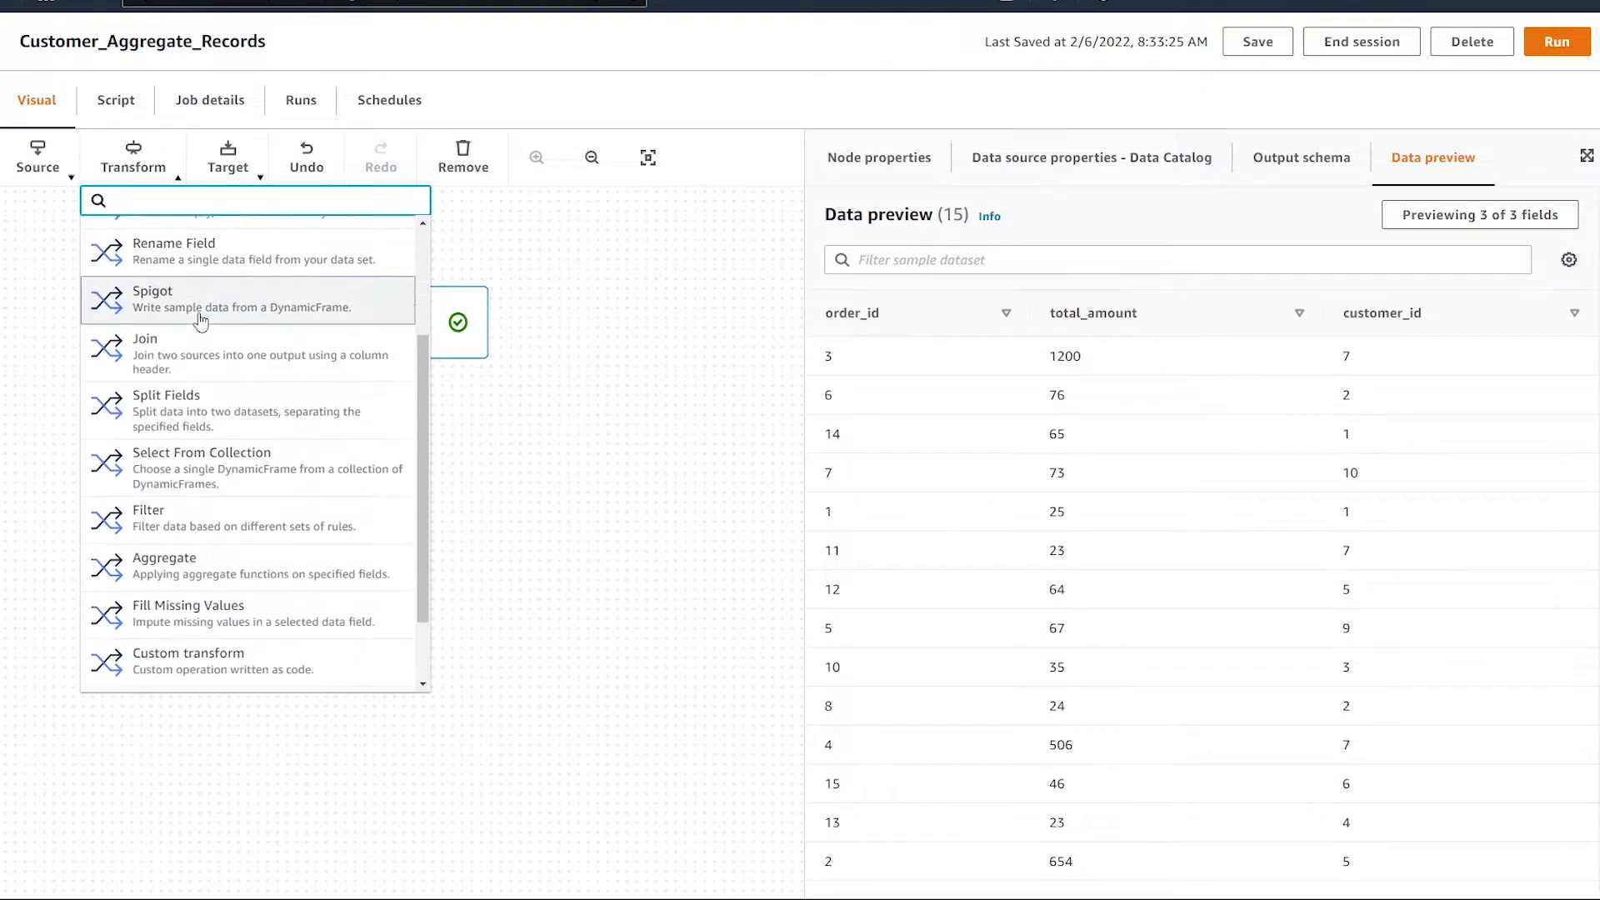
click(164, 565)
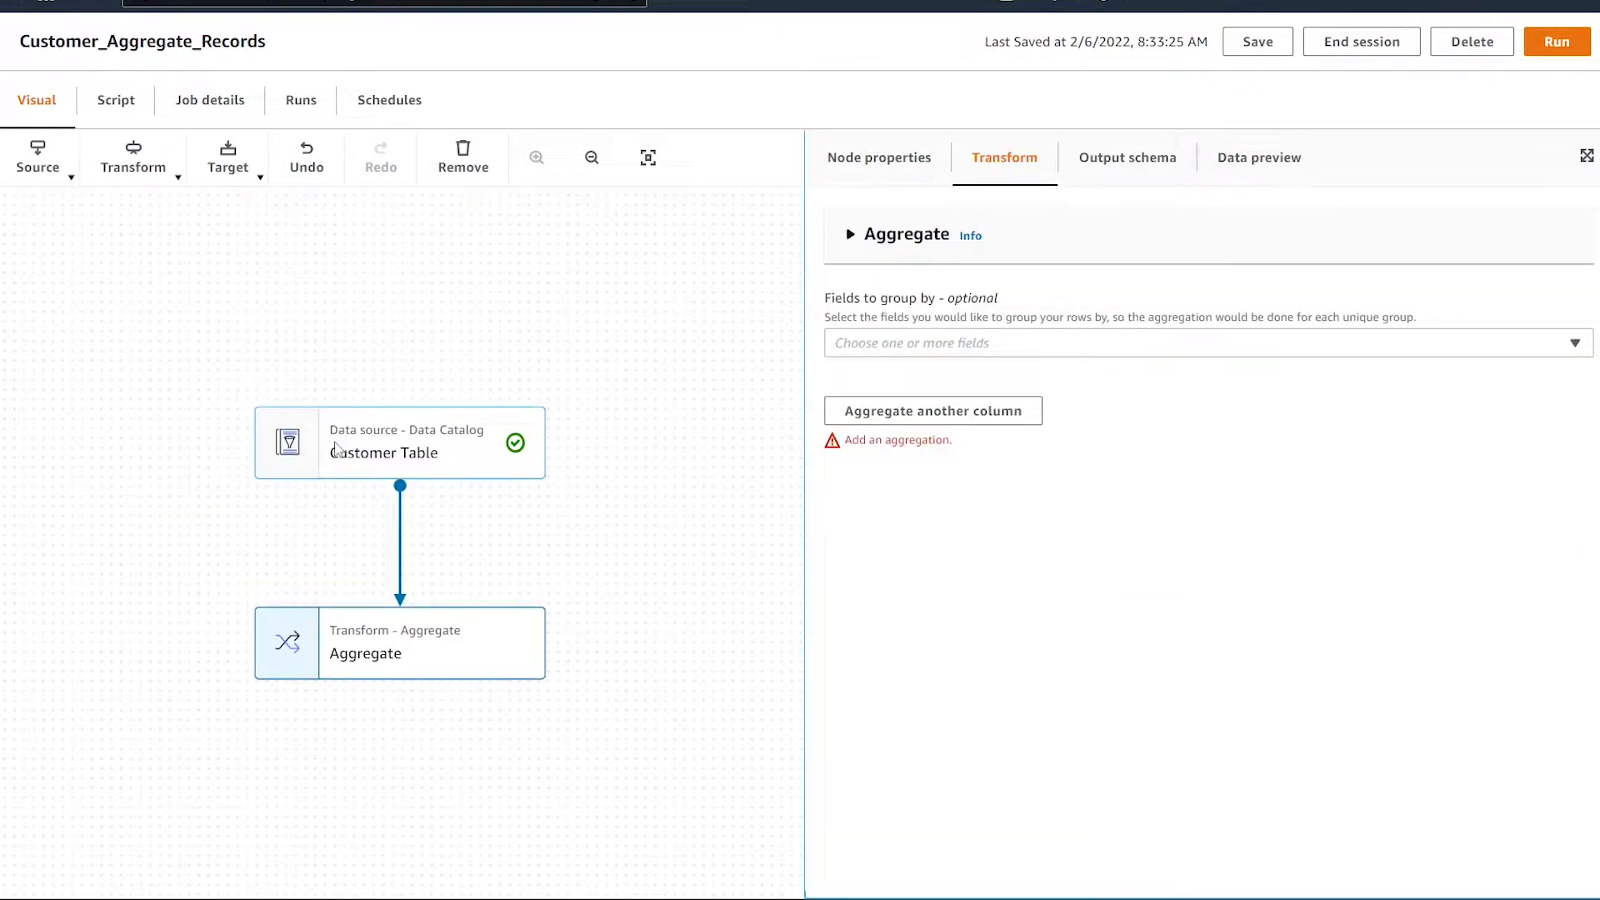
mouse_move(372, 464)
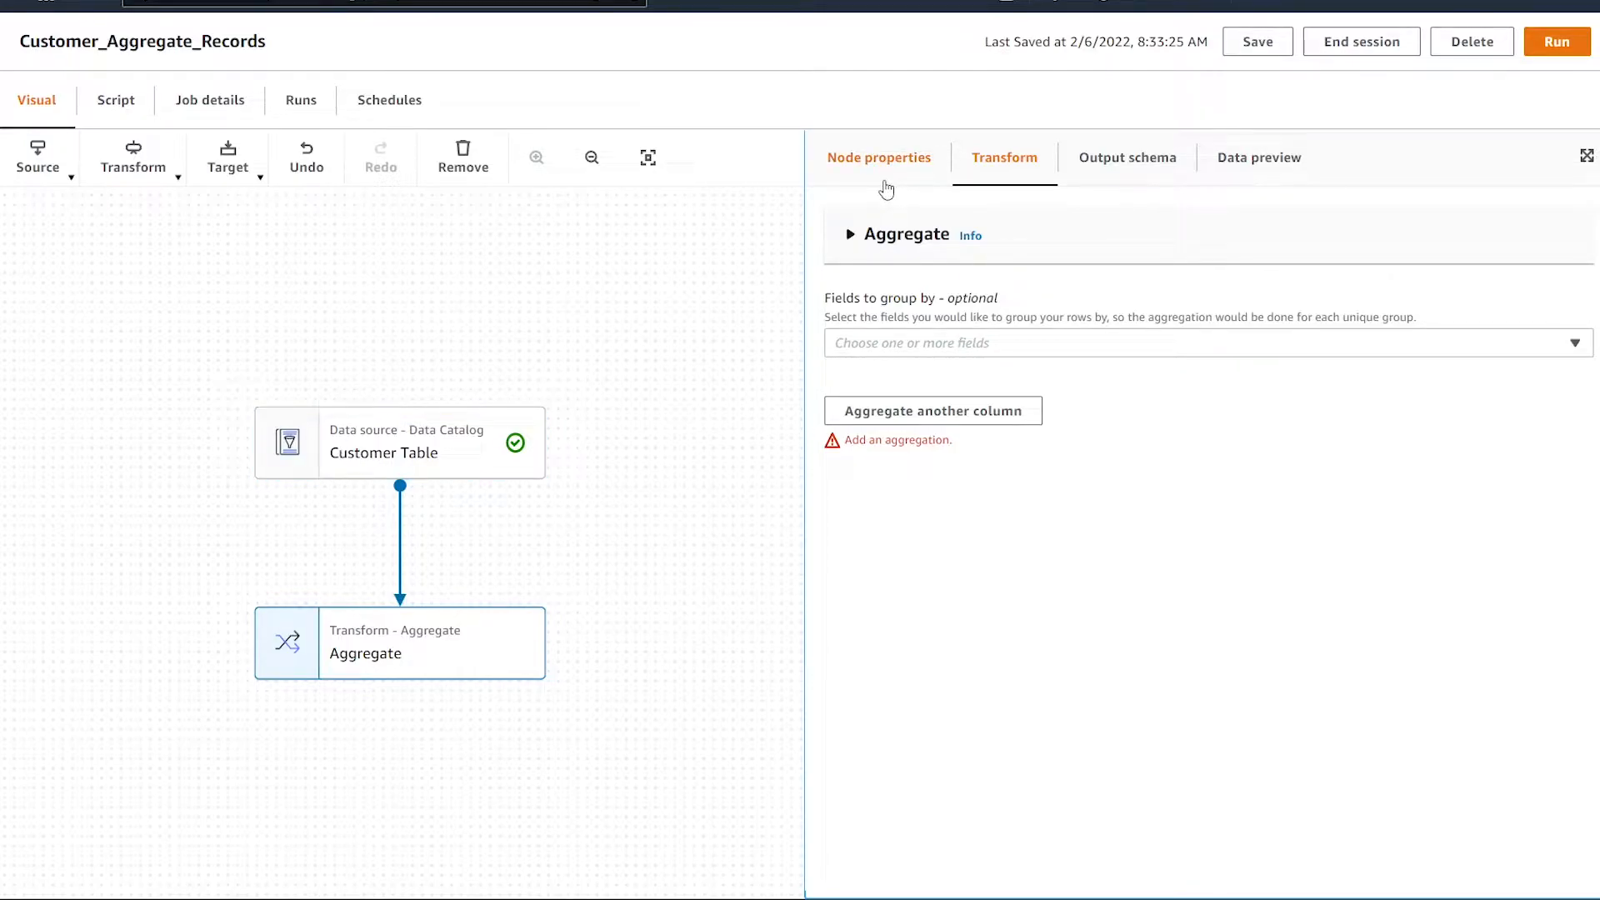
mouse_move(972, 370)
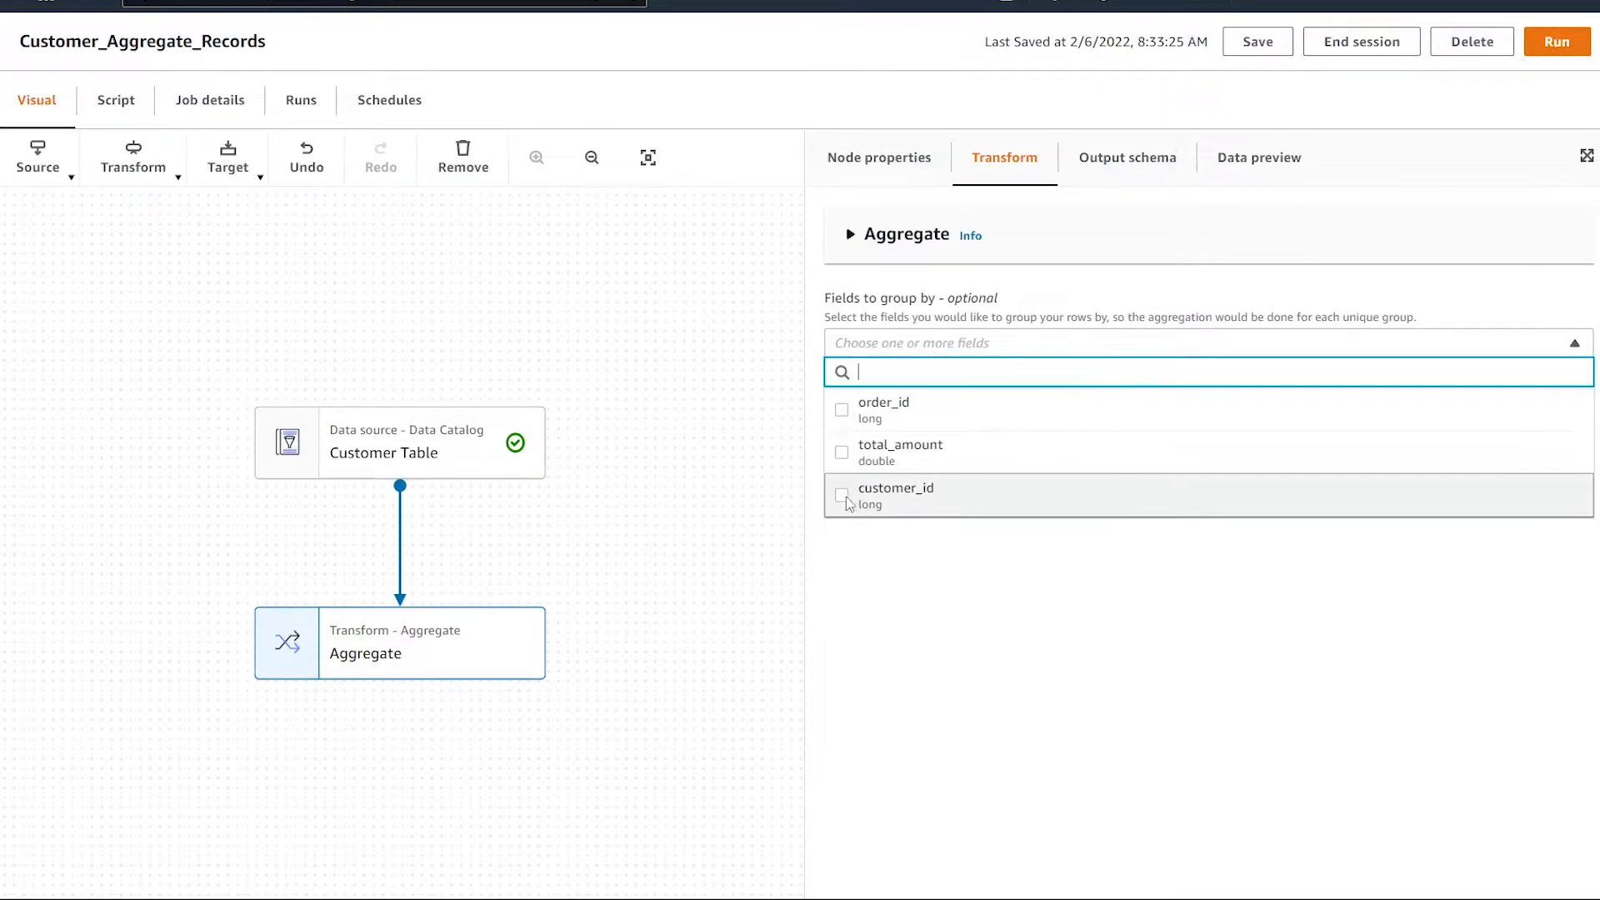
- Group the Aggregate node by customer_id and sum total_amount
click(842, 495)
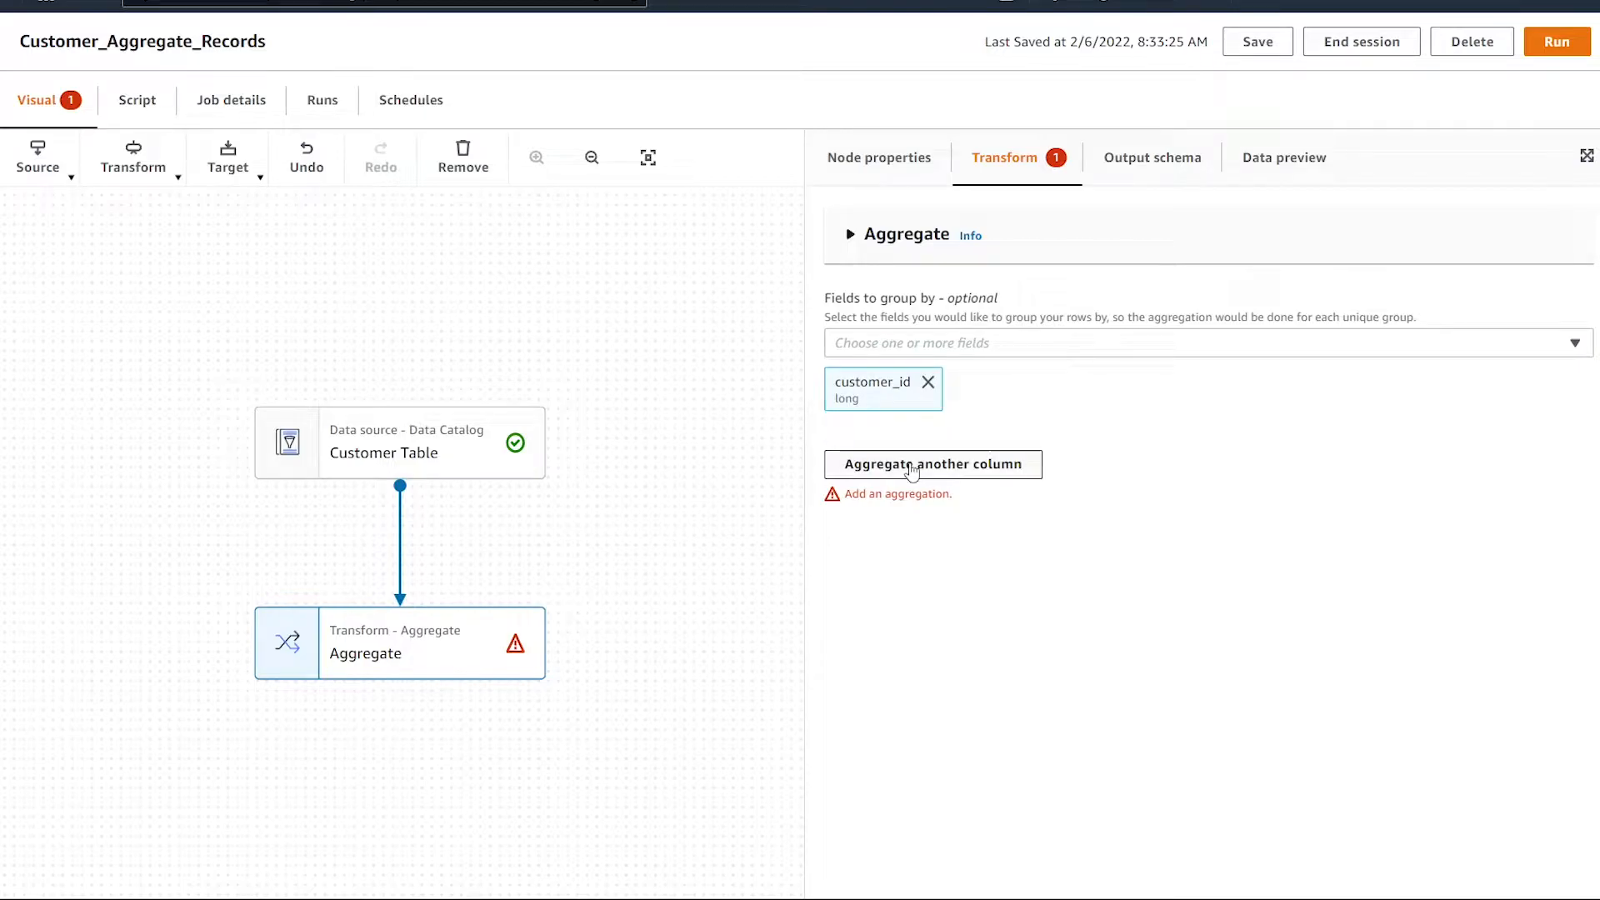
click(931, 464)
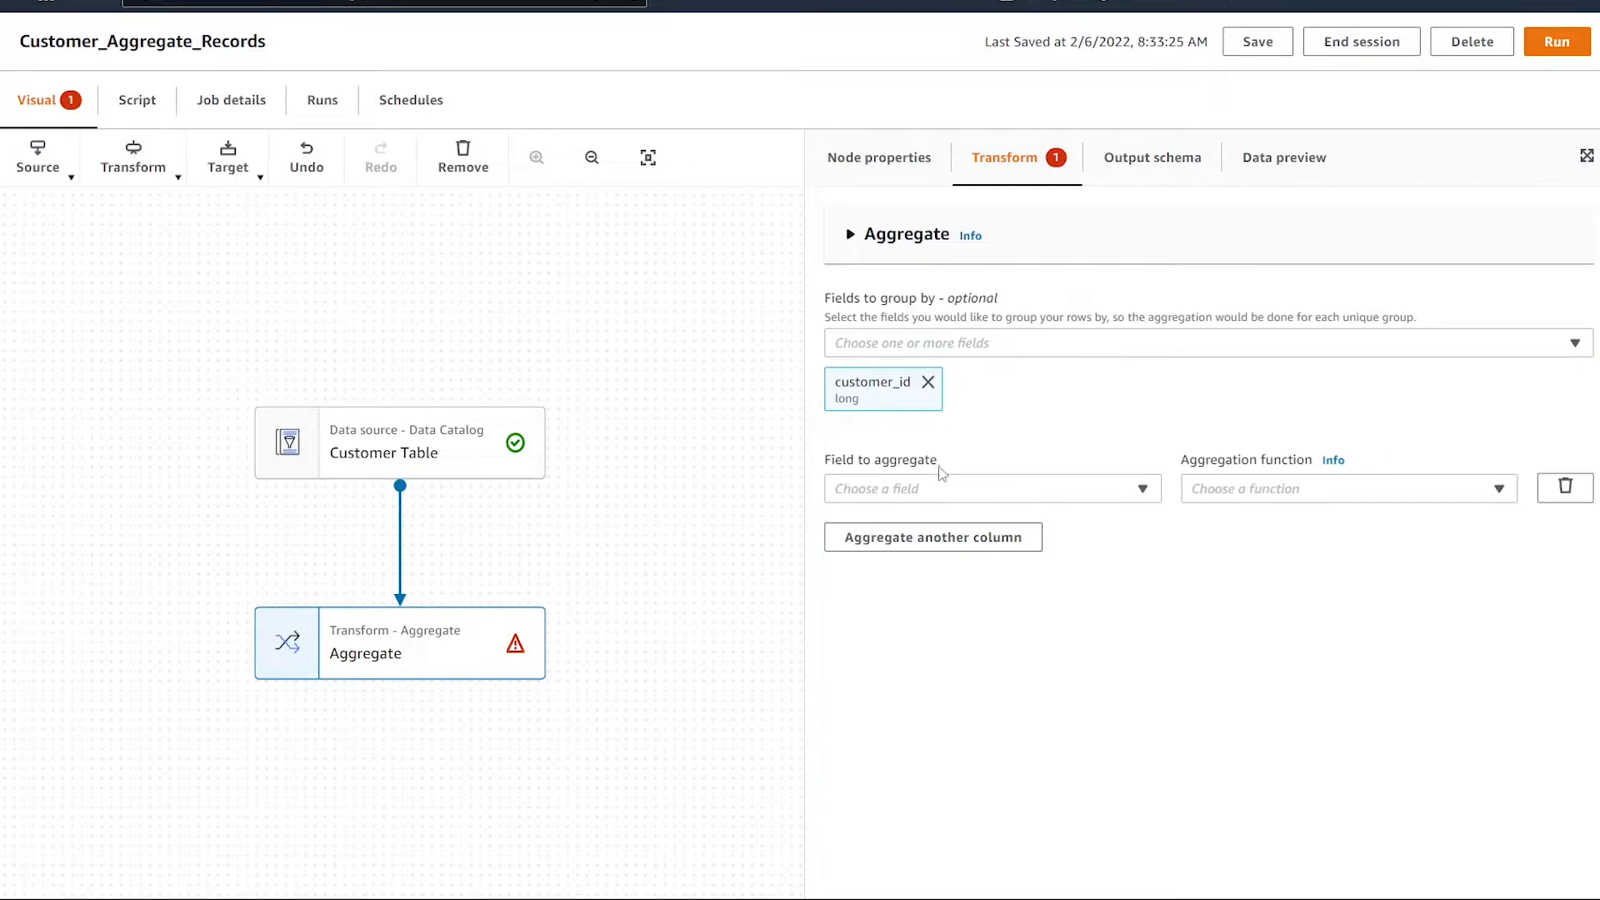
click(985, 488)
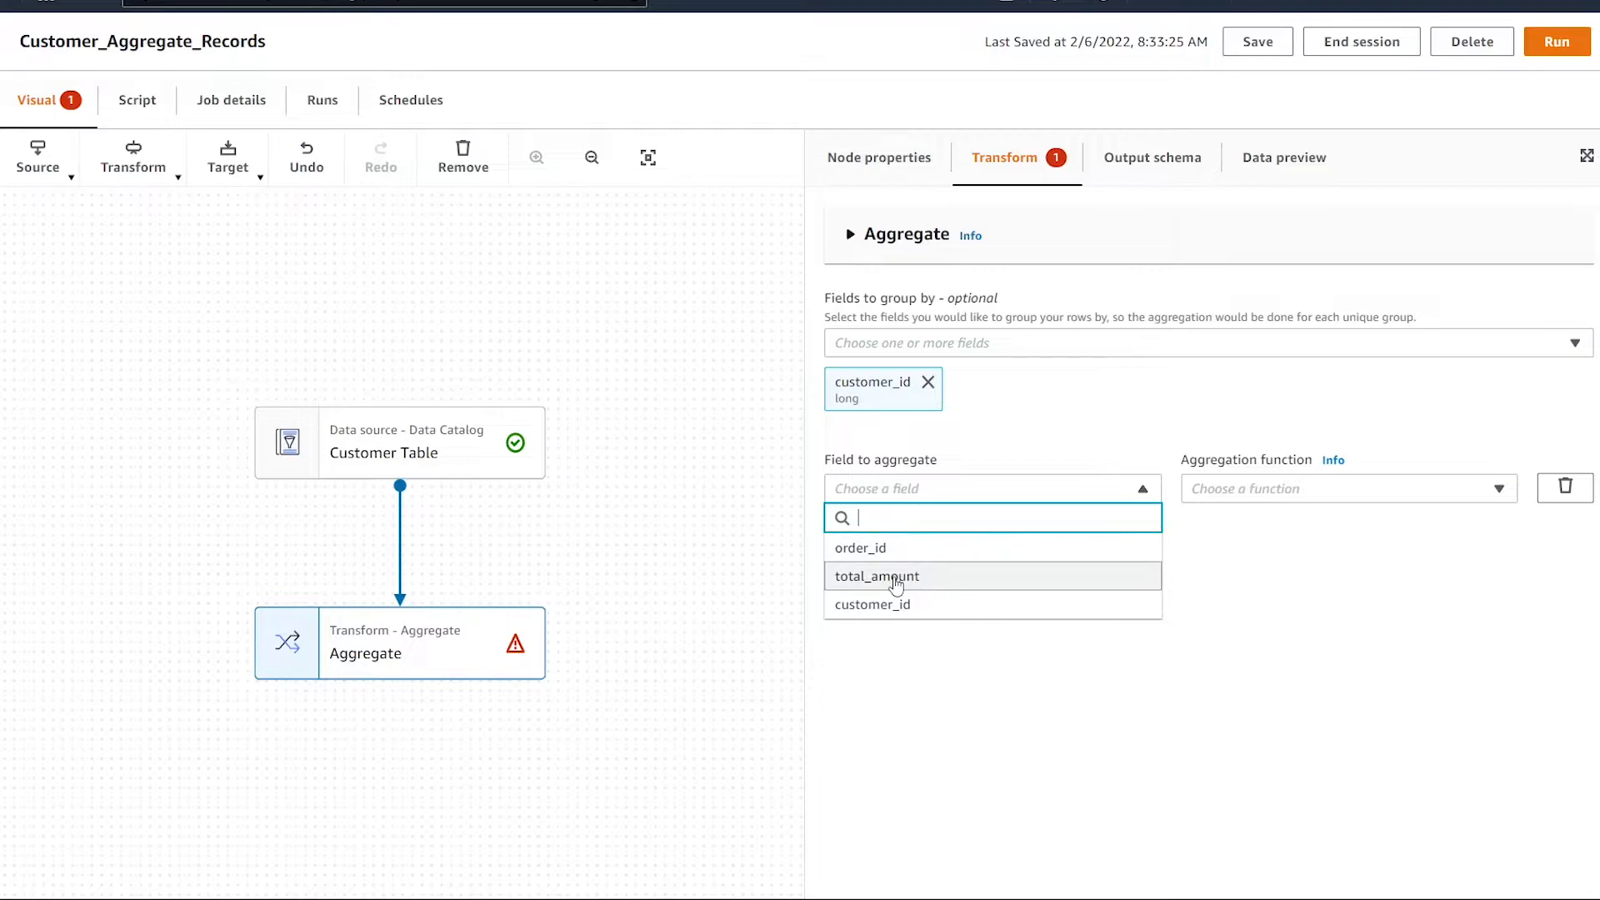
click(876, 576)
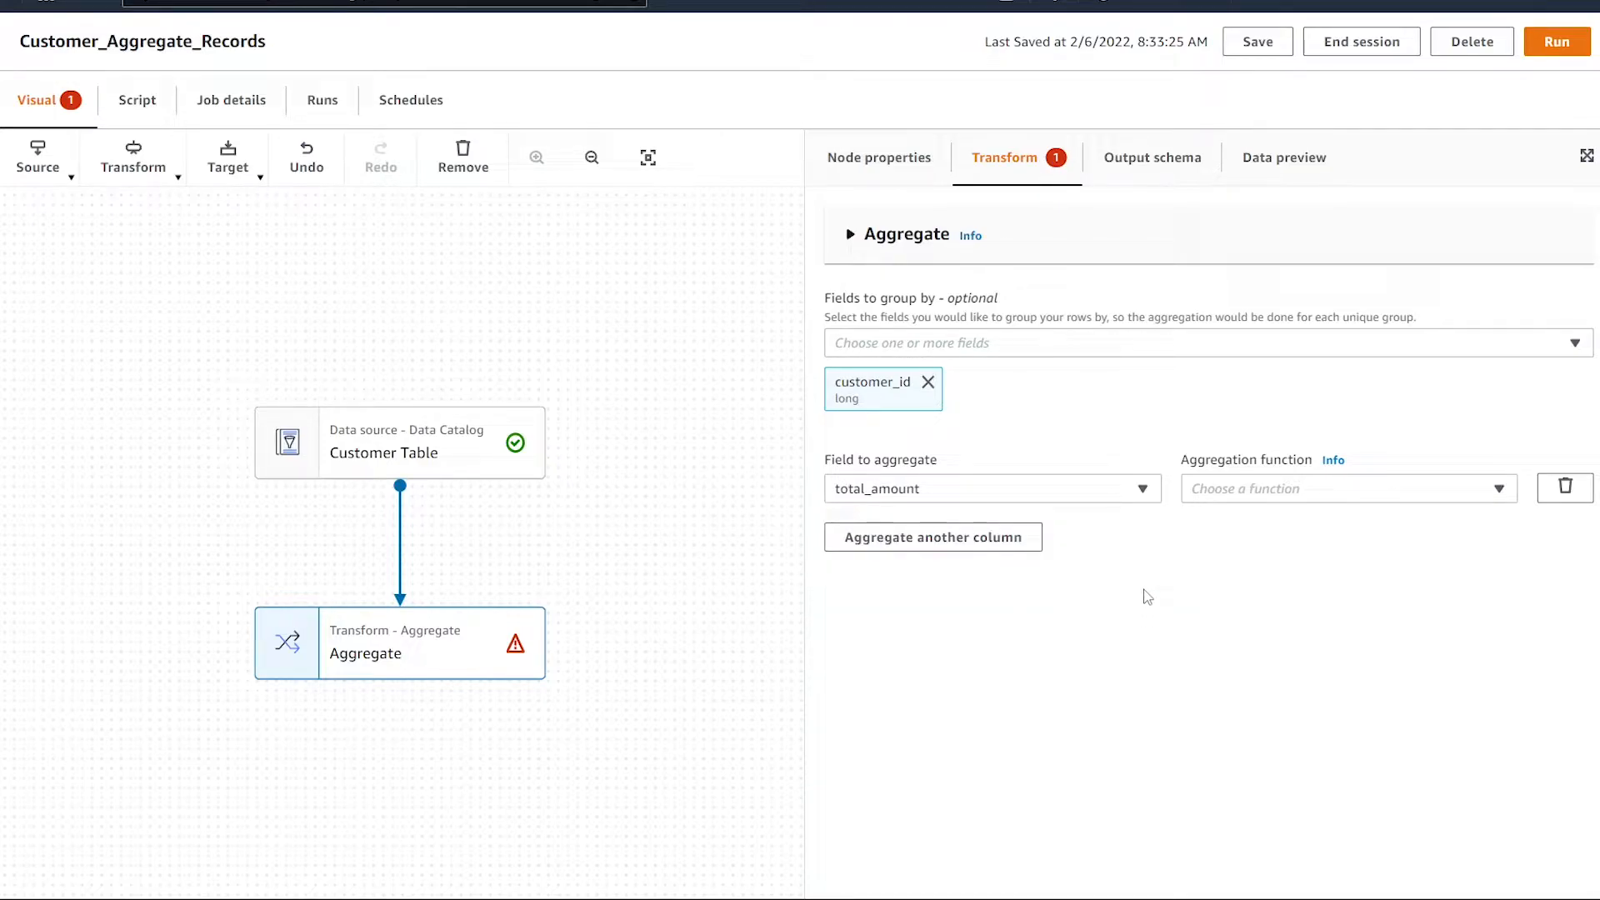
mouse_move(1224, 499)
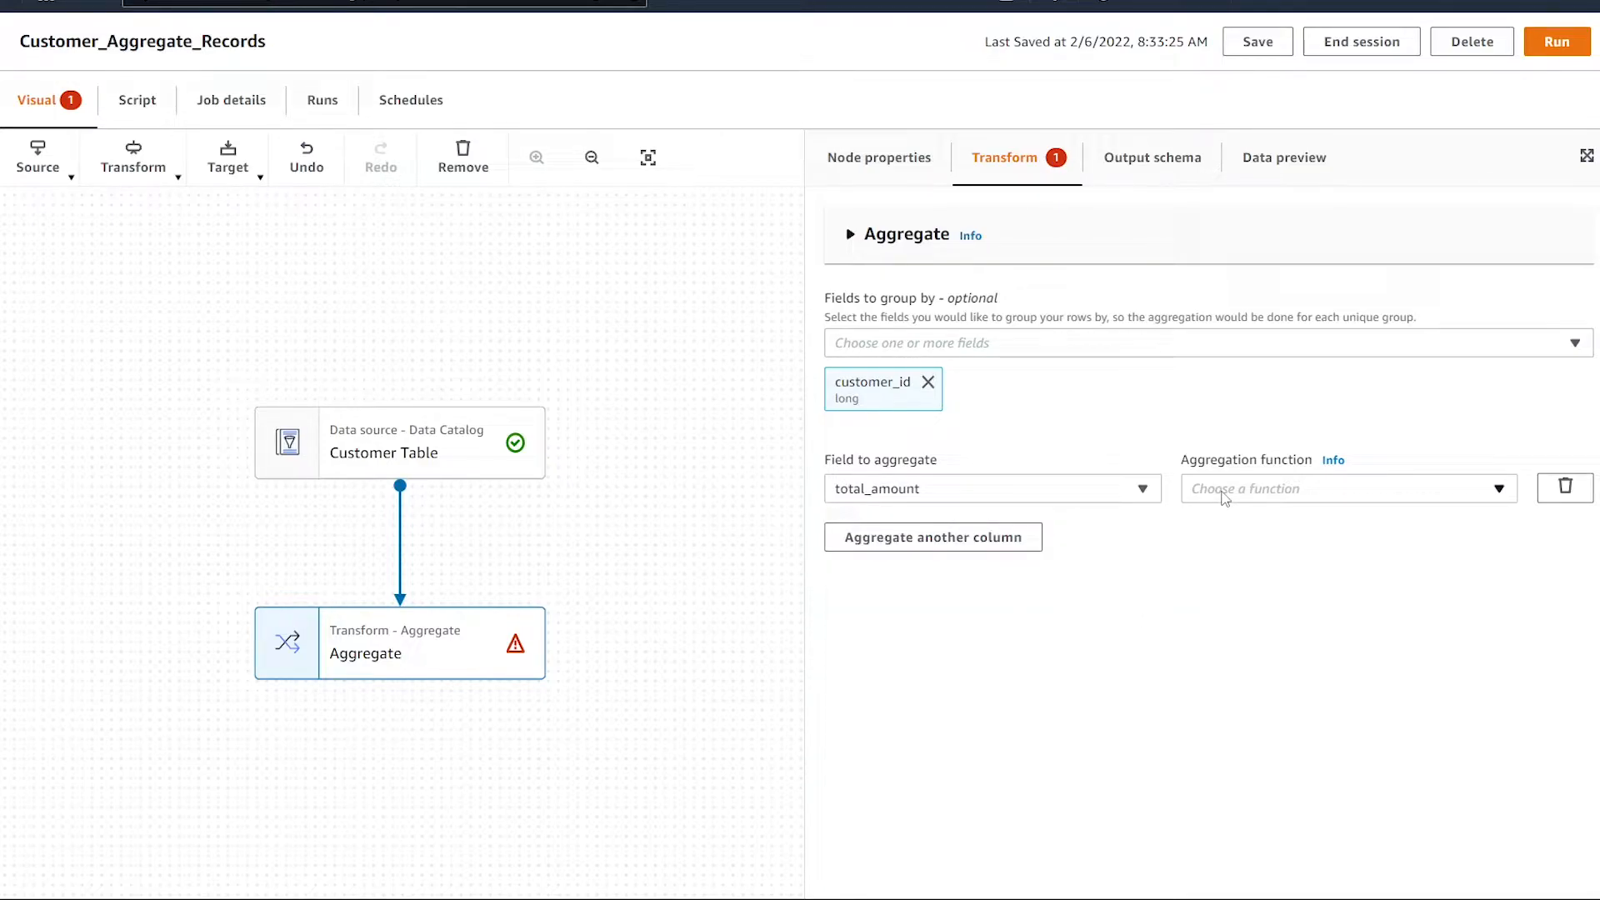
click(1342, 487)
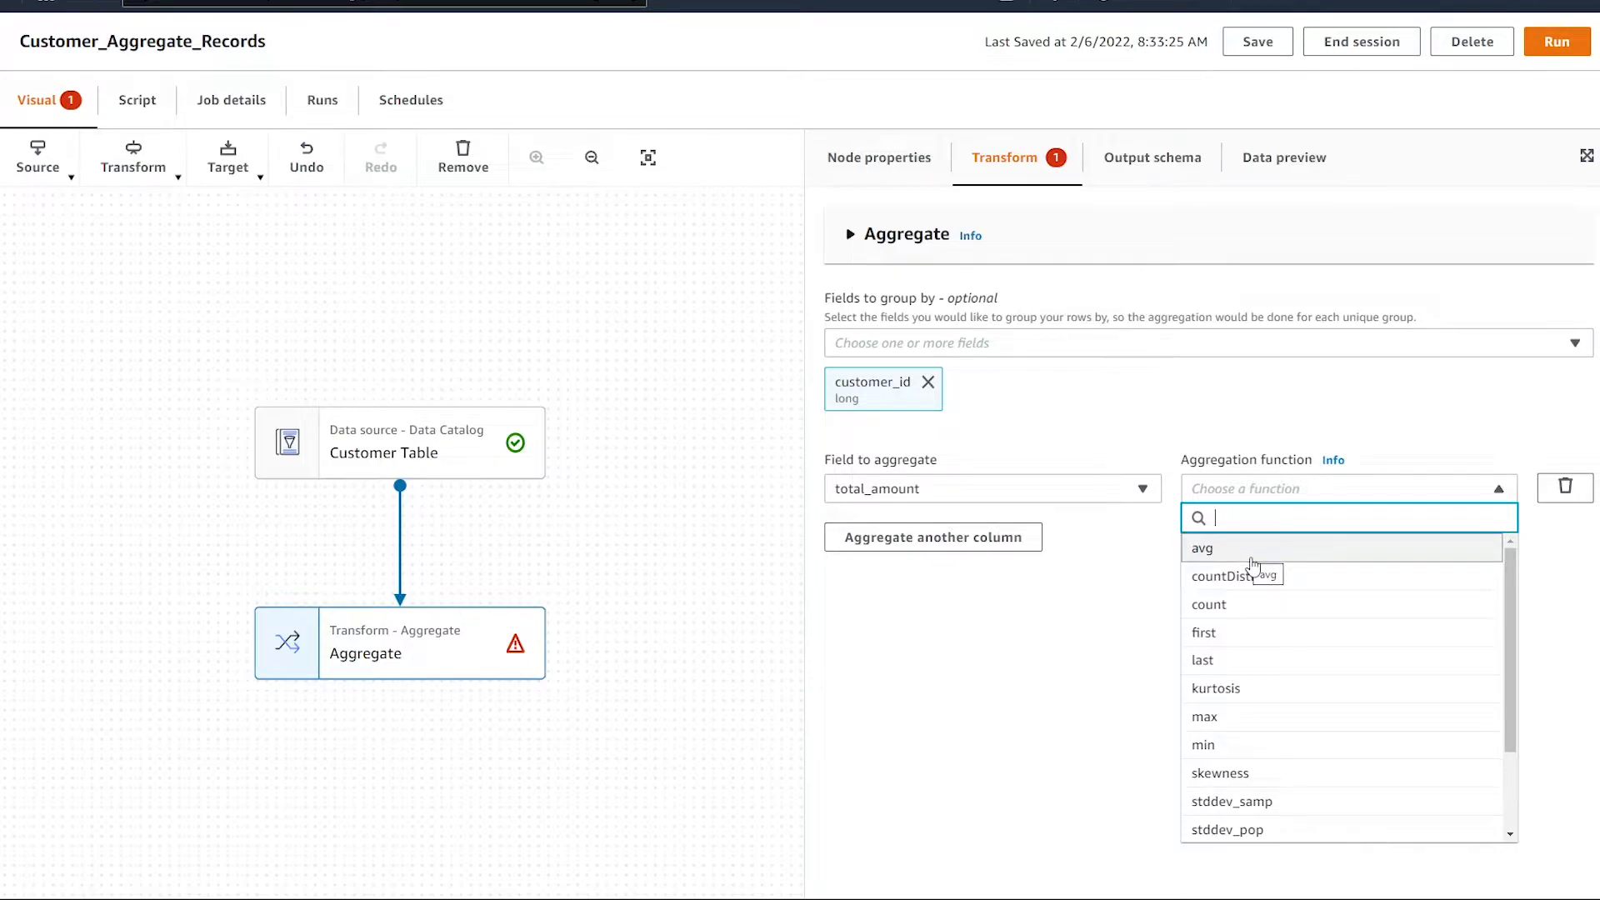
scroll(down, 3)
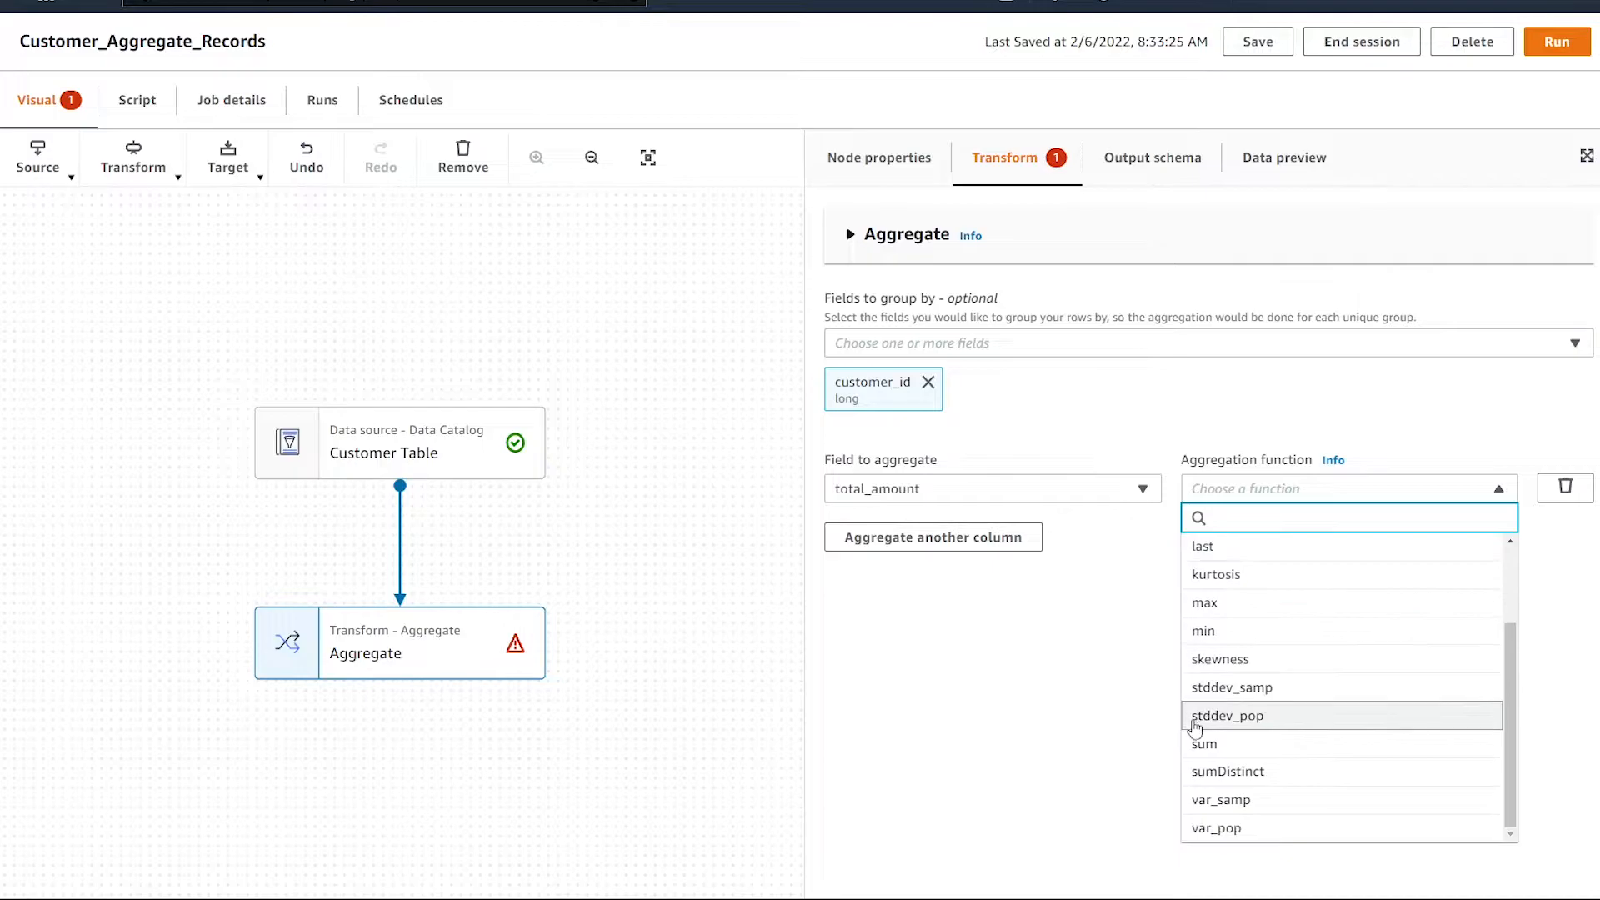
click(1204, 744)
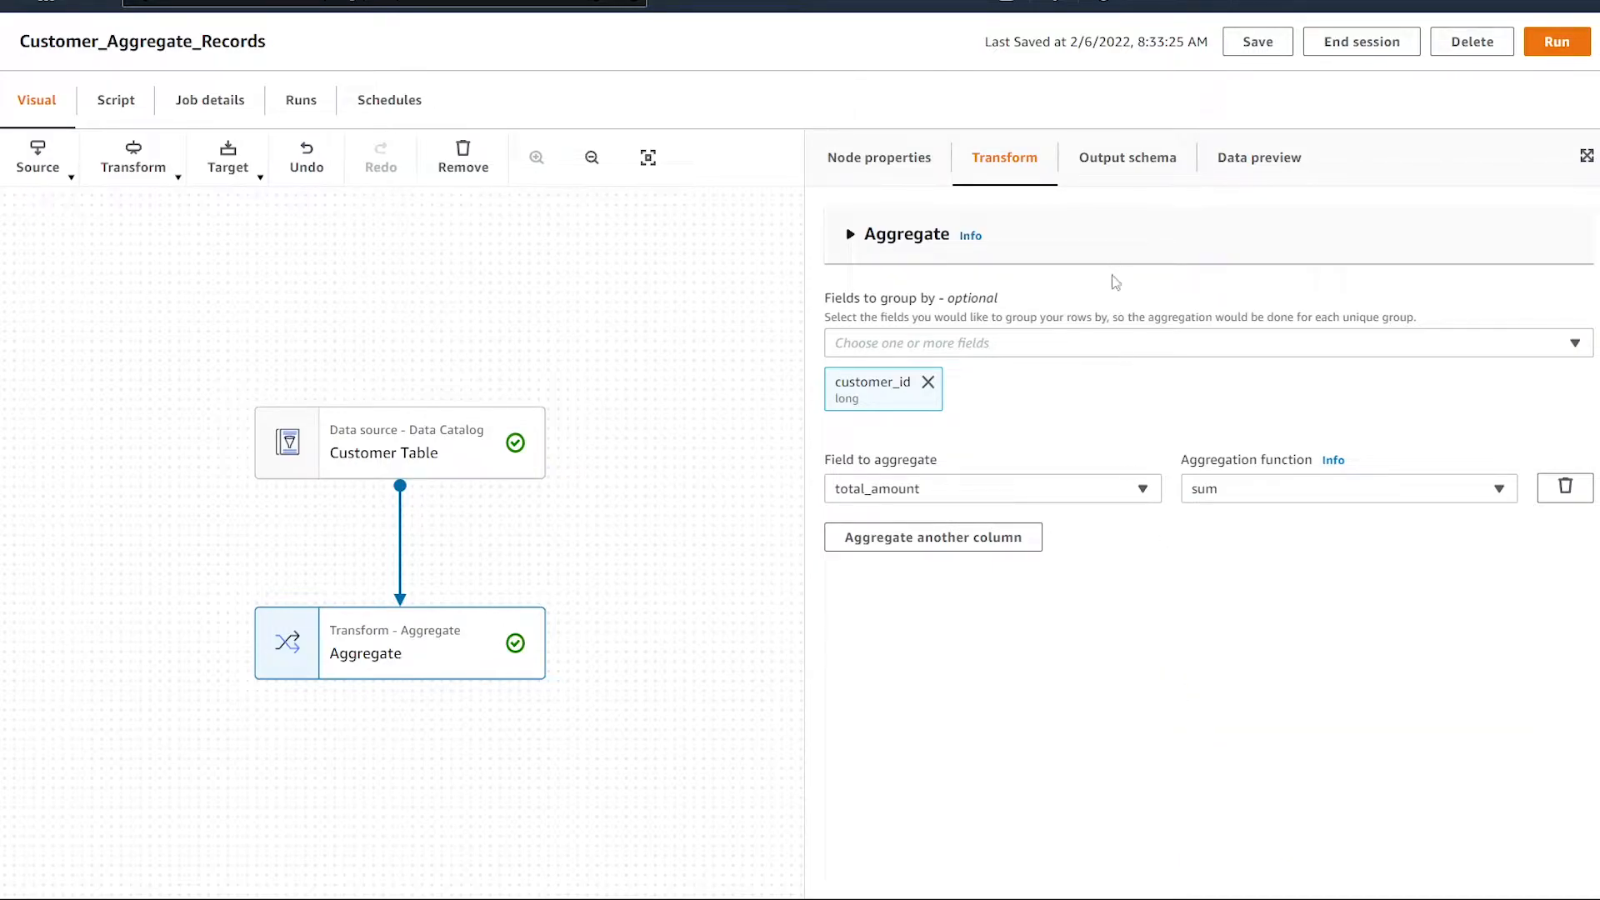
- Inspect the Aggregate output schema and its nine-row preview of summed totals
click(1128, 157)
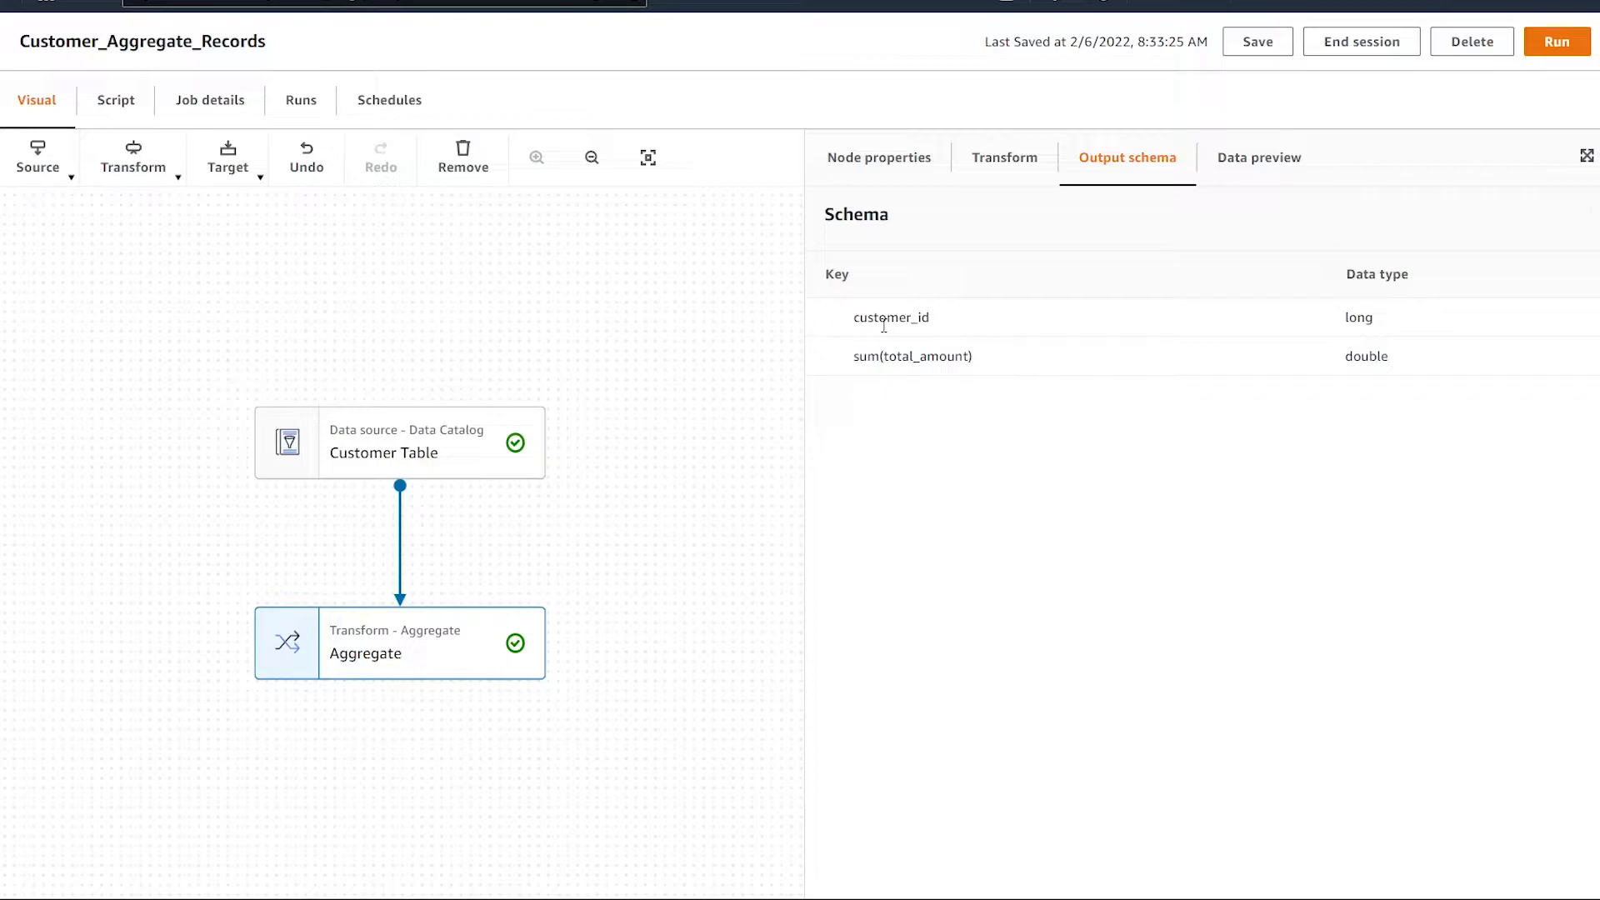
click(1259, 157)
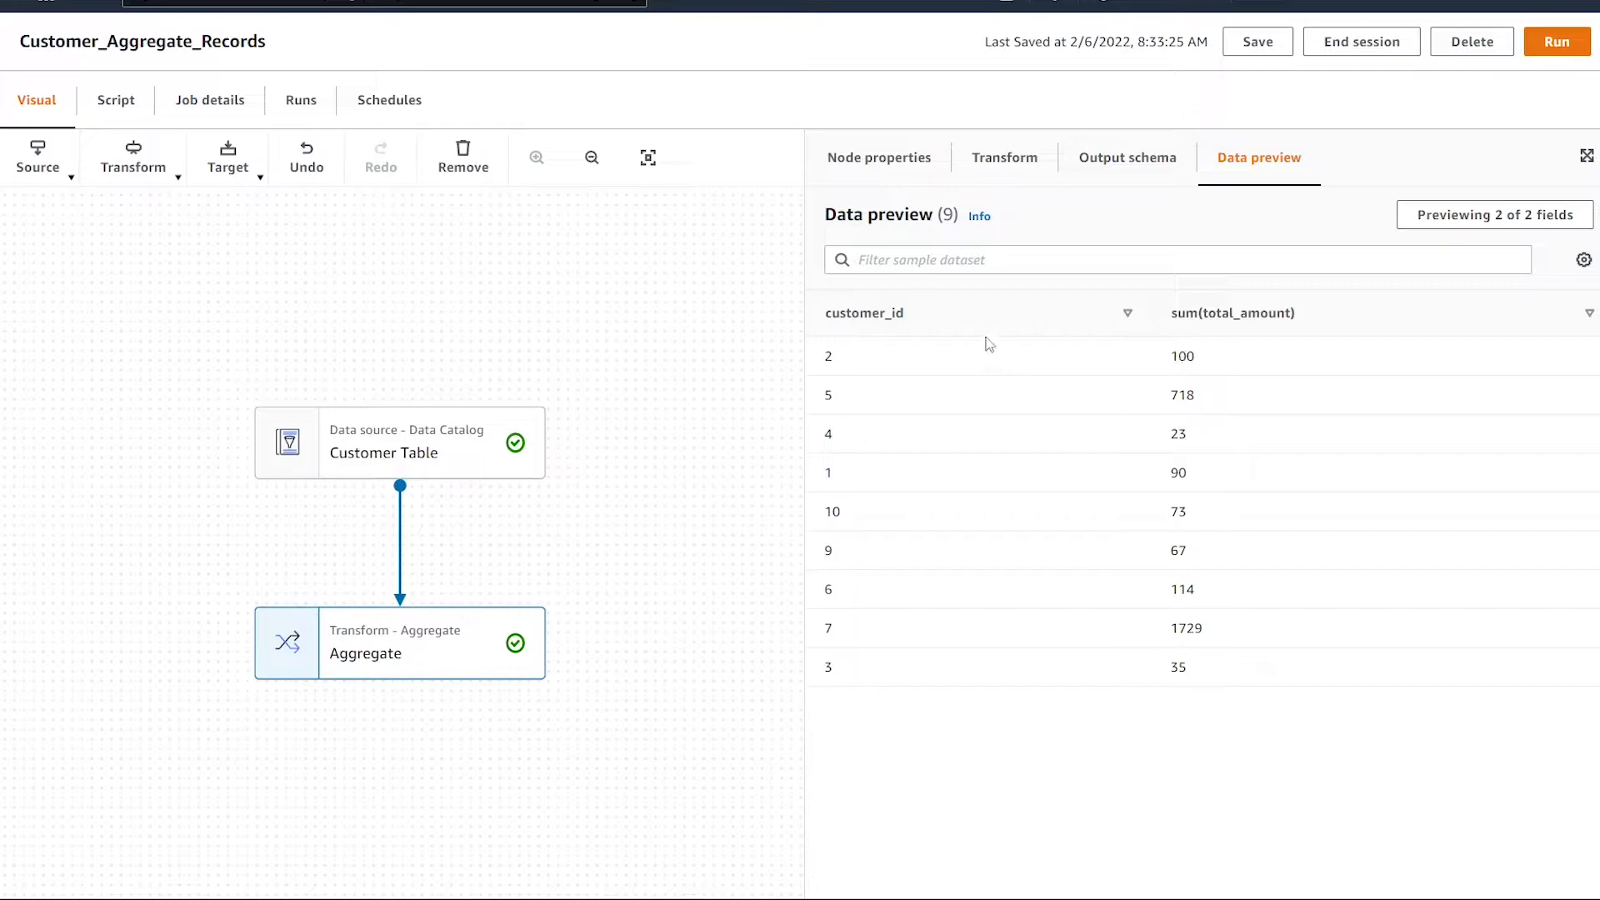
mouse_move(1217, 311)
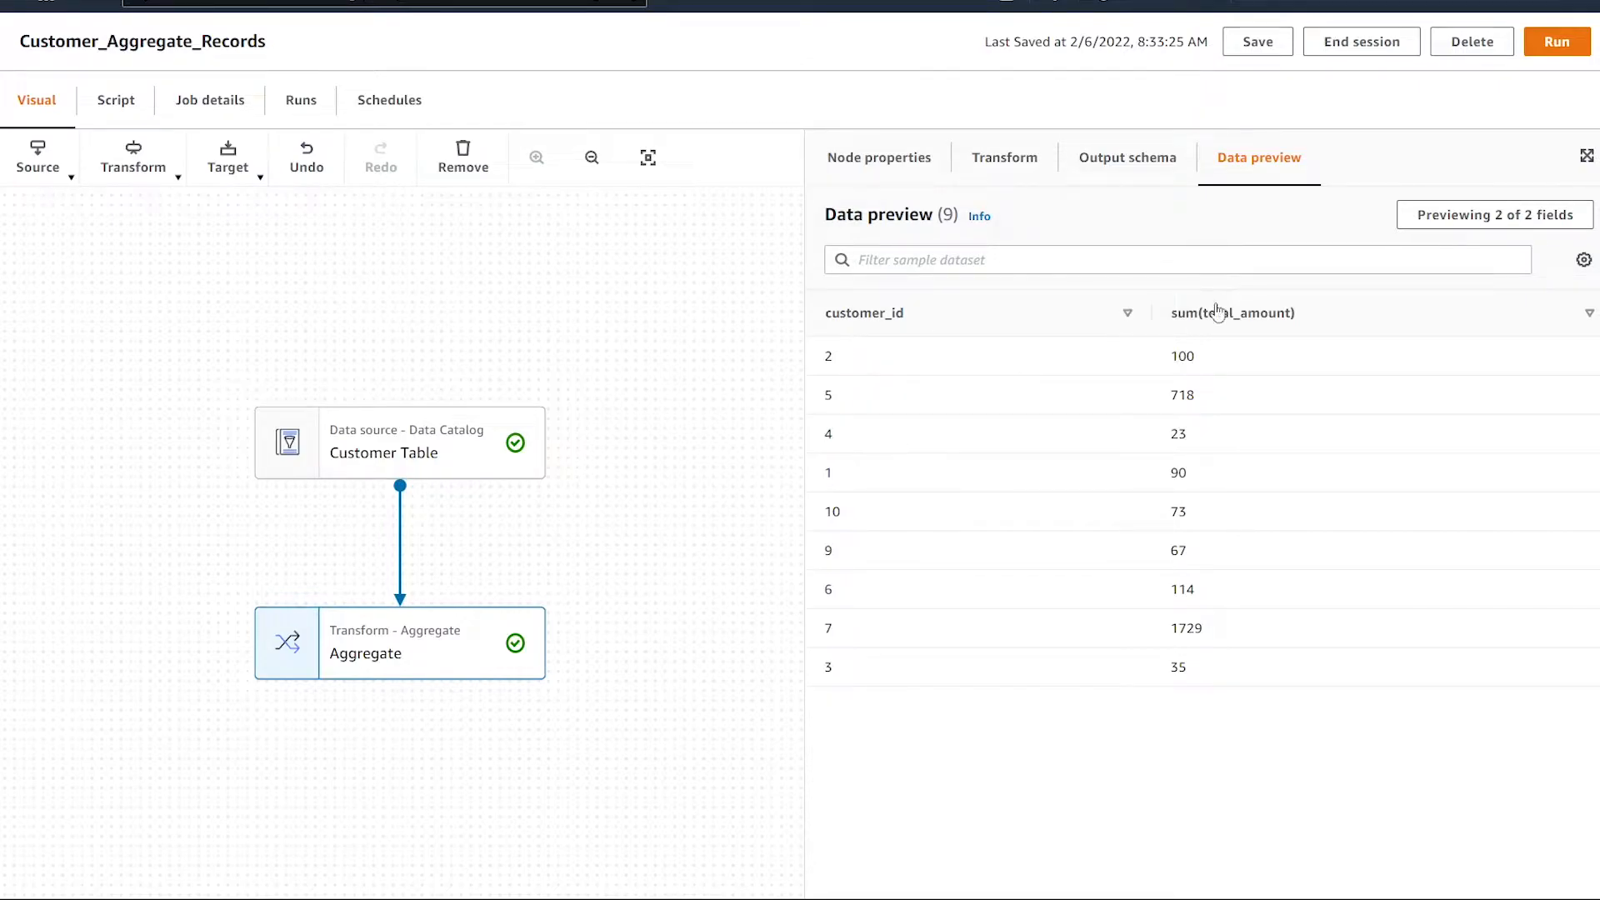
mouse_move(1023, 441)
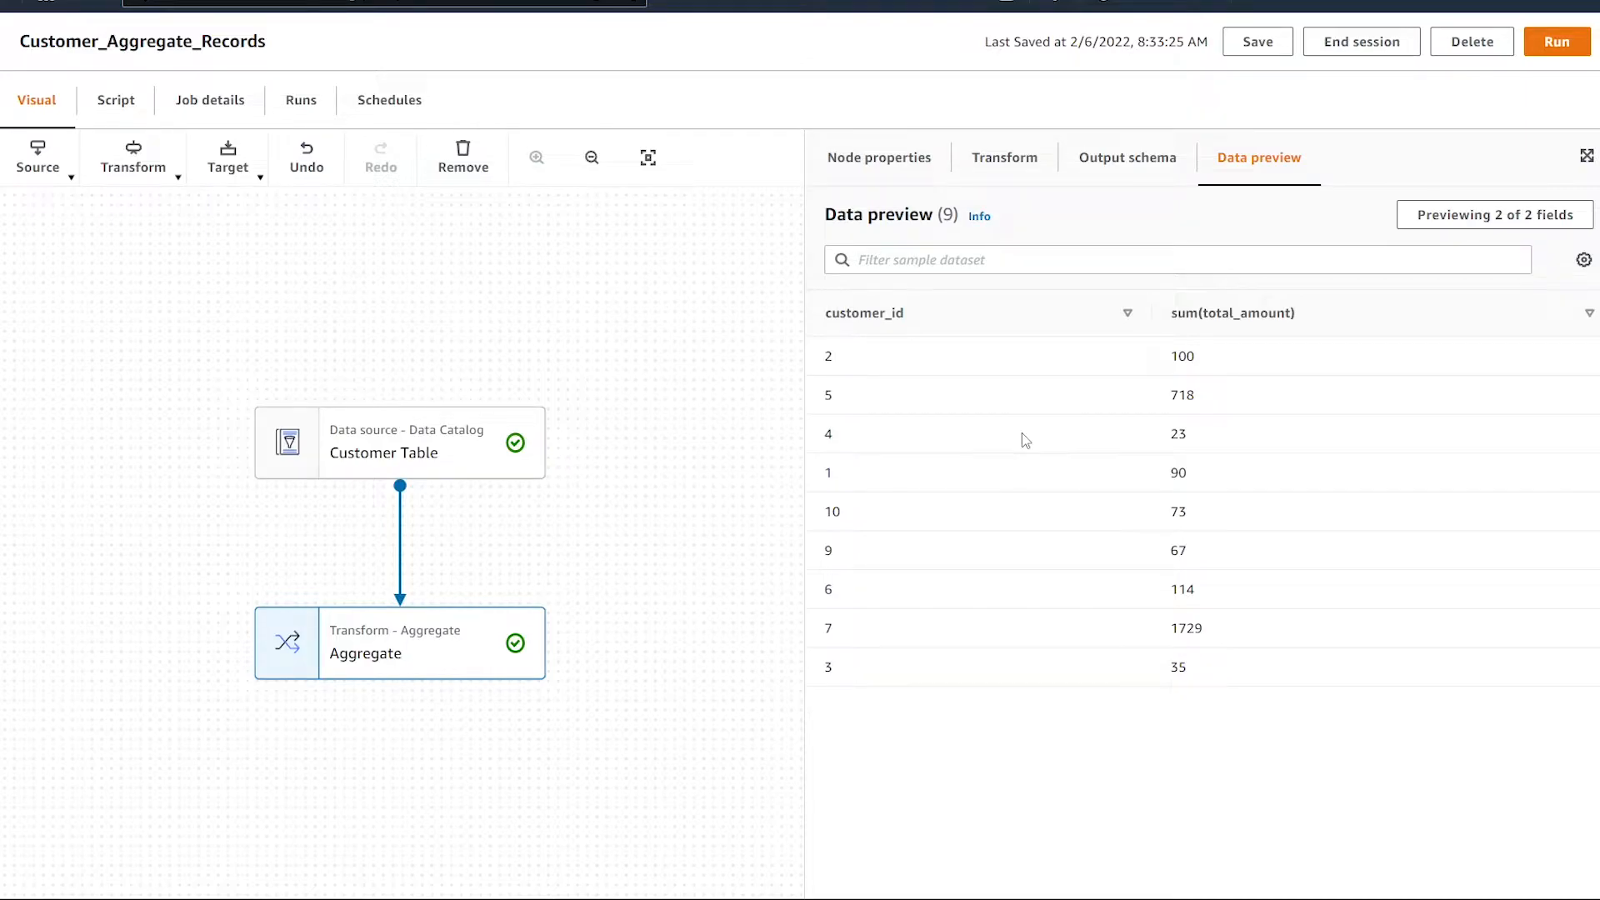
mouse_move(890, 386)
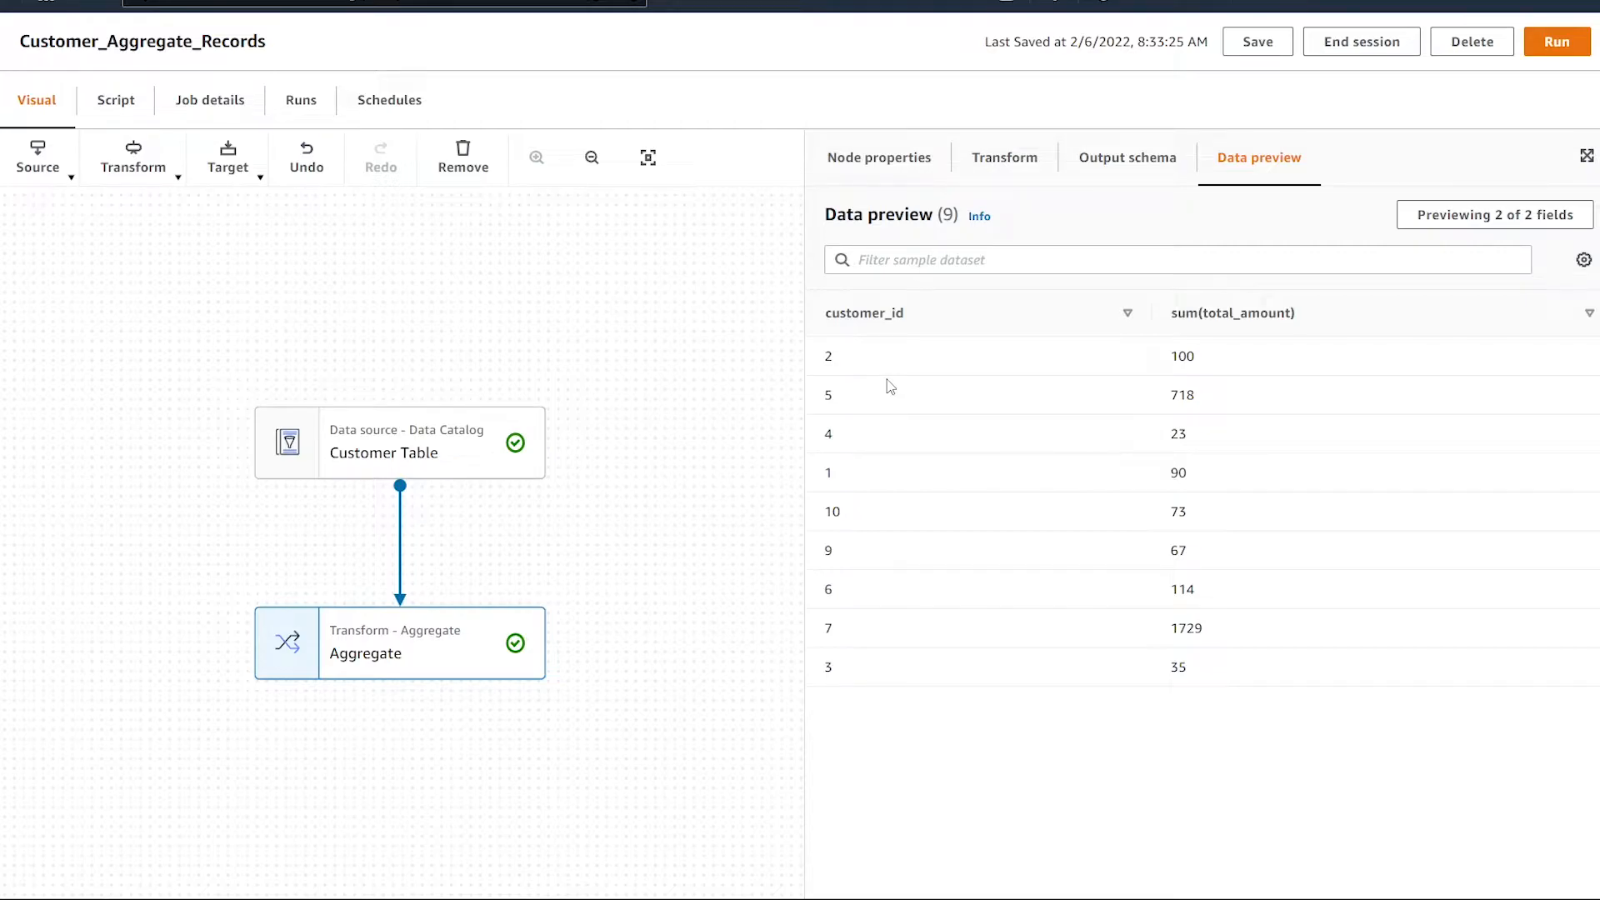
click(1004, 157)
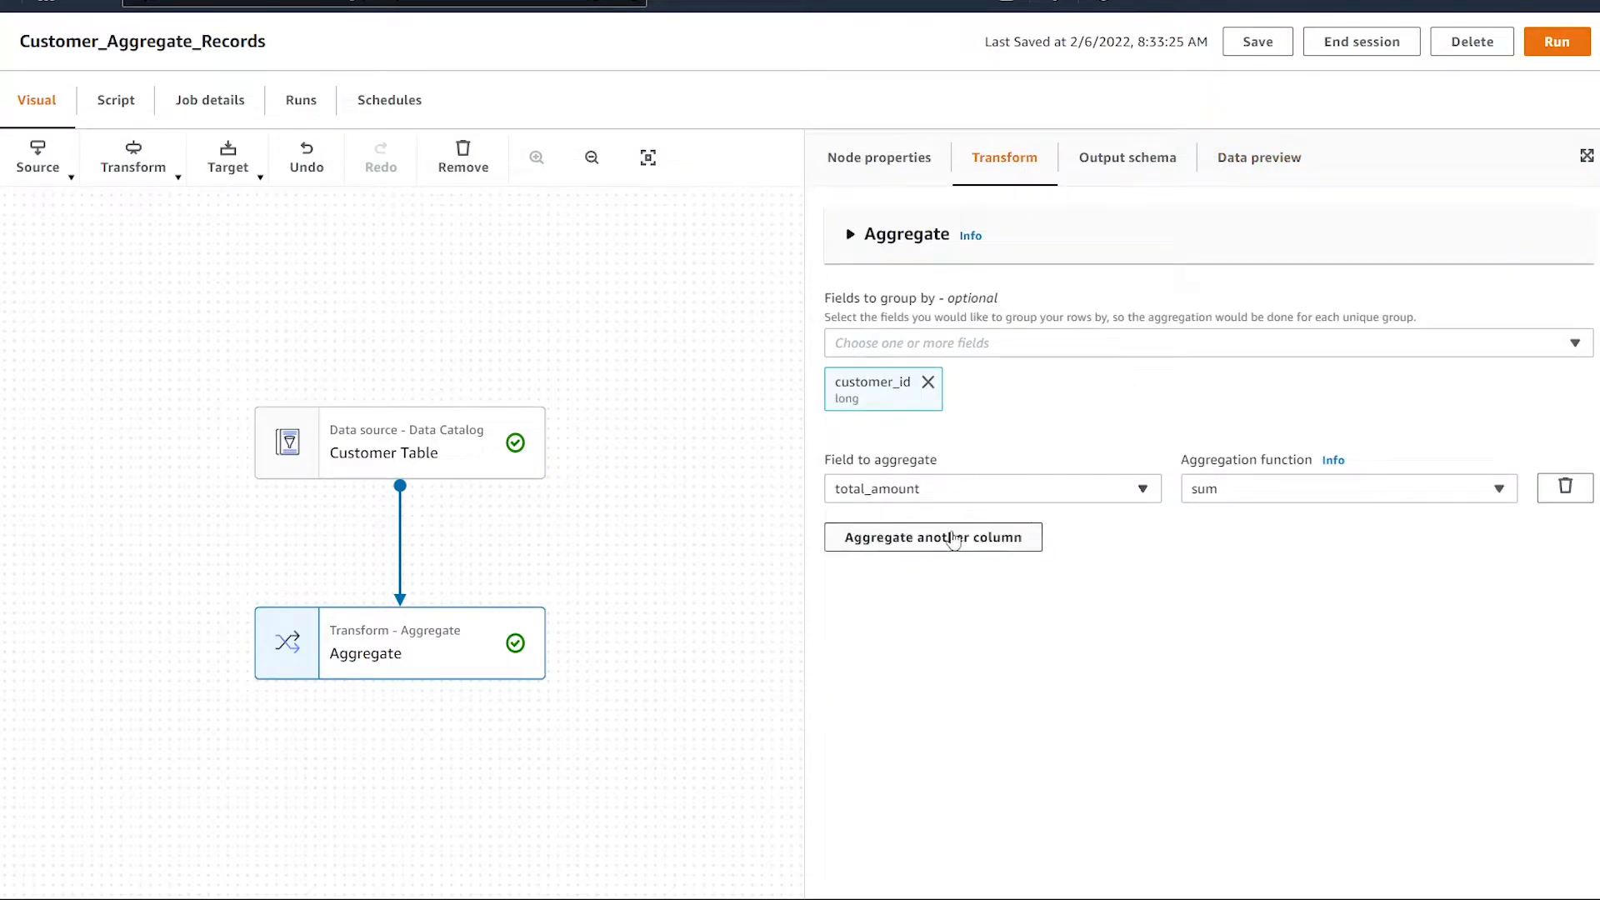
- Add a second aggregation averaging total_amount and preview avg beside sum
click(932, 537)
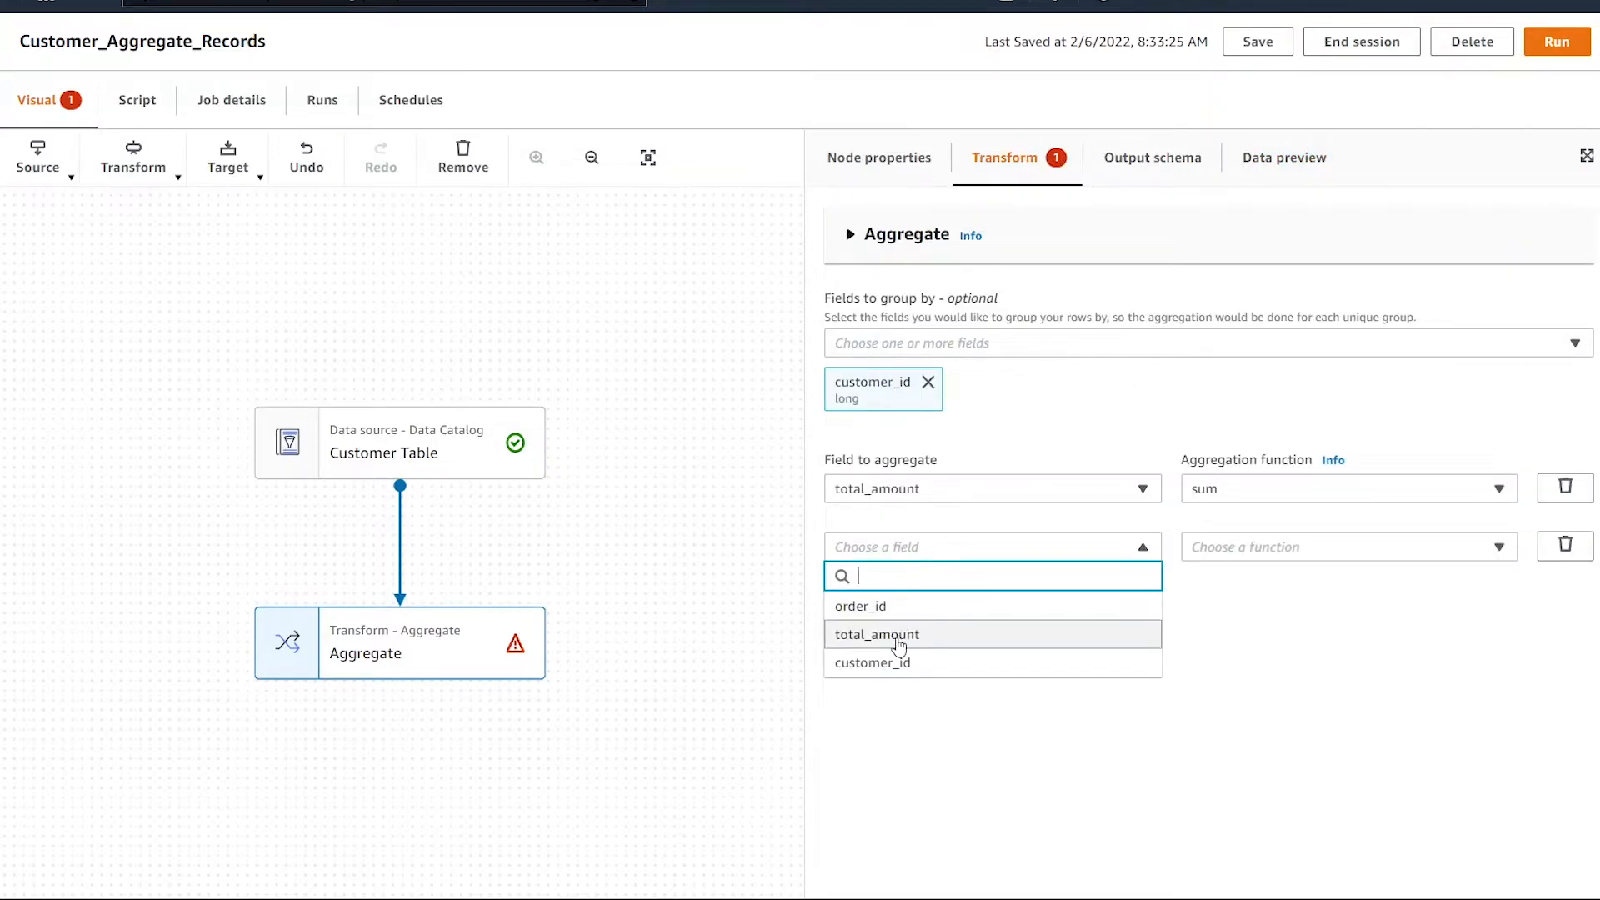
click(876, 633)
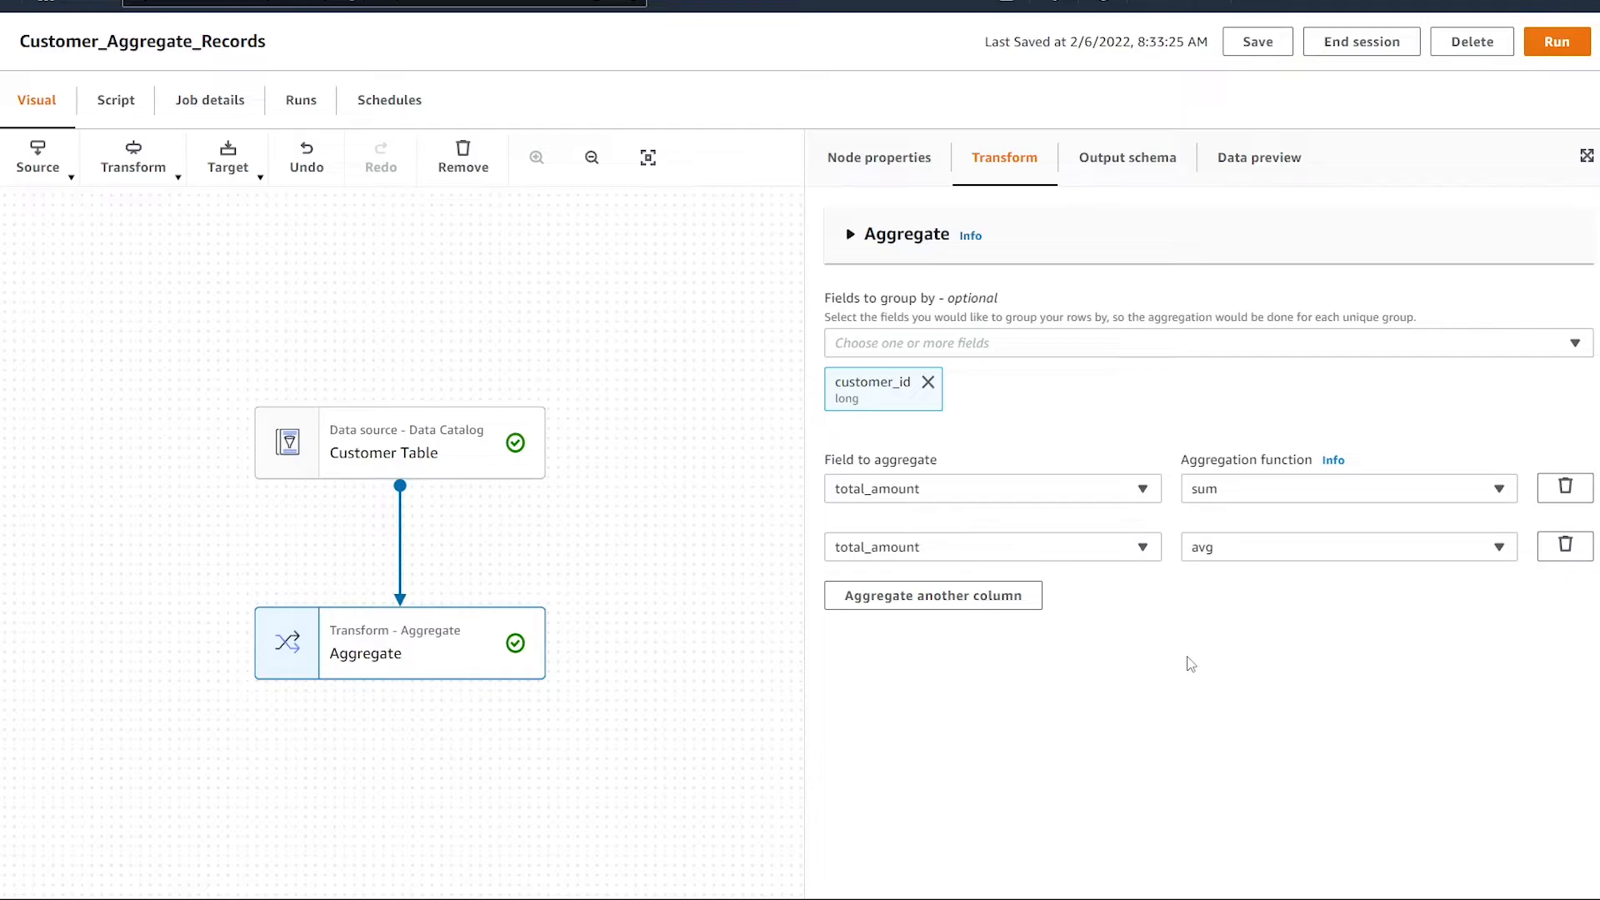
click(1259, 157)
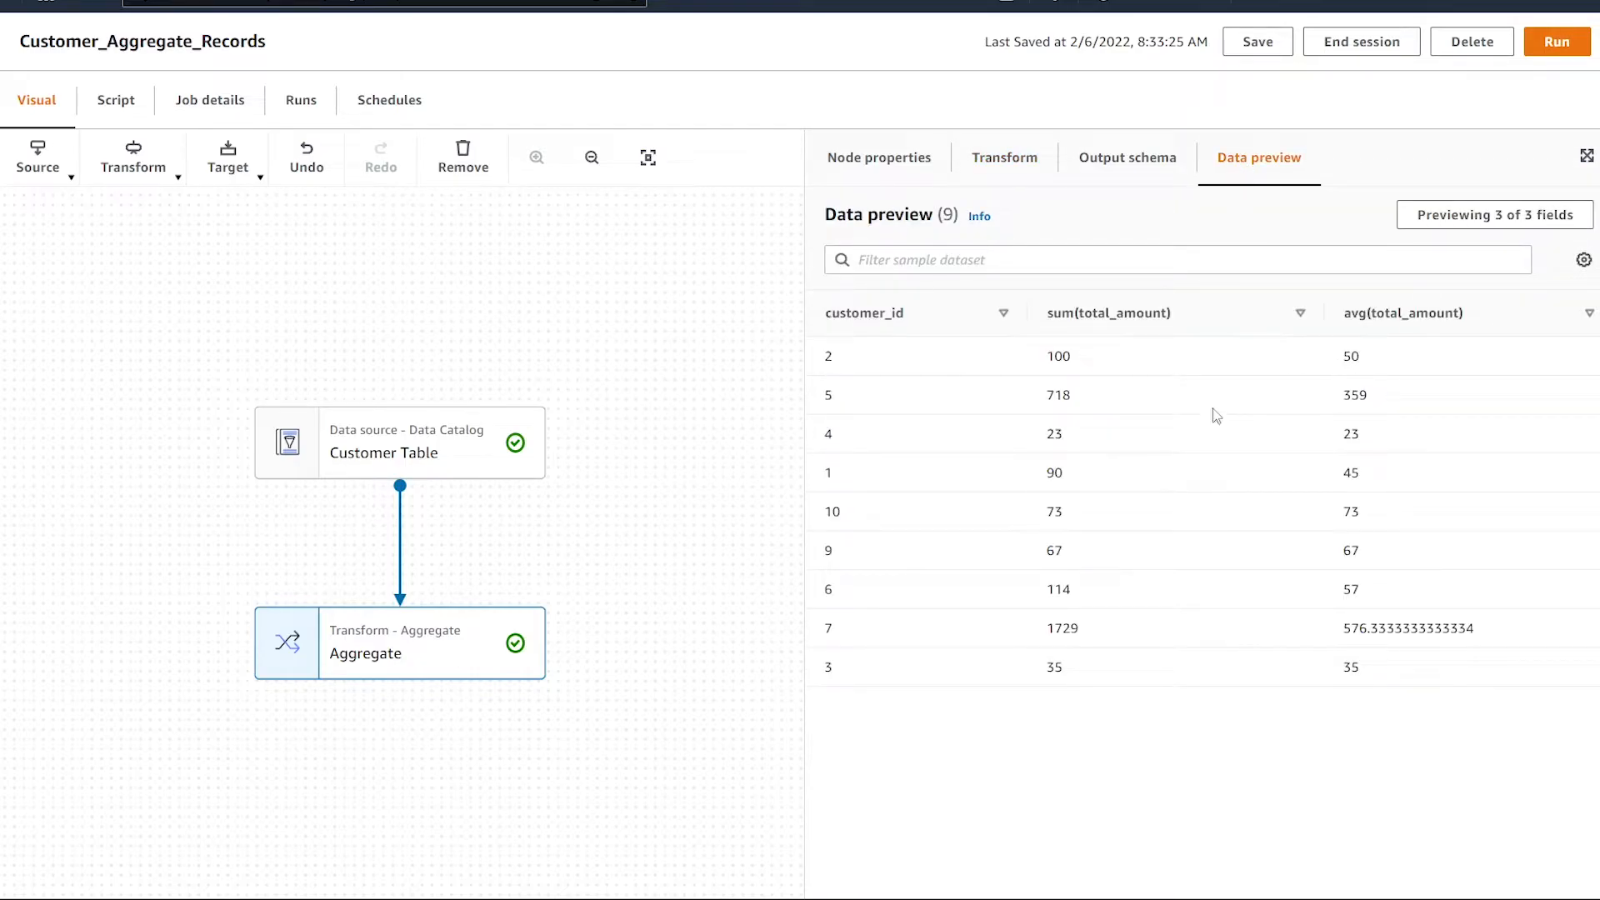
mouse_move(1342, 408)
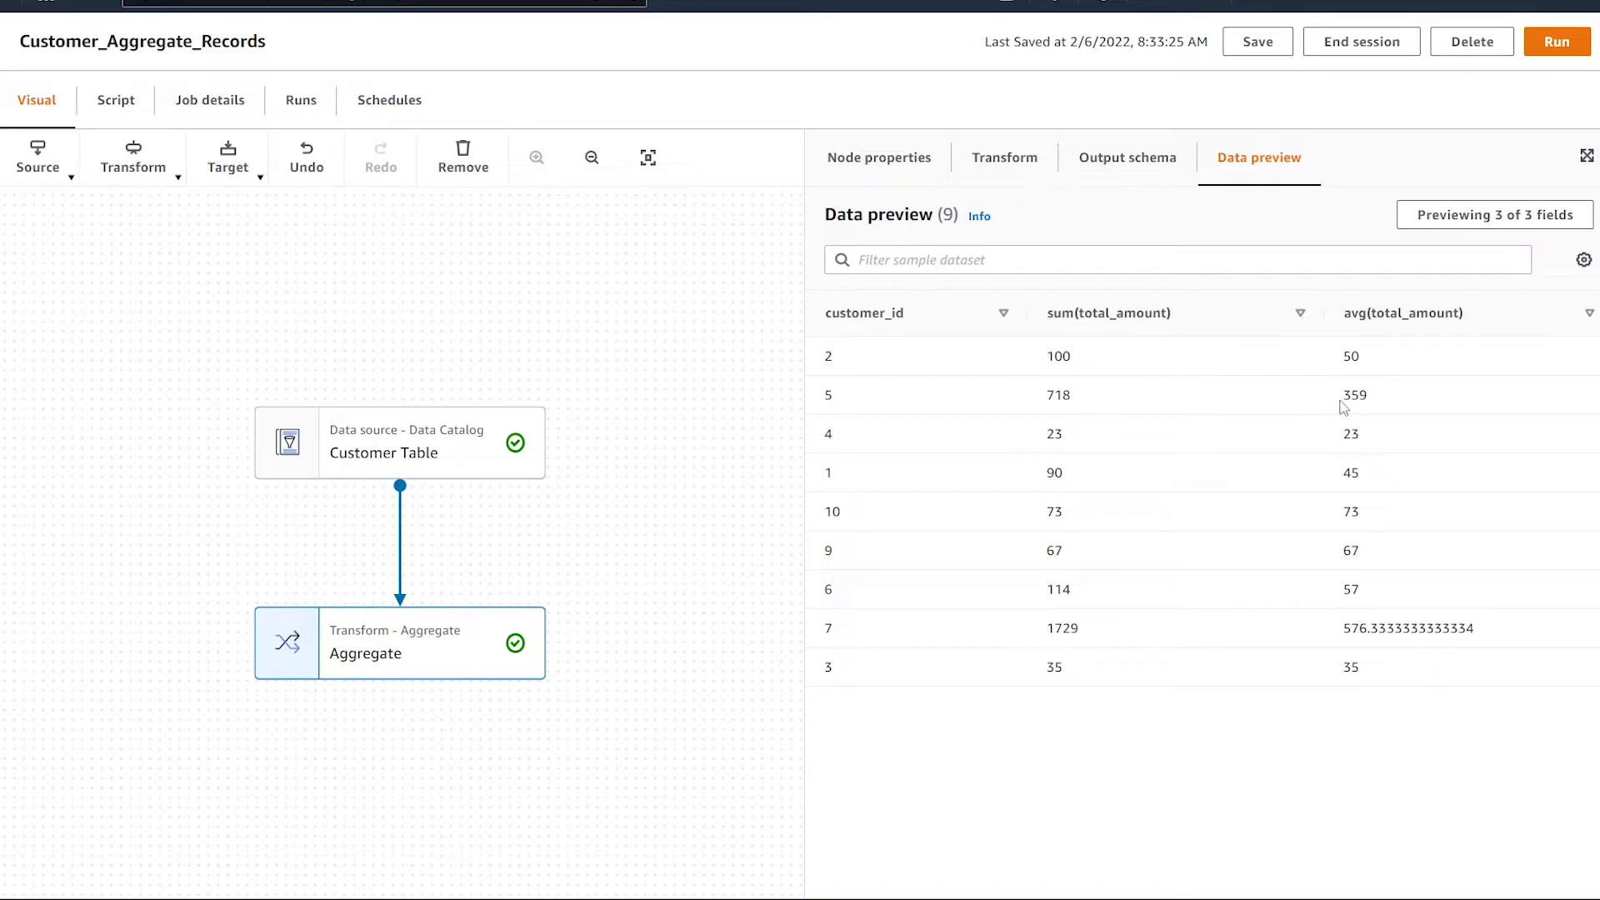
mouse_move(1363, 349)
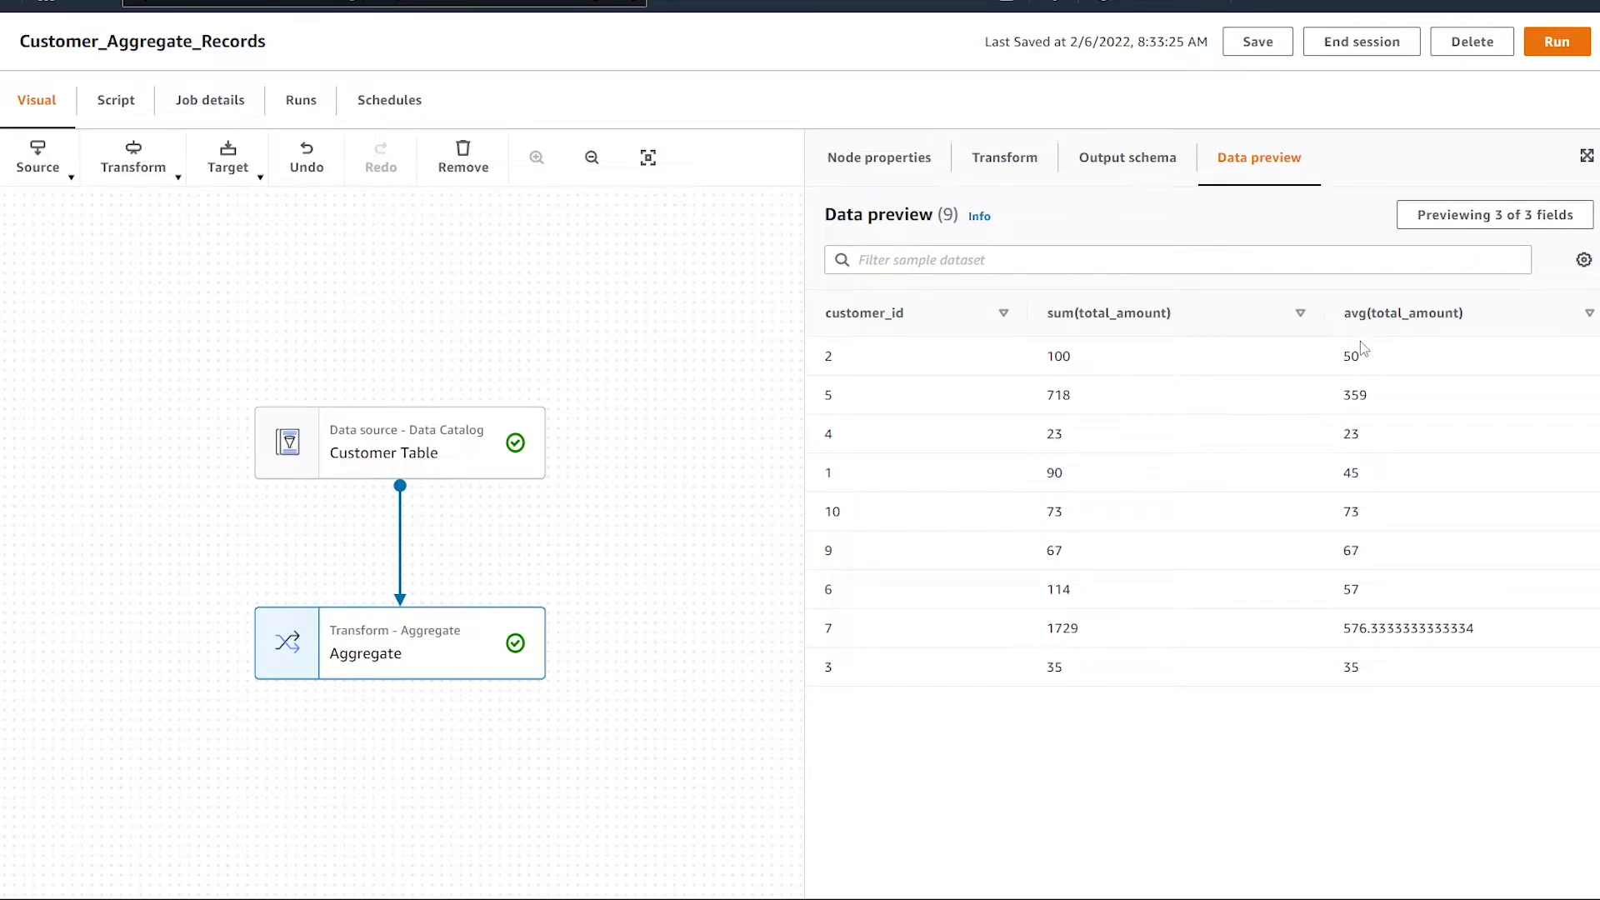
mouse_move(1350, 346)
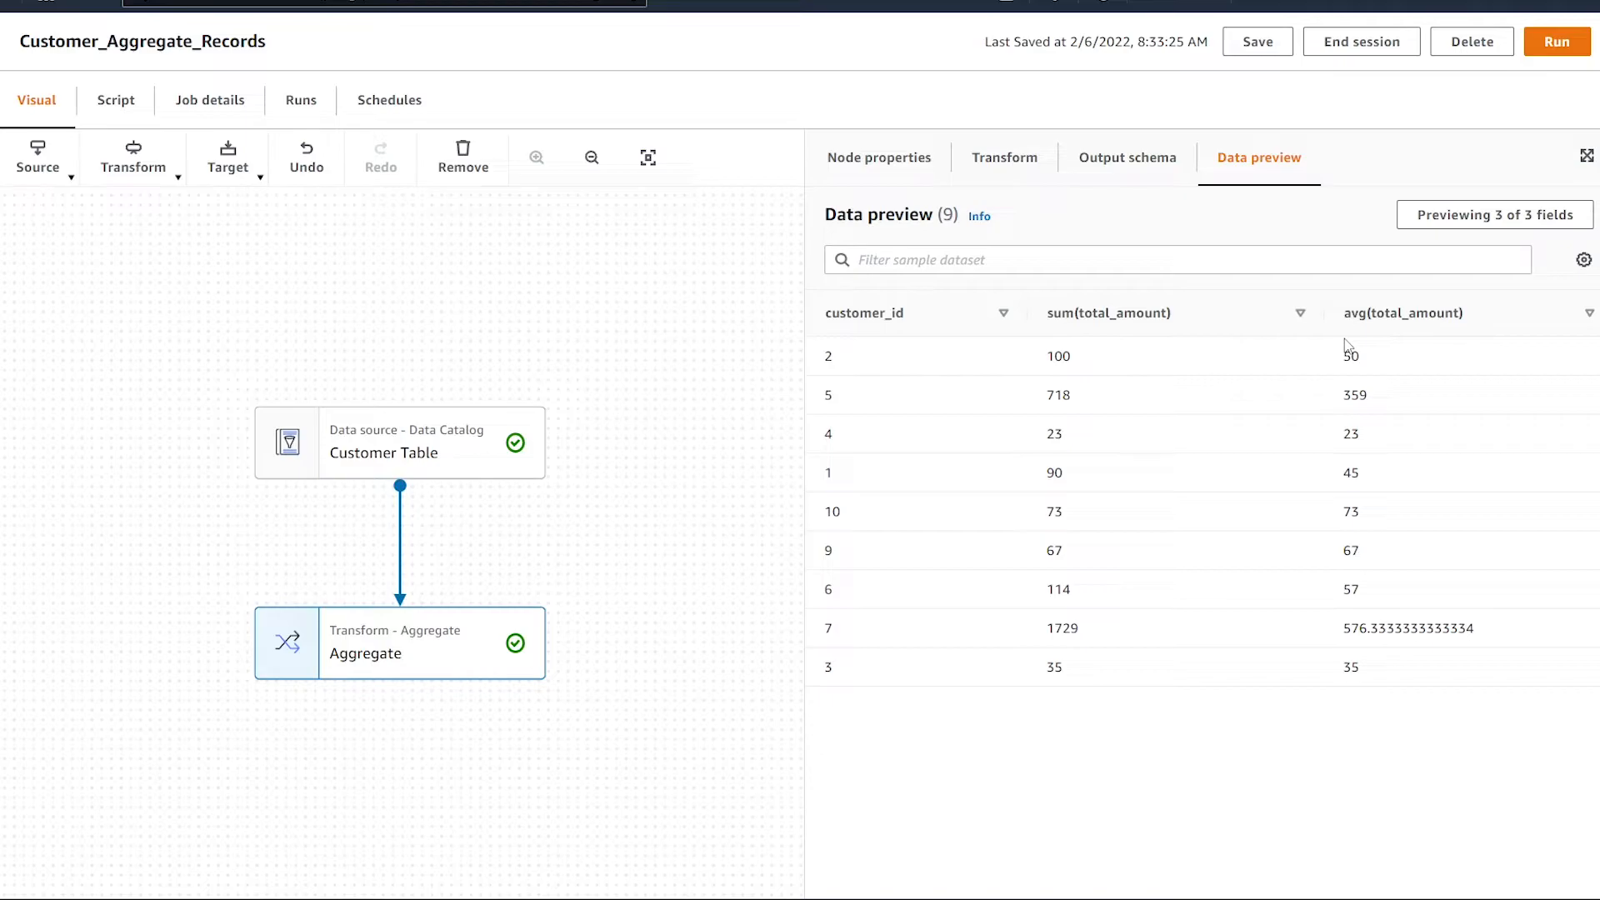
mouse_move(1101, 331)
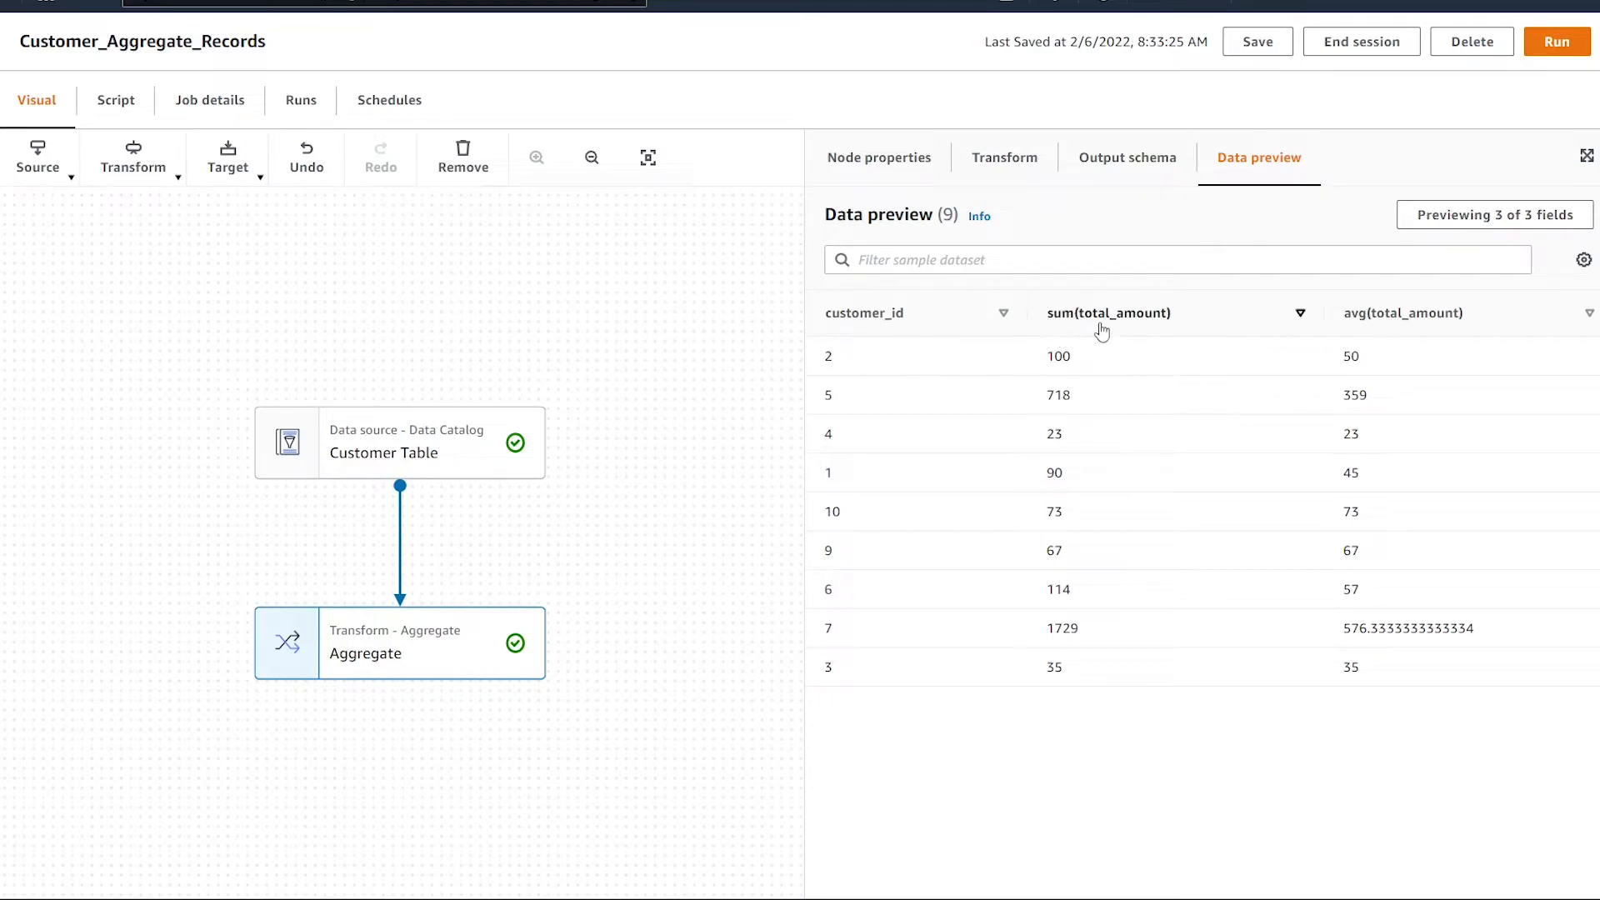
mouse_move(1210, 353)
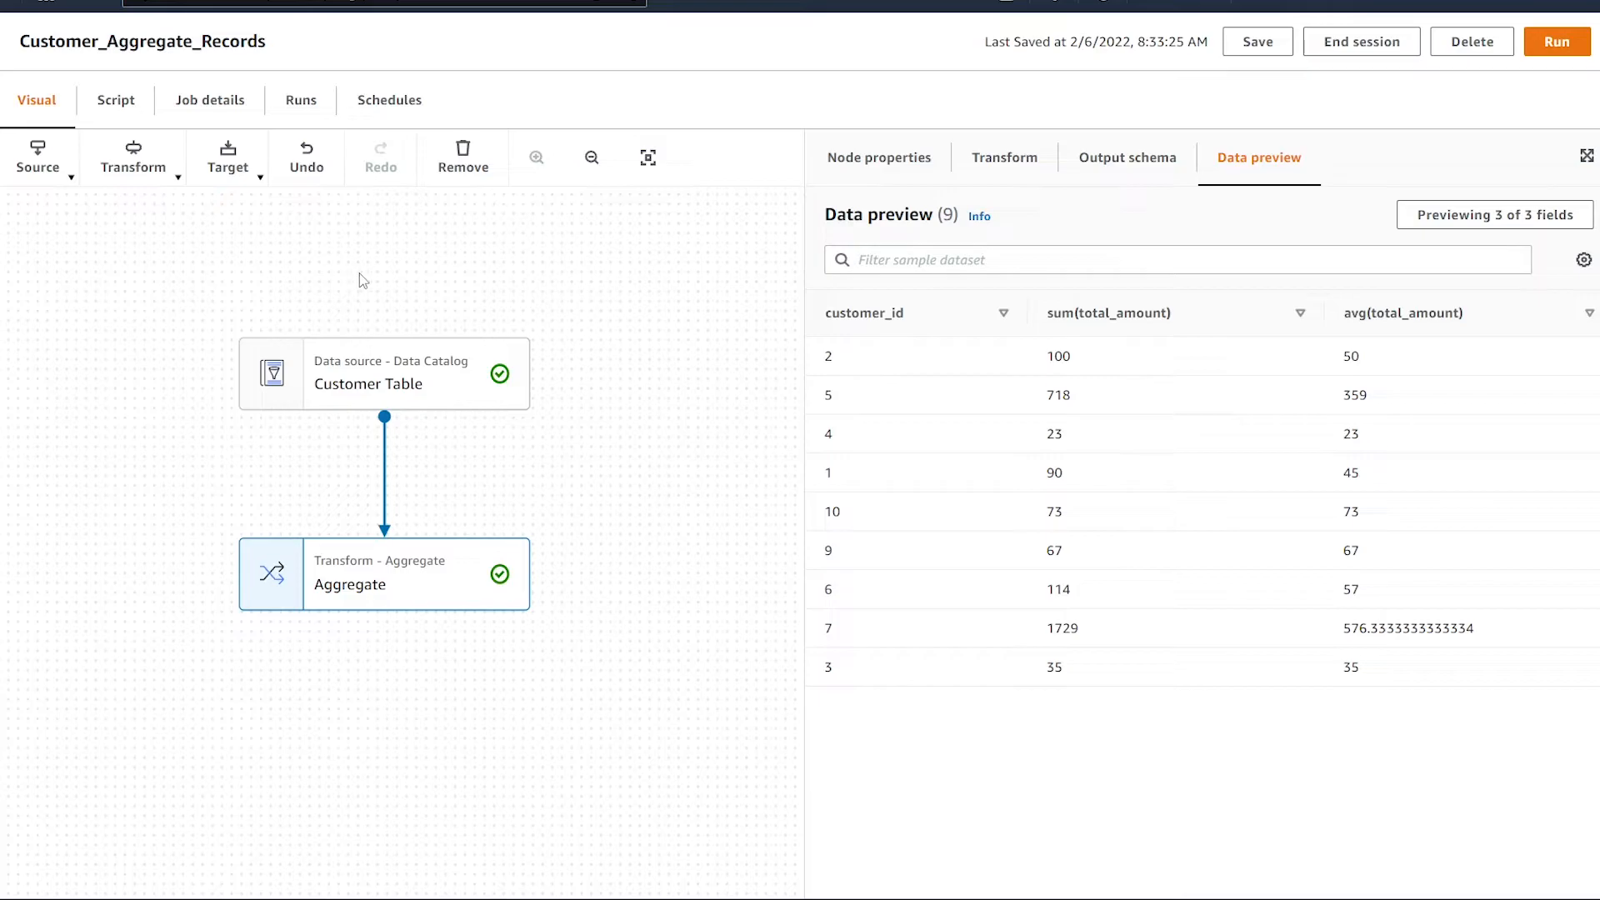
mouse_move(1107, 532)
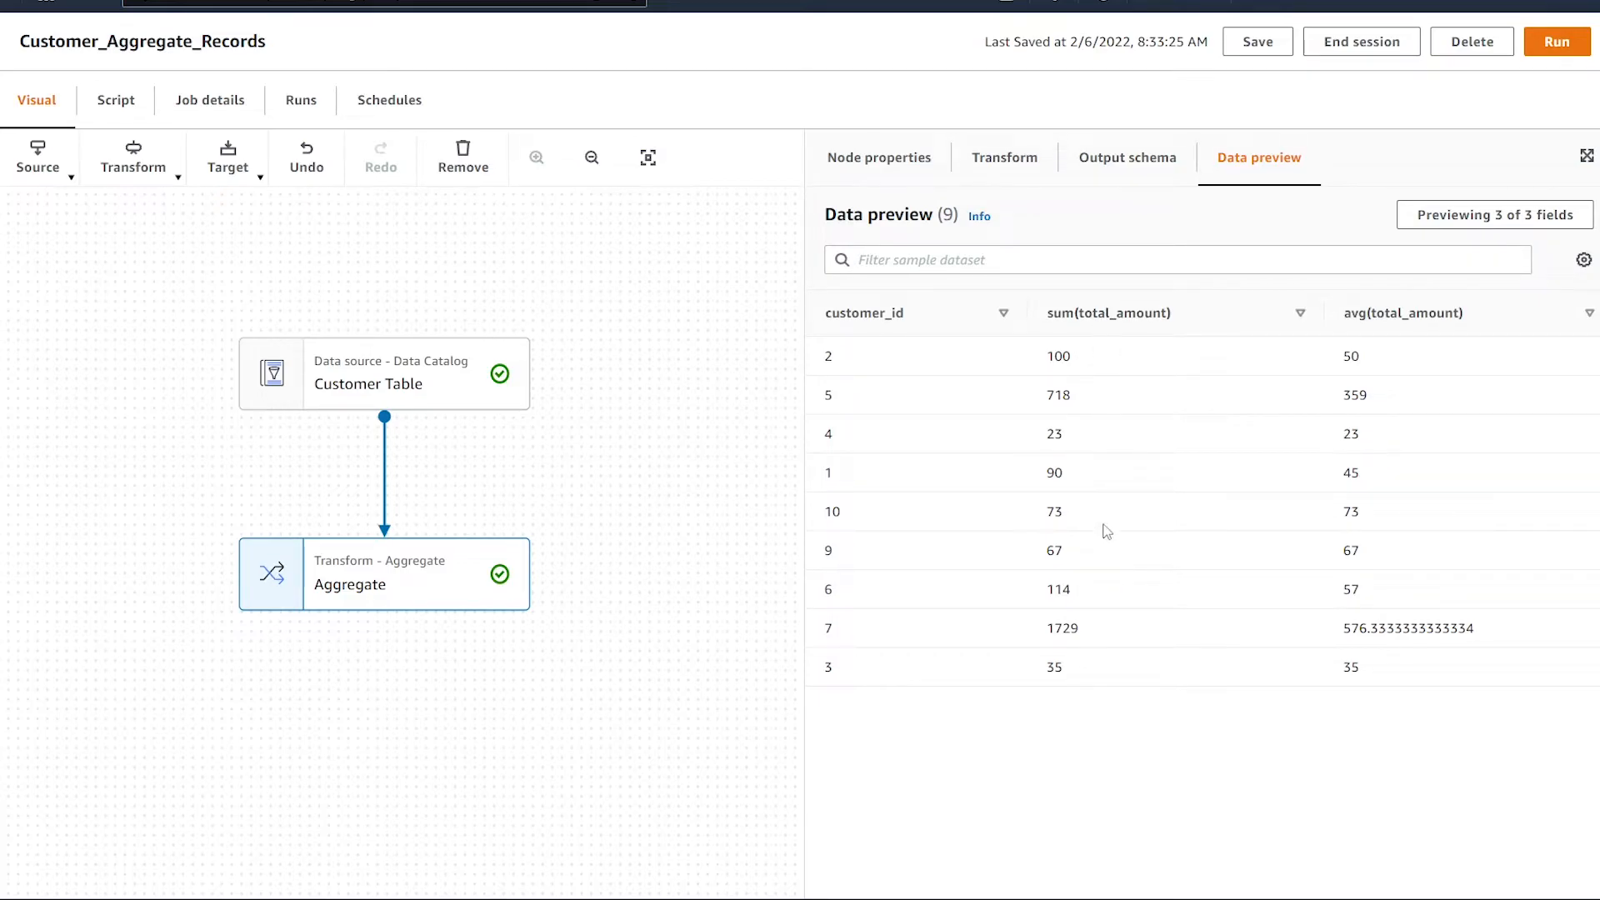
- Add a Rename Field step renaming sum(total_amount) to sum, then preview it
click(133, 158)
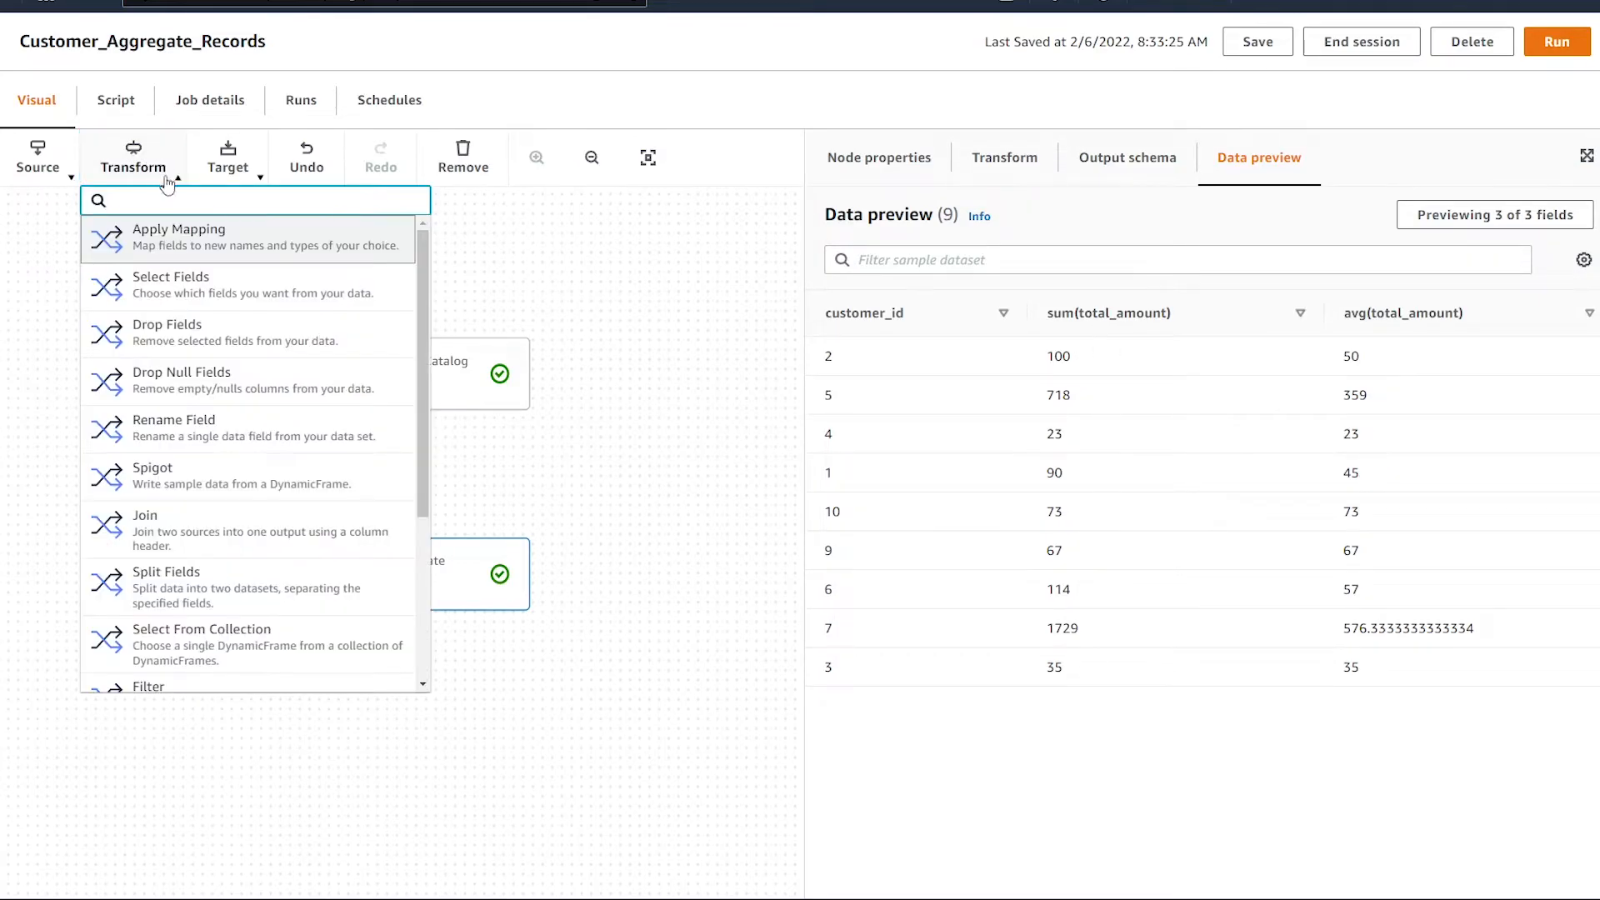
mouse_move(214, 427)
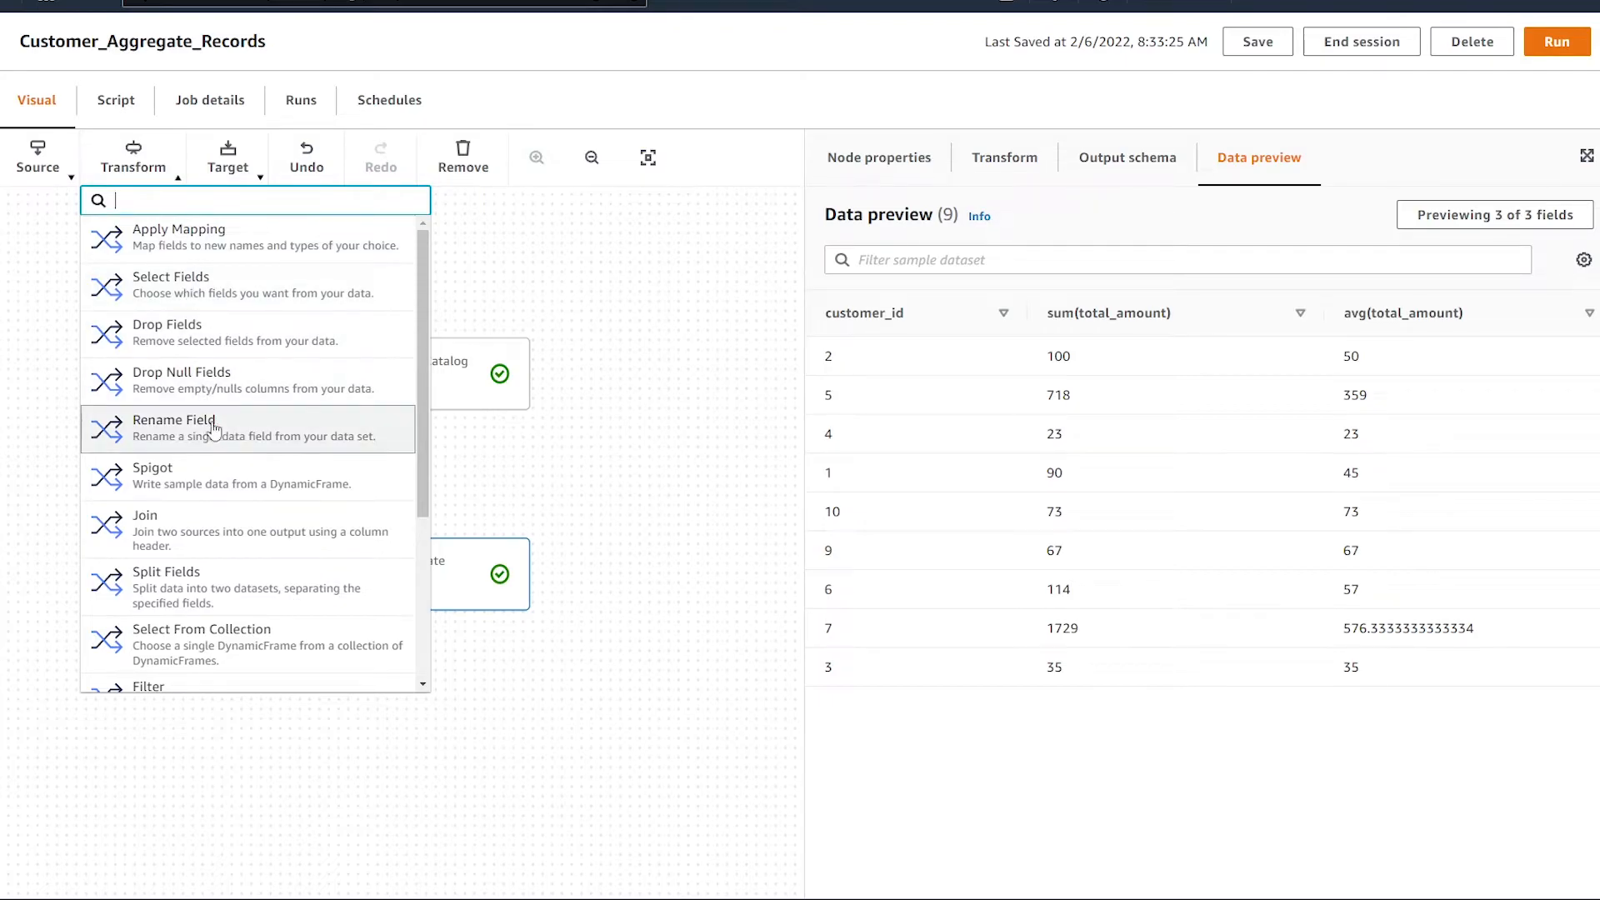
click(214, 426)
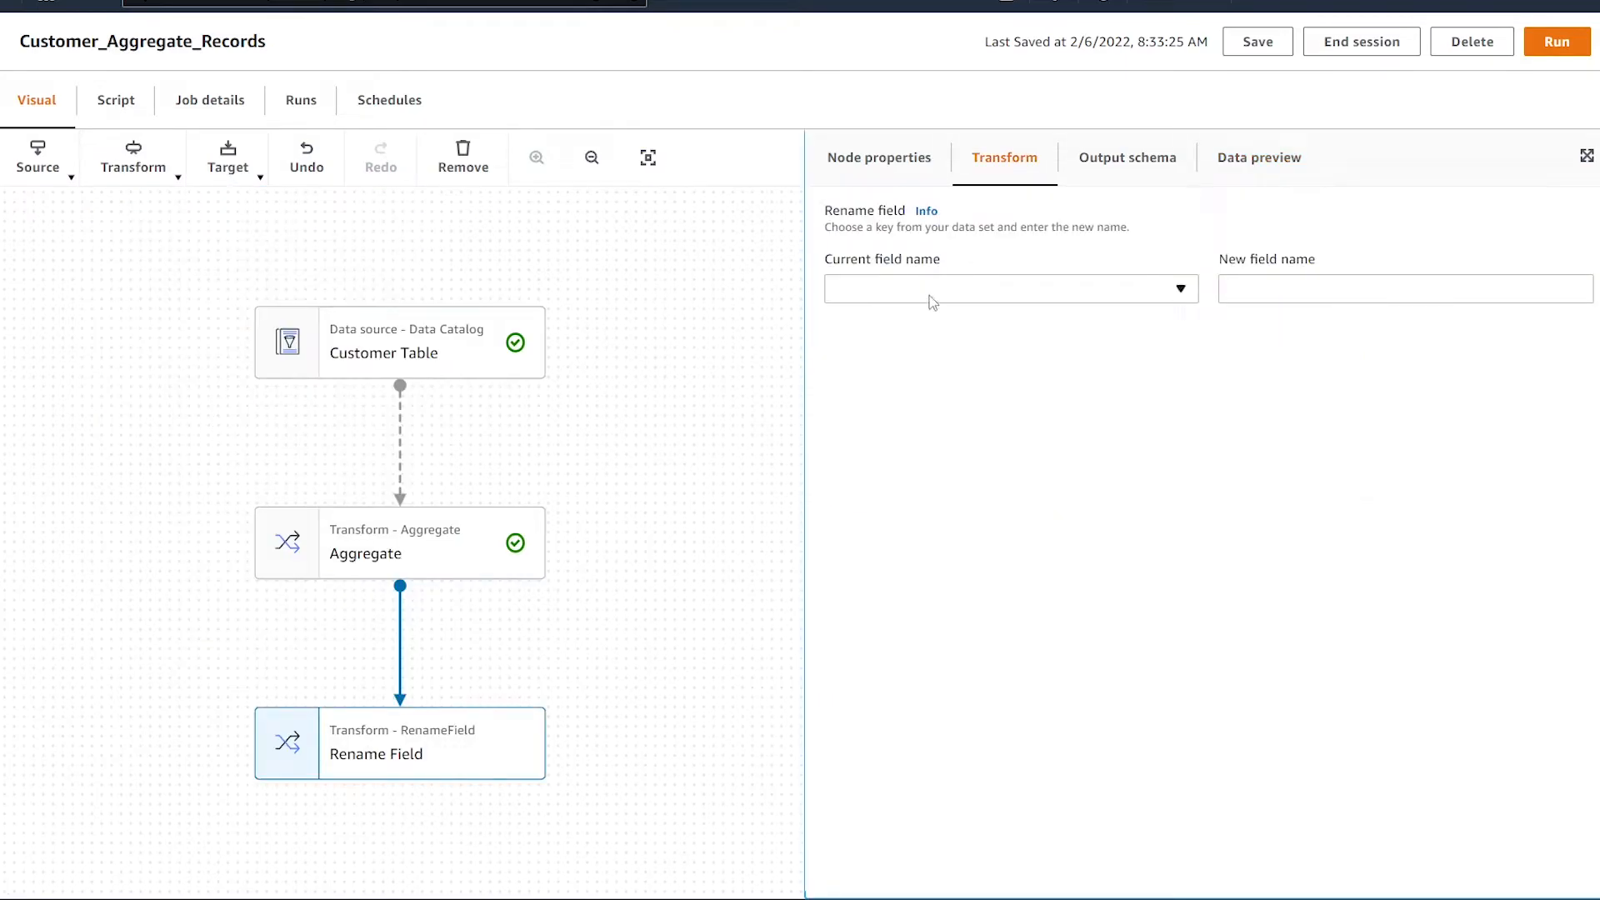
click(1008, 288)
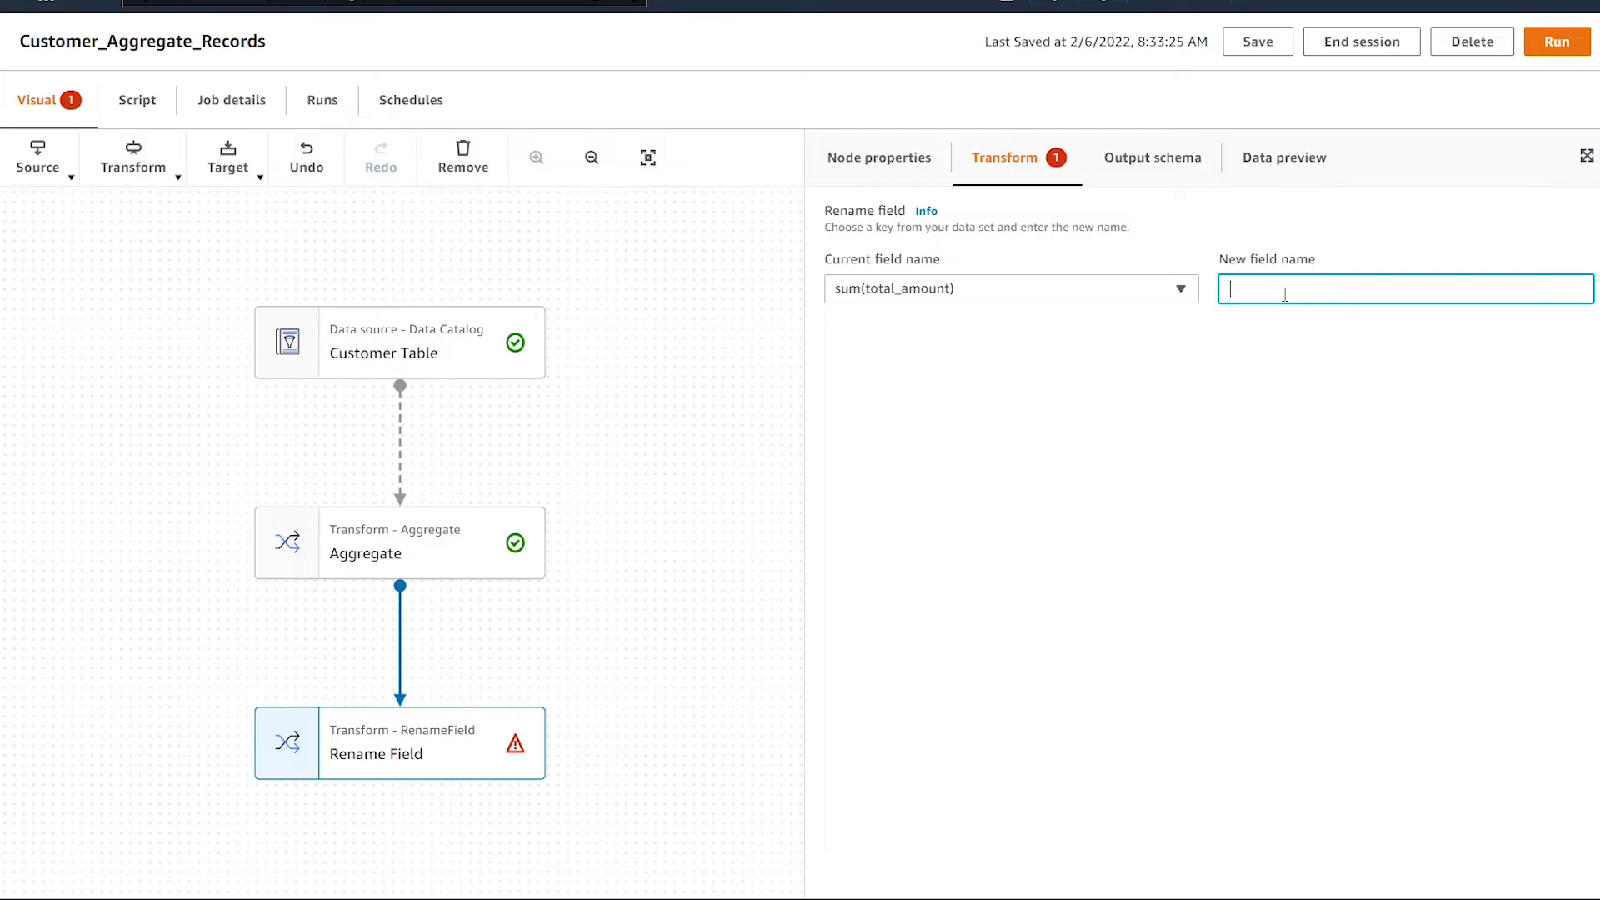
text(sum)
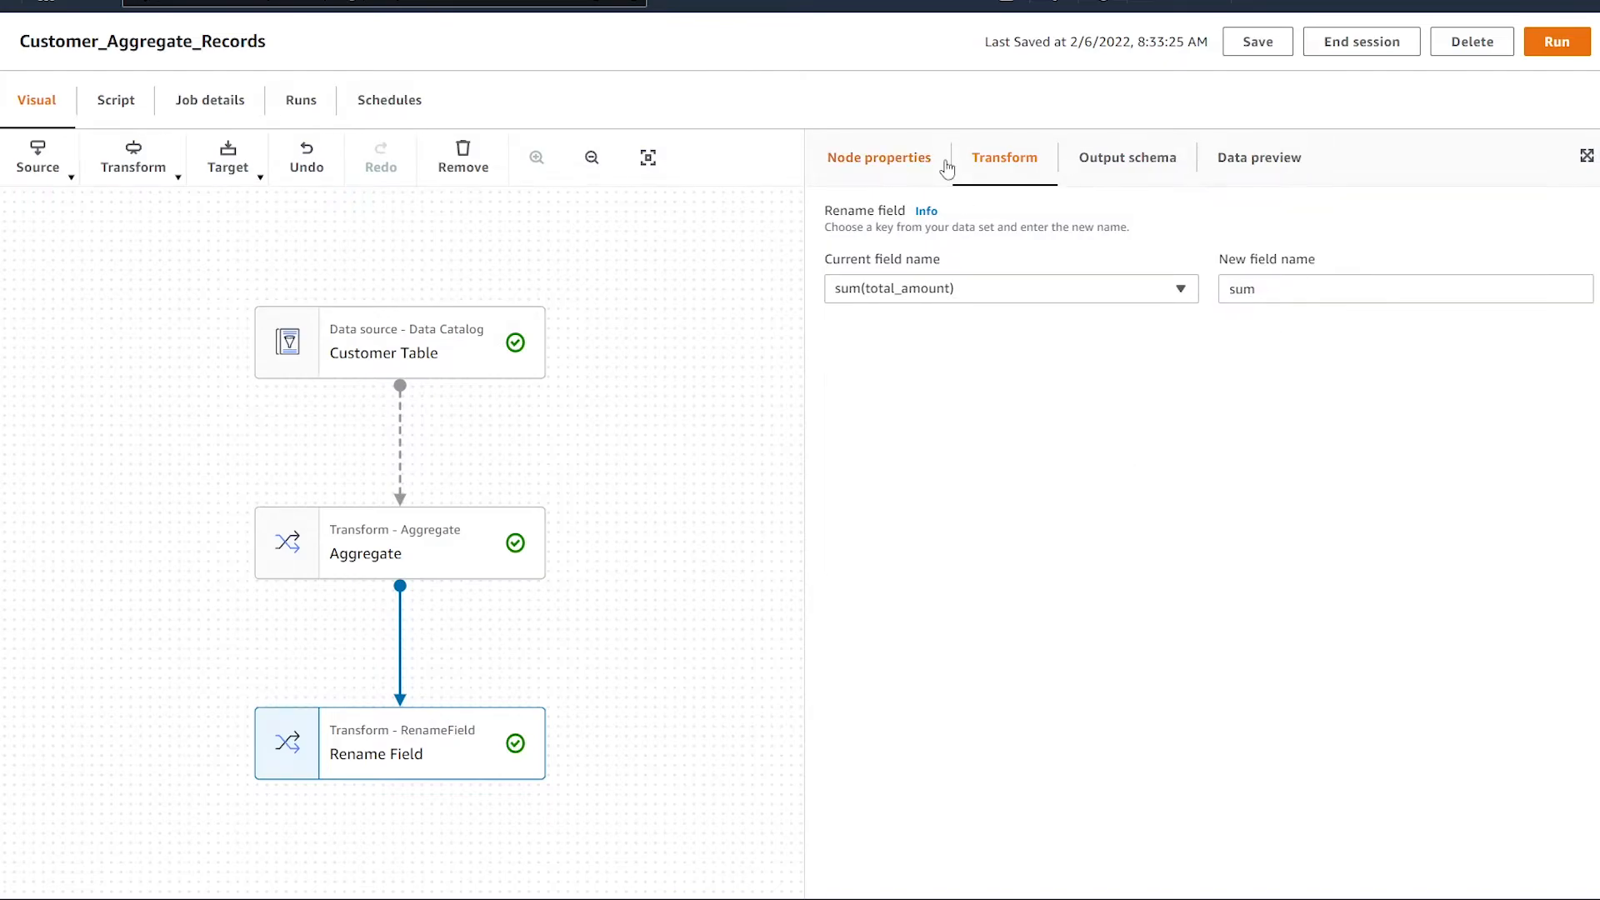
click(1259, 158)
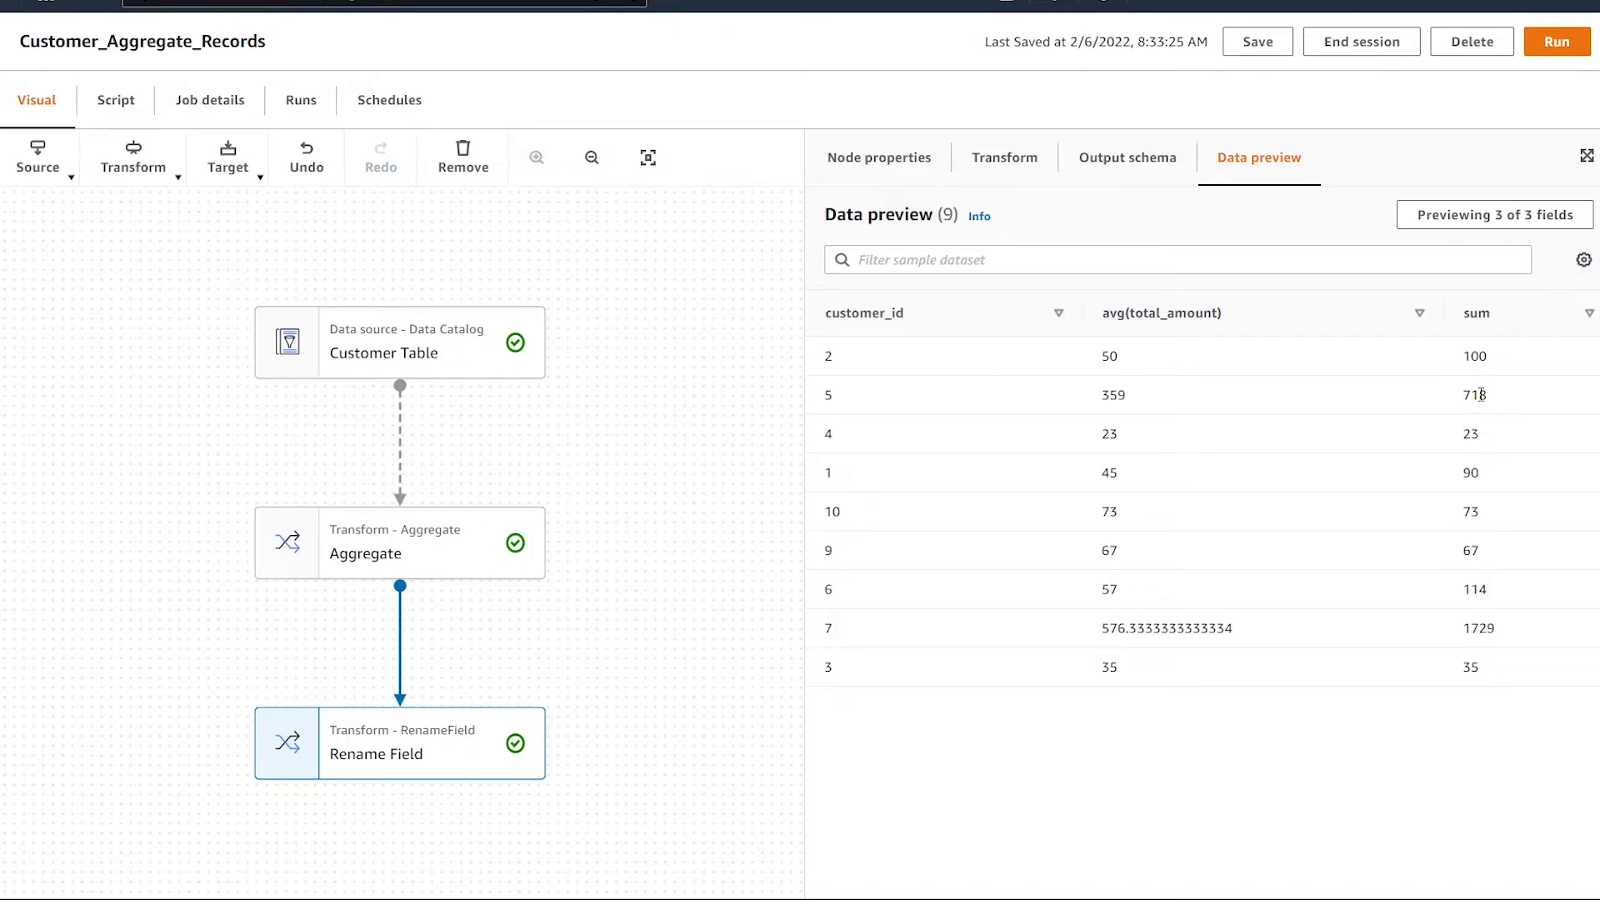
mouse_move(772, 532)
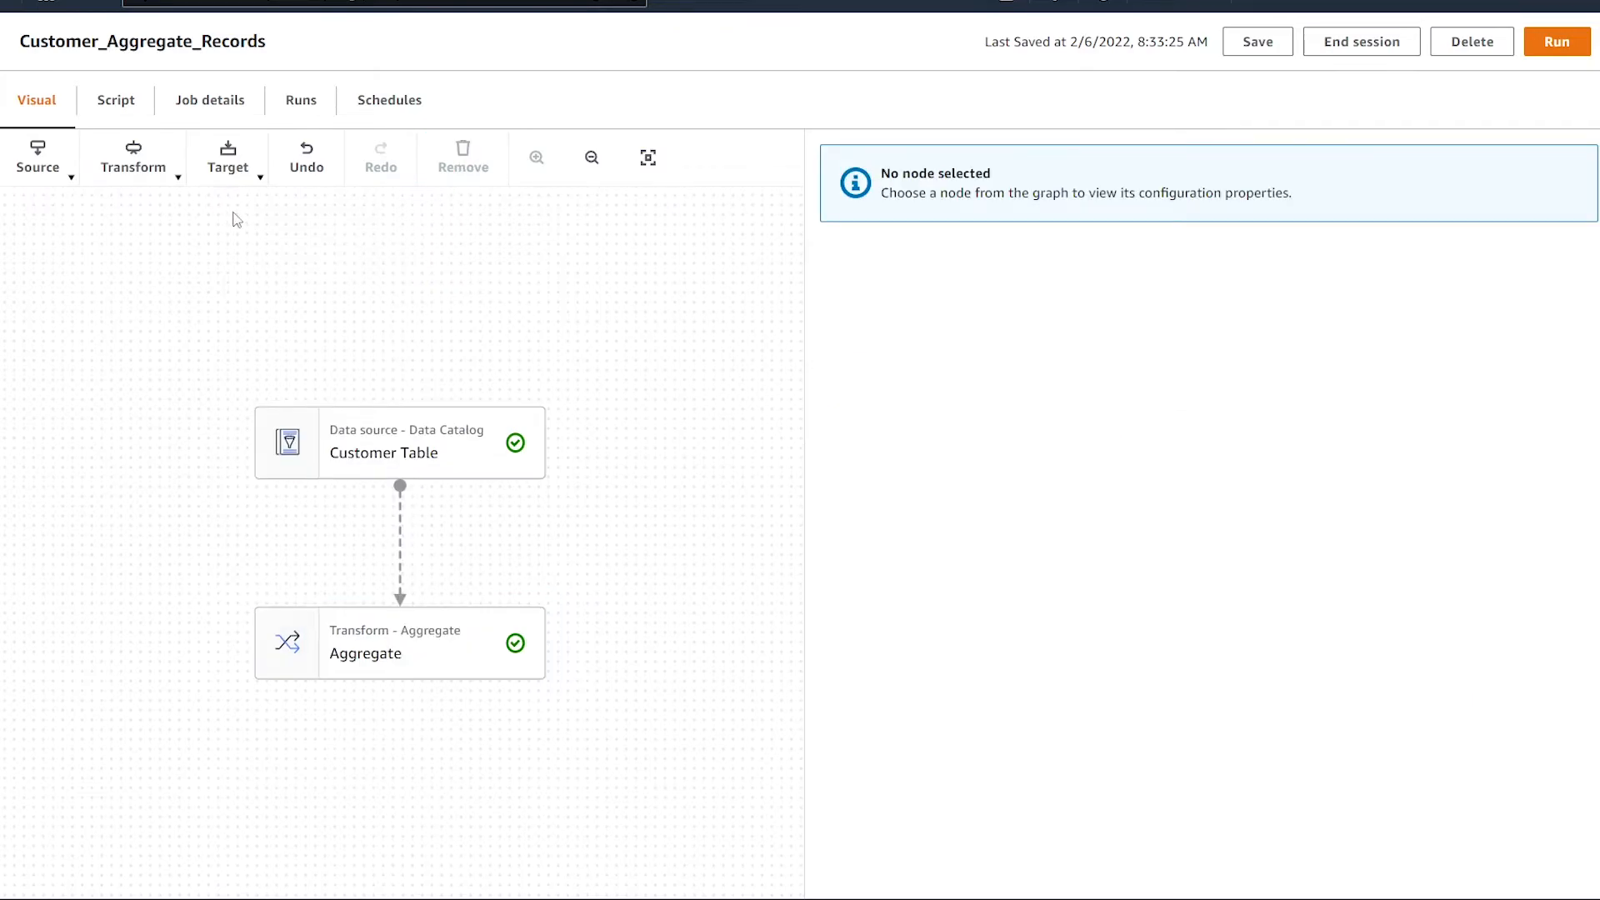
- Add an Apply Mapping transform with Aggregate as its parent node
click(134, 157)
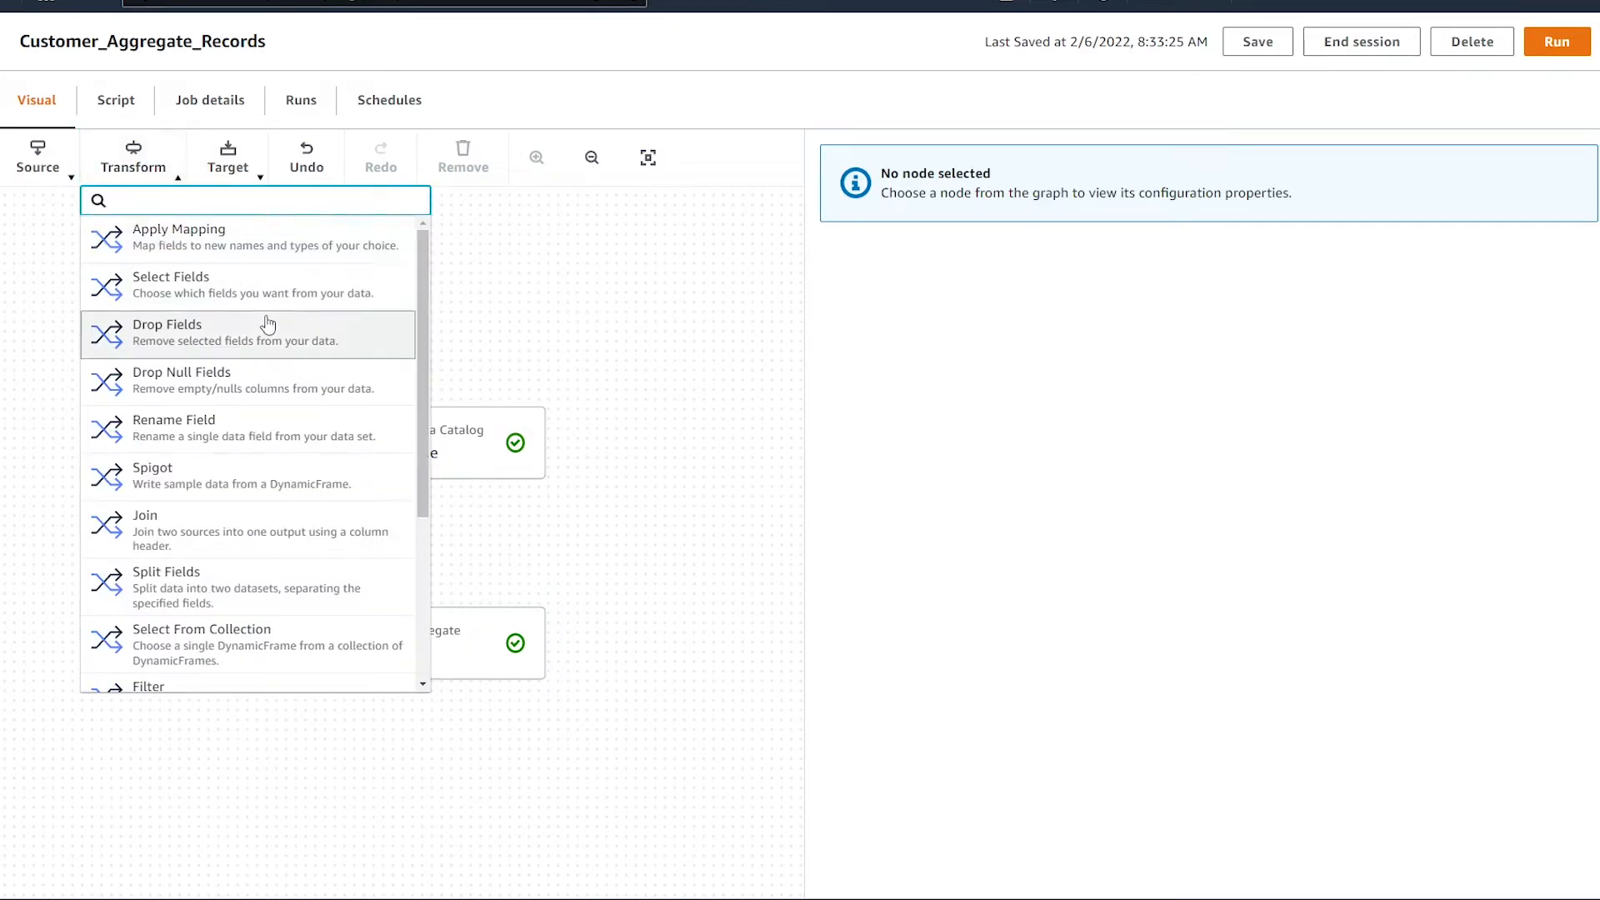
click(180, 229)
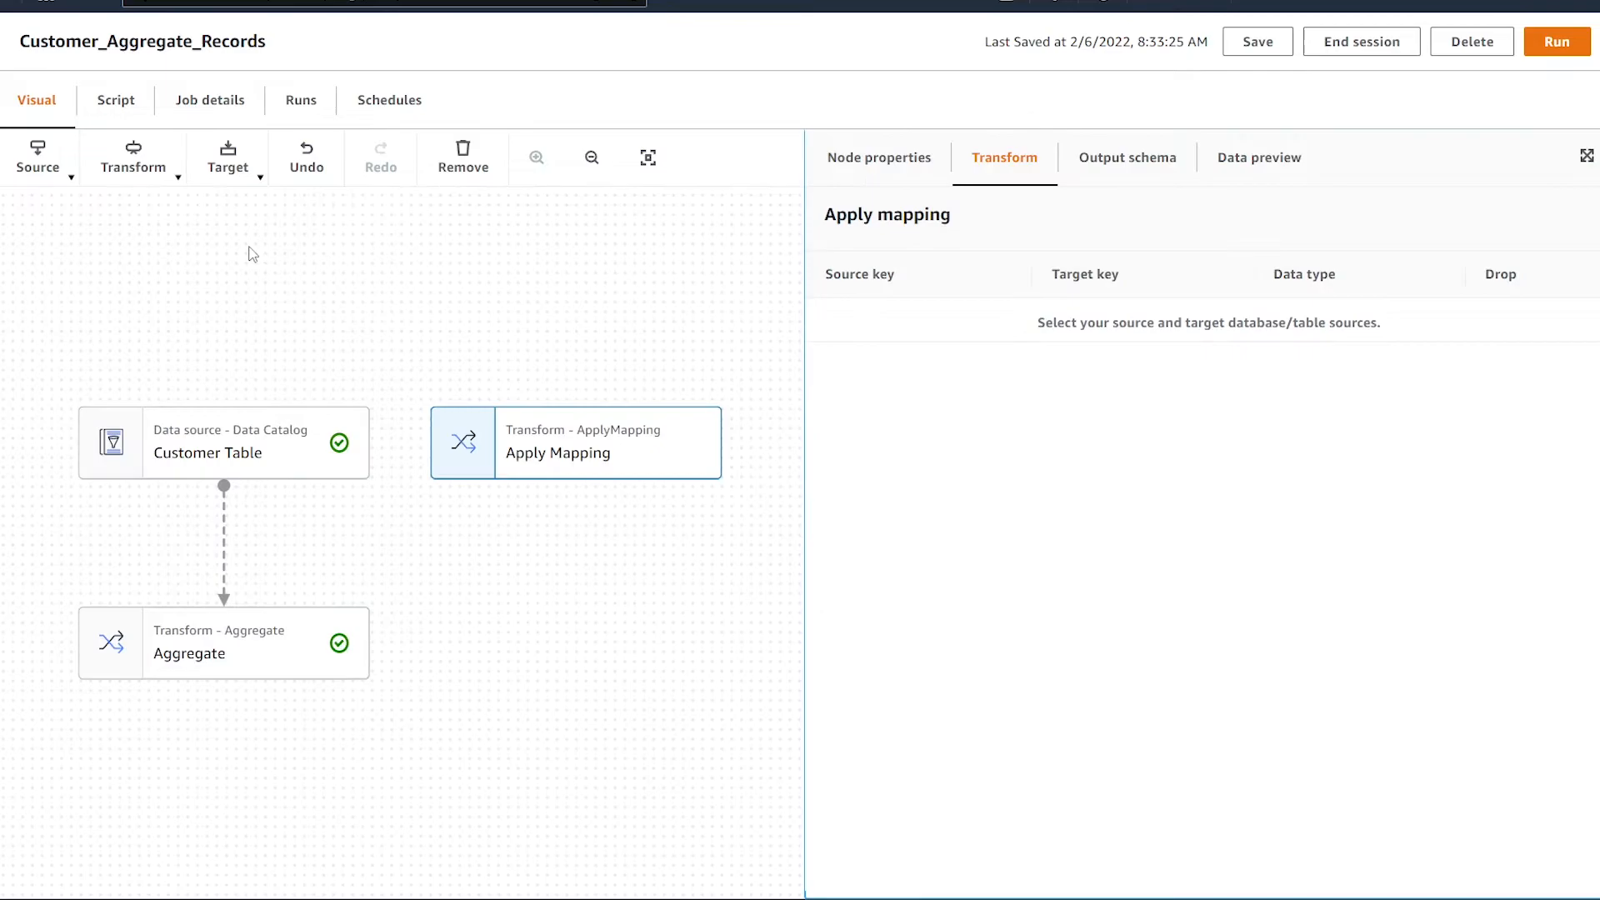
mouse_move(810, 252)
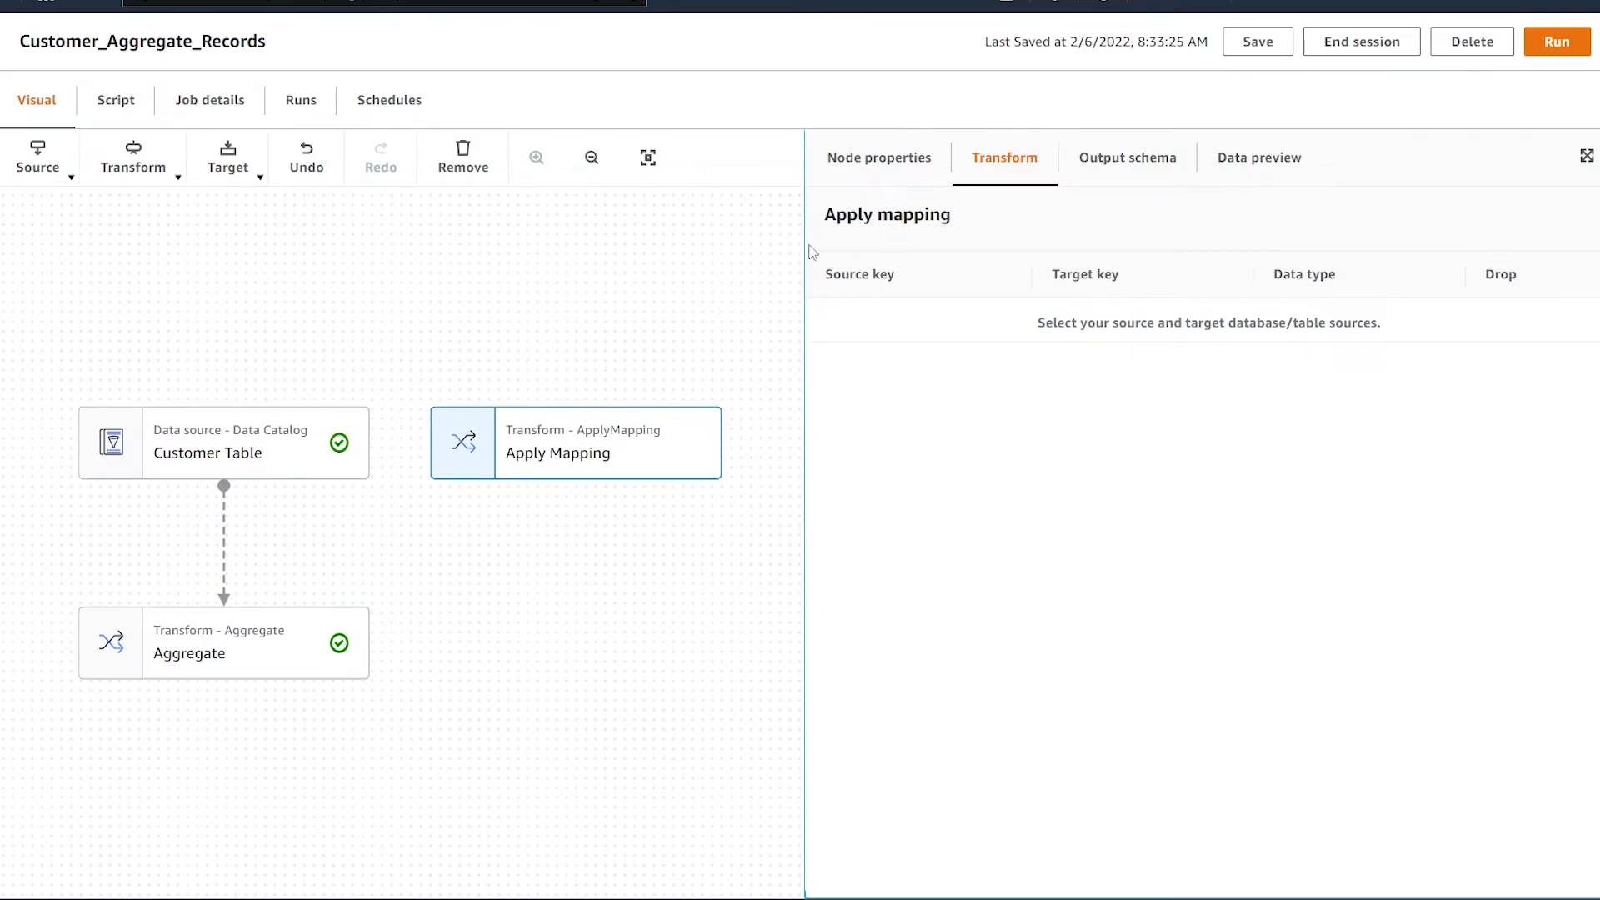
click(878, 157)
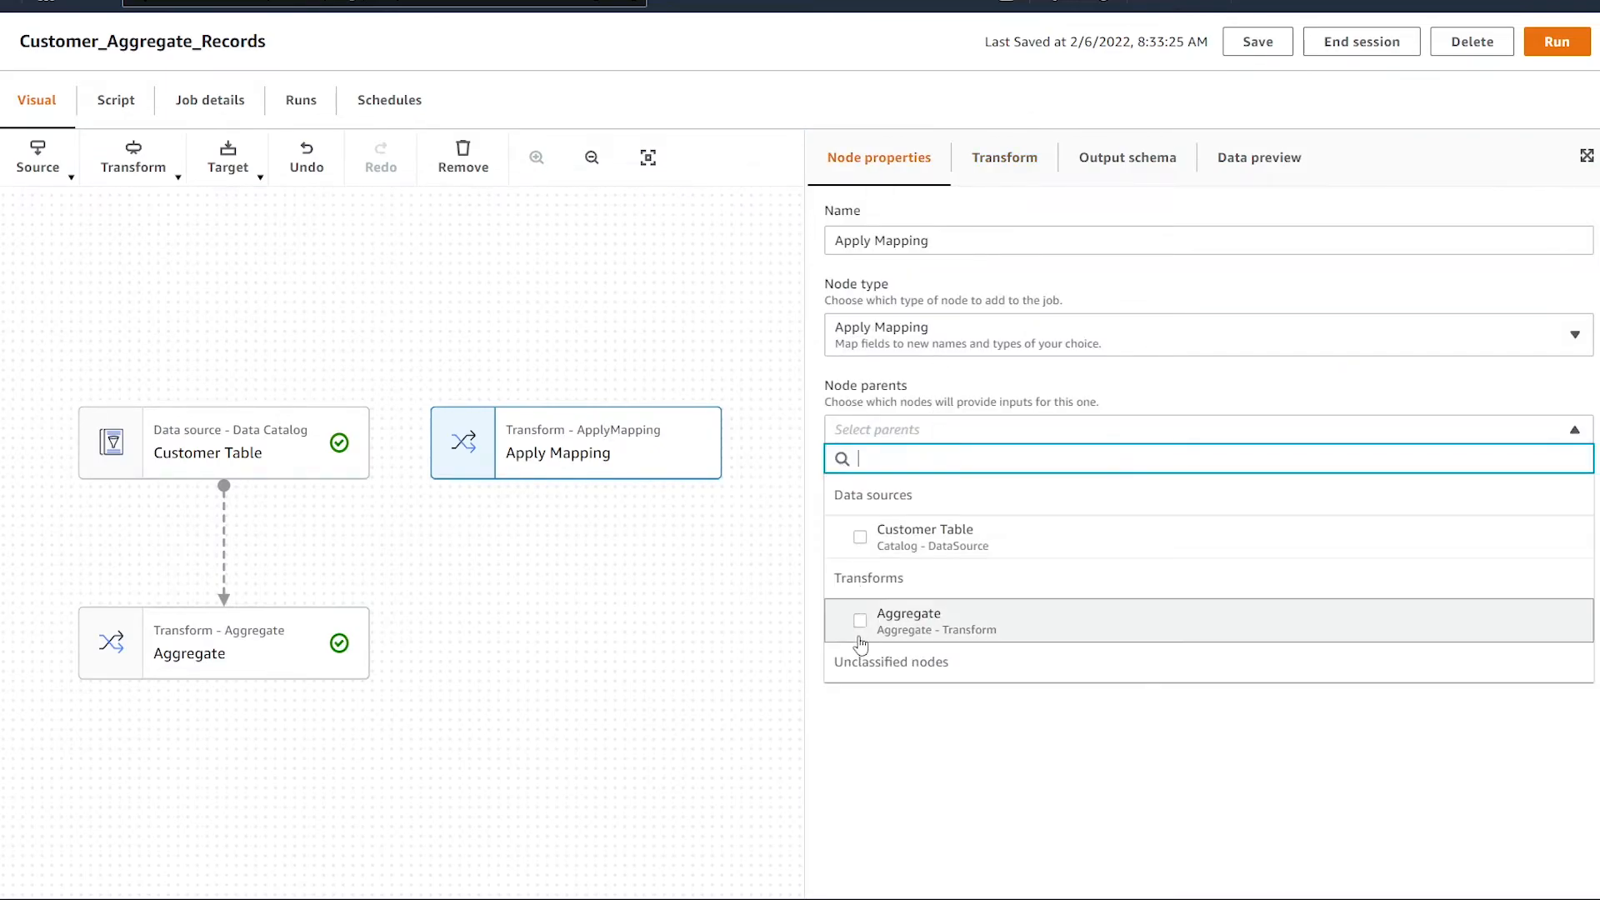
click(860, 620)
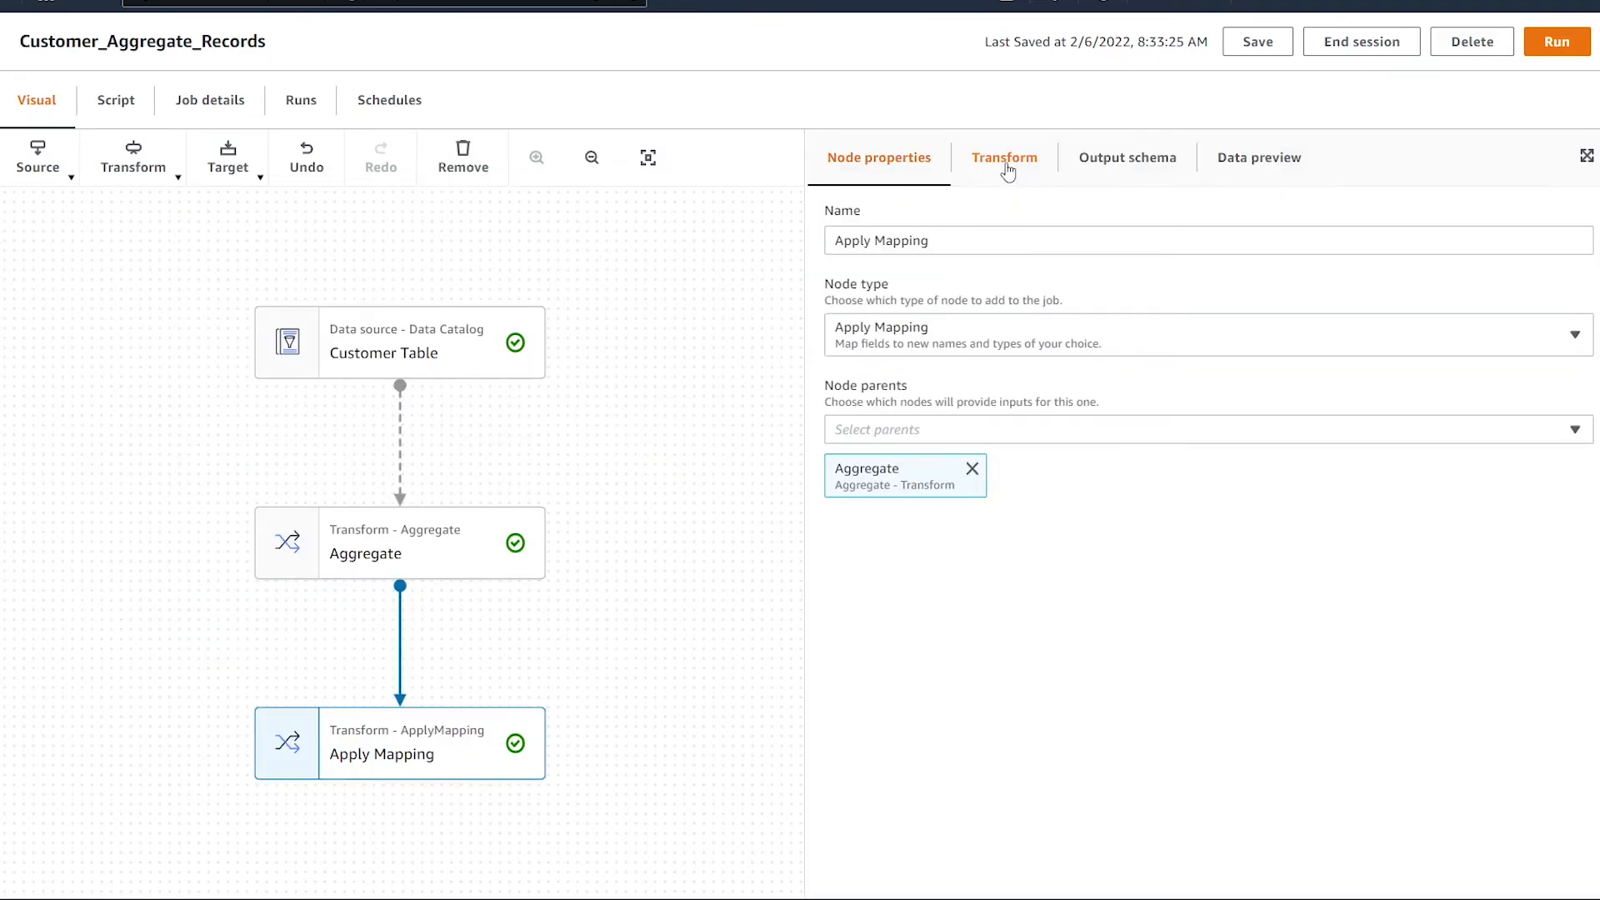
- Rename target keys to sum and avg in Apply Mapping and preview the output
click(1004, 158)
text(sum)
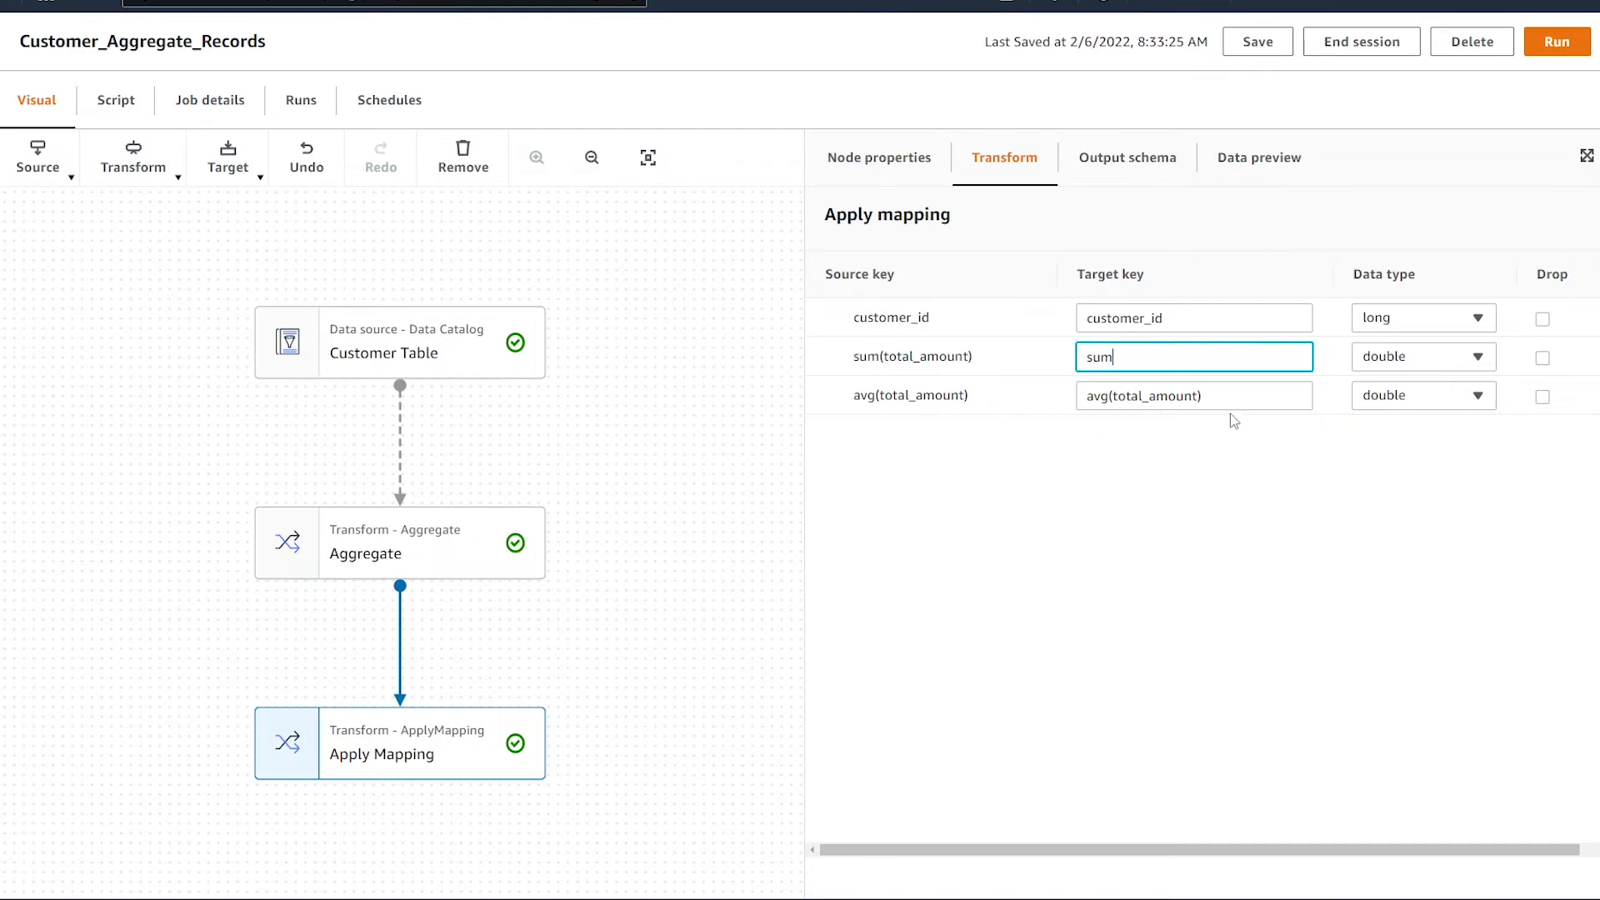
click(1194, 396)
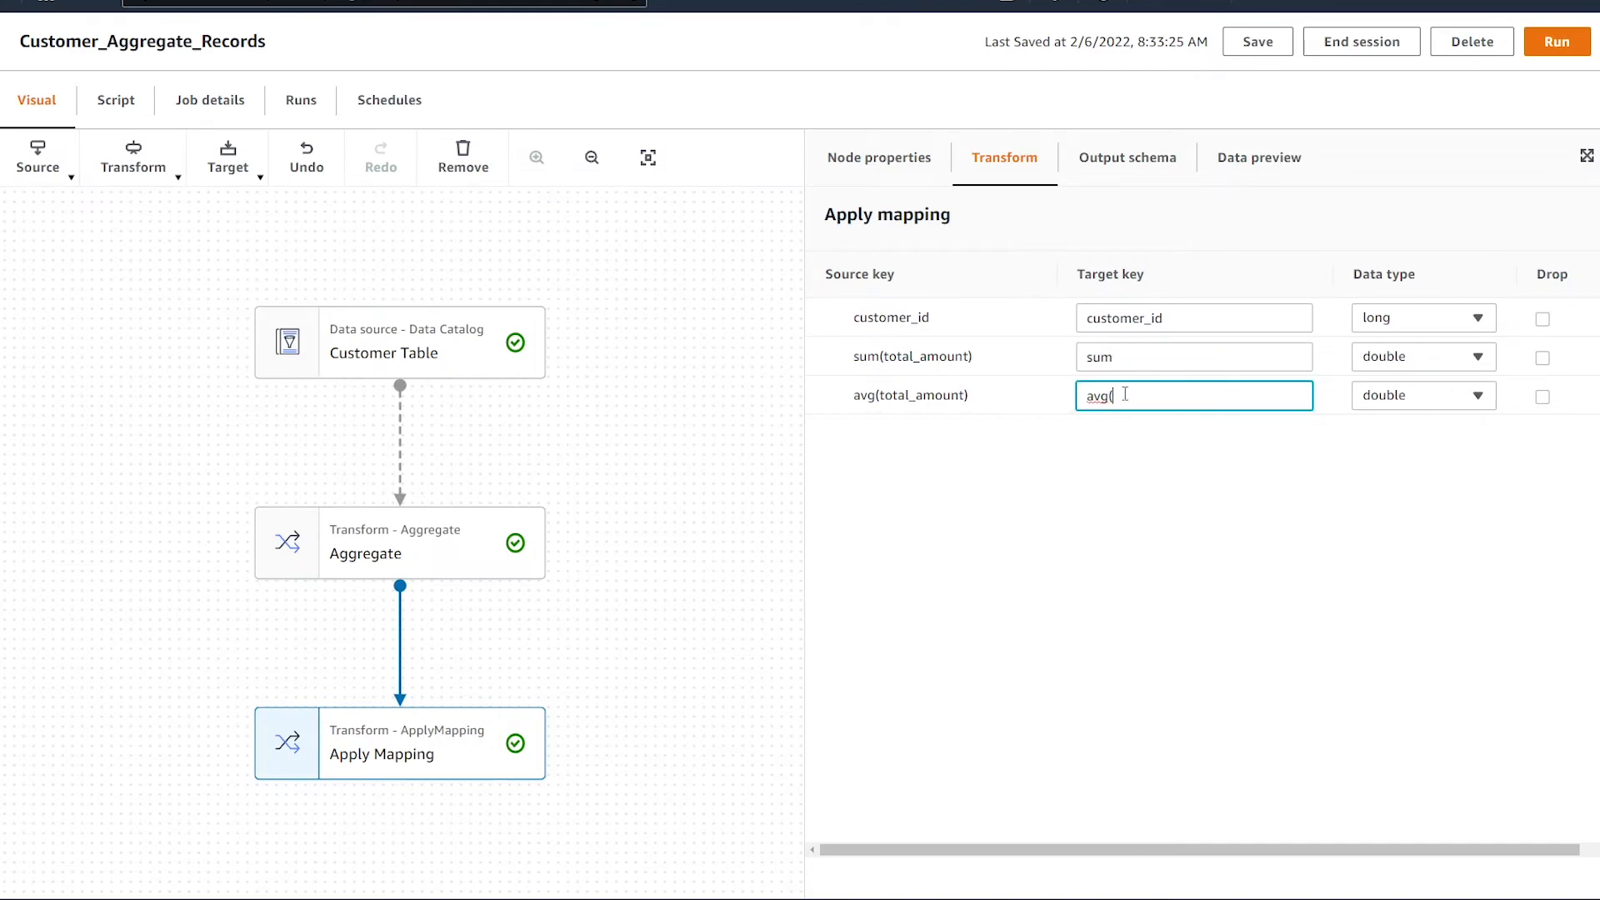
key(Backspace)
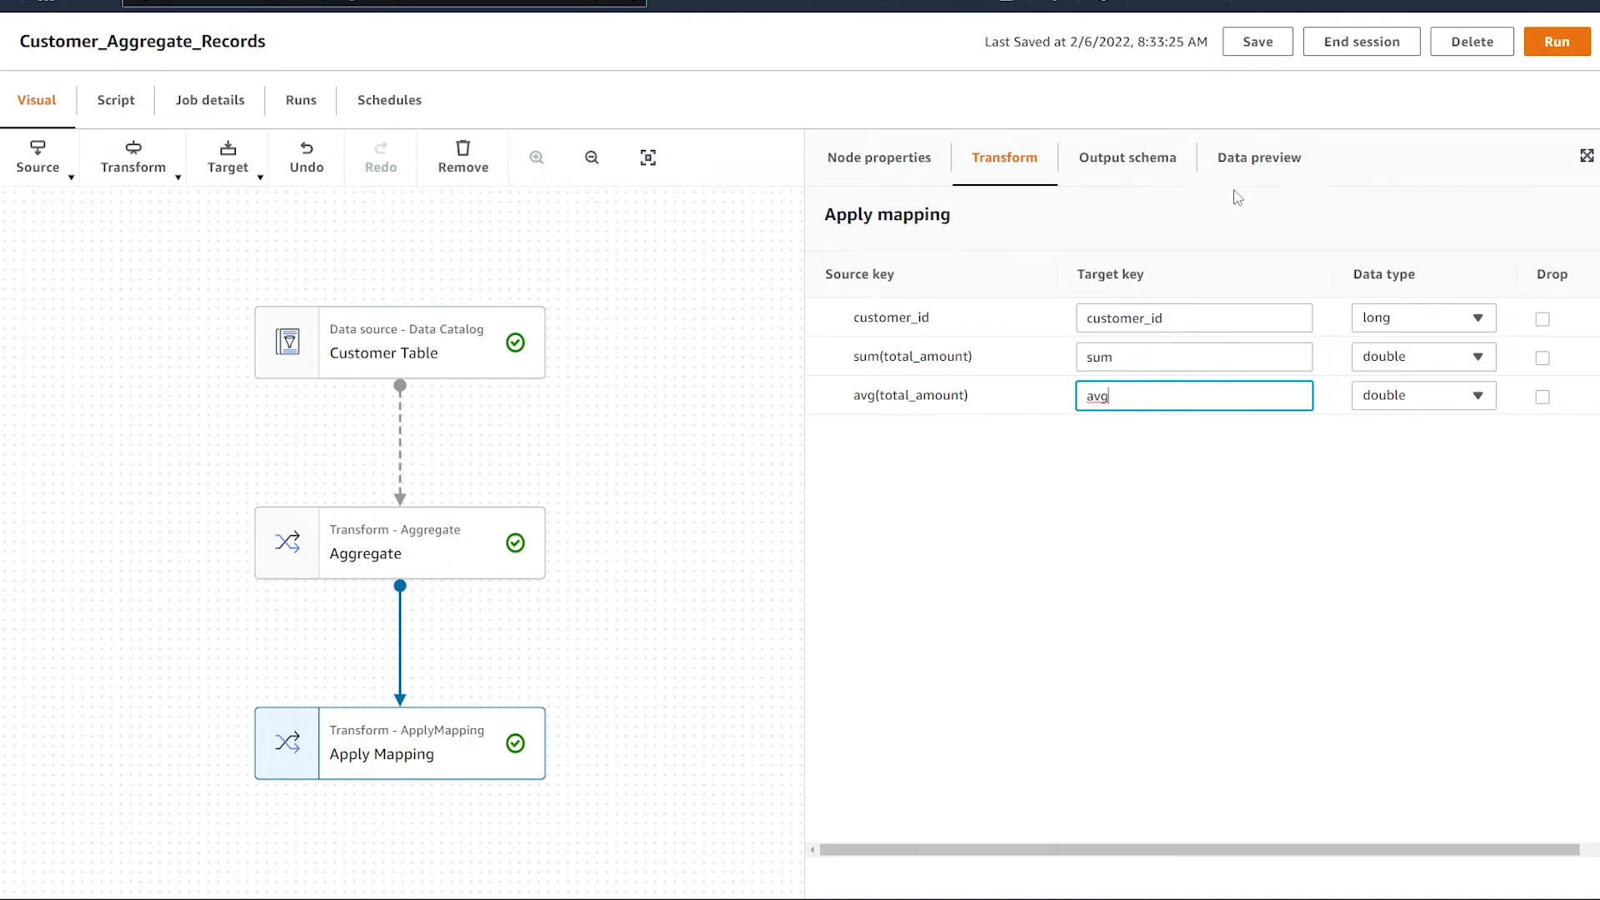
click(1259, 157)
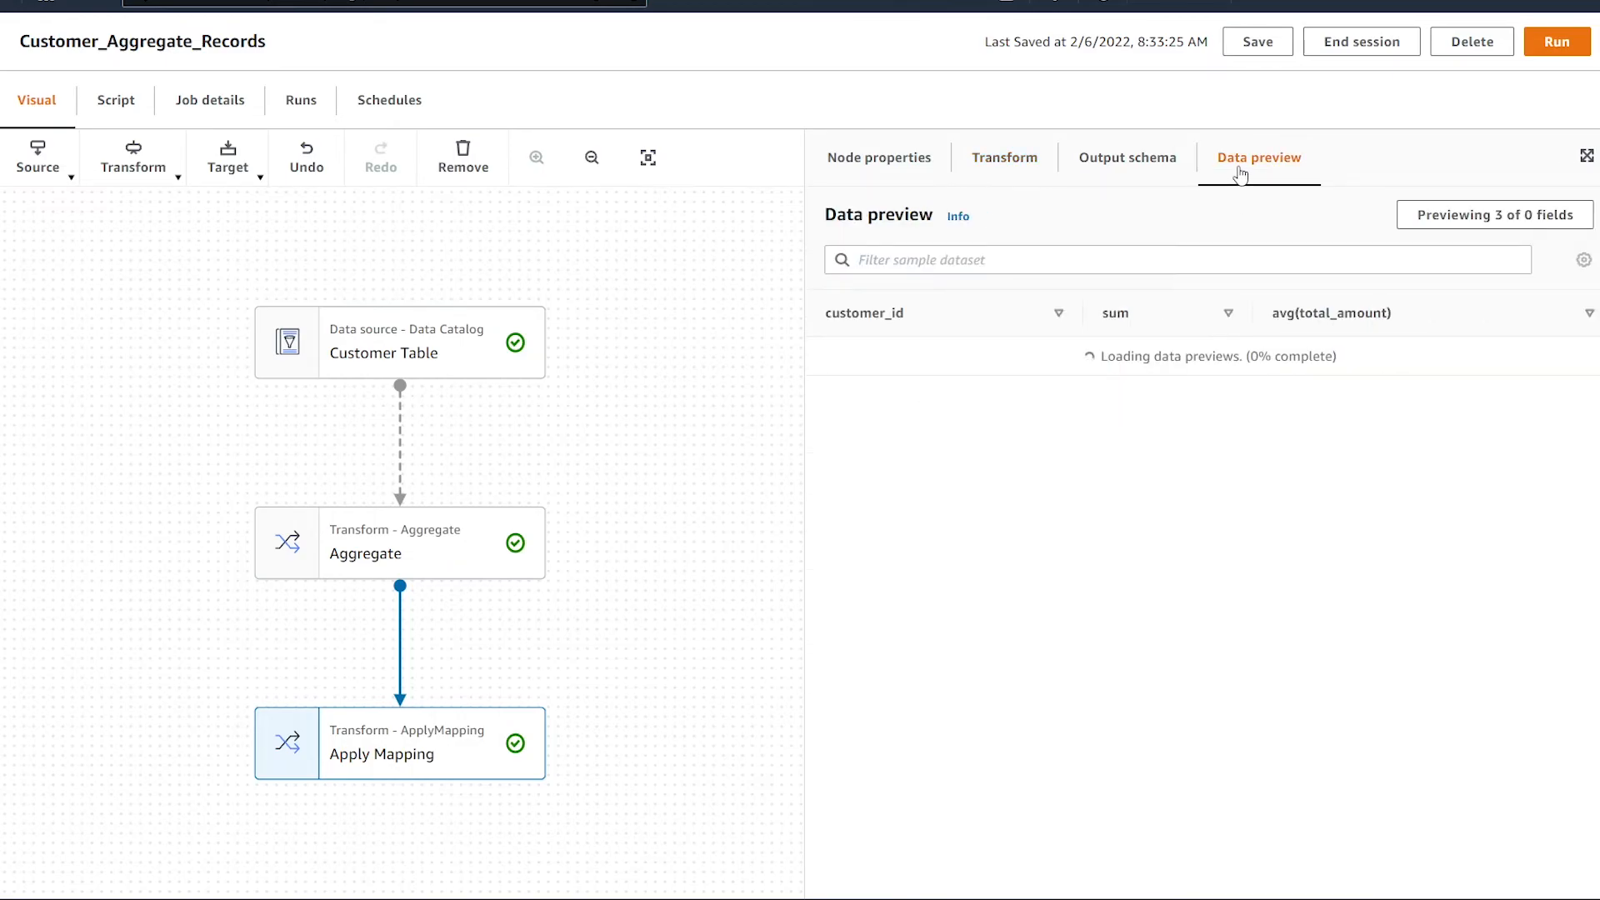